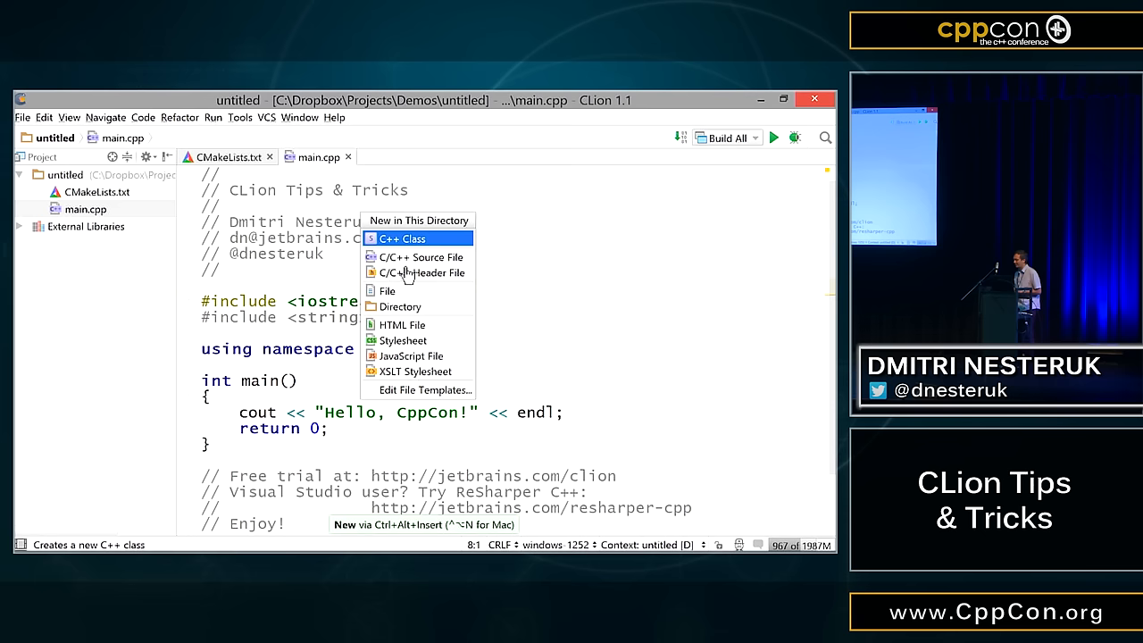
# - Create a C++ class named Person, with Person.cpp and Person.h added to the target
pyautogui.click(403, 237)
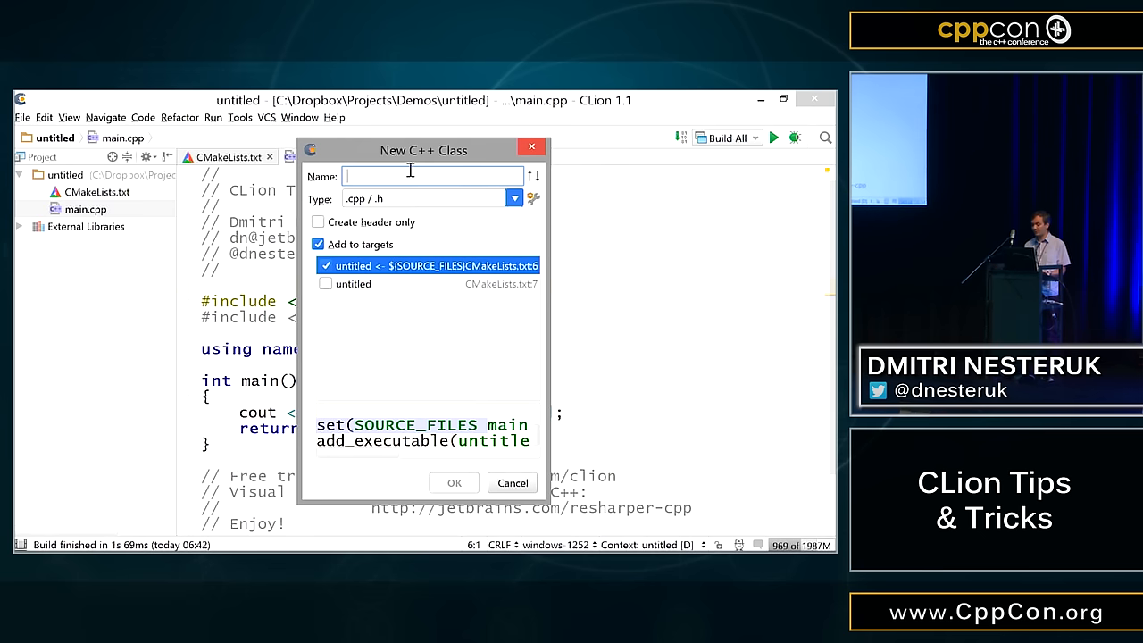
pyautogui.write('Person')
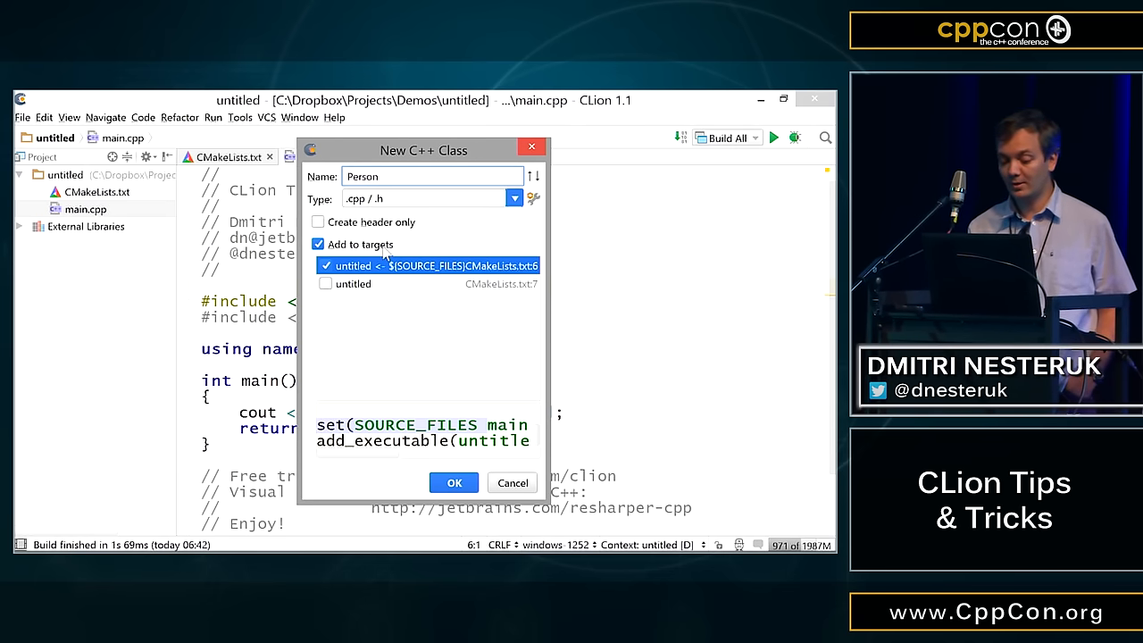
pyautogui.moveTo(380, 252)
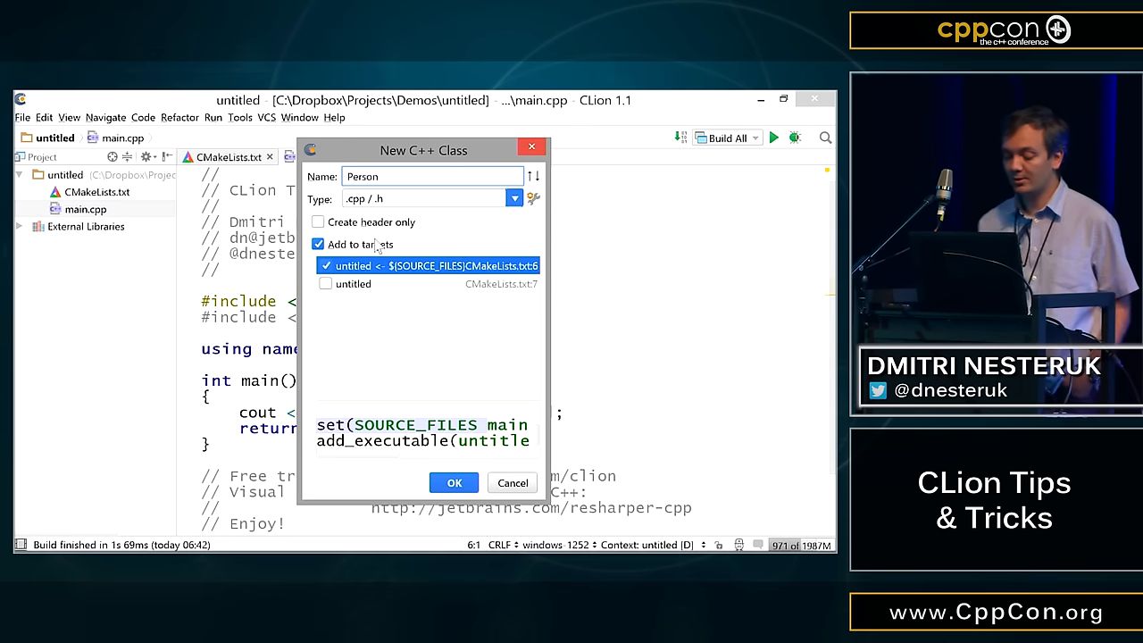
pyautogui.moveTo(414, 285)
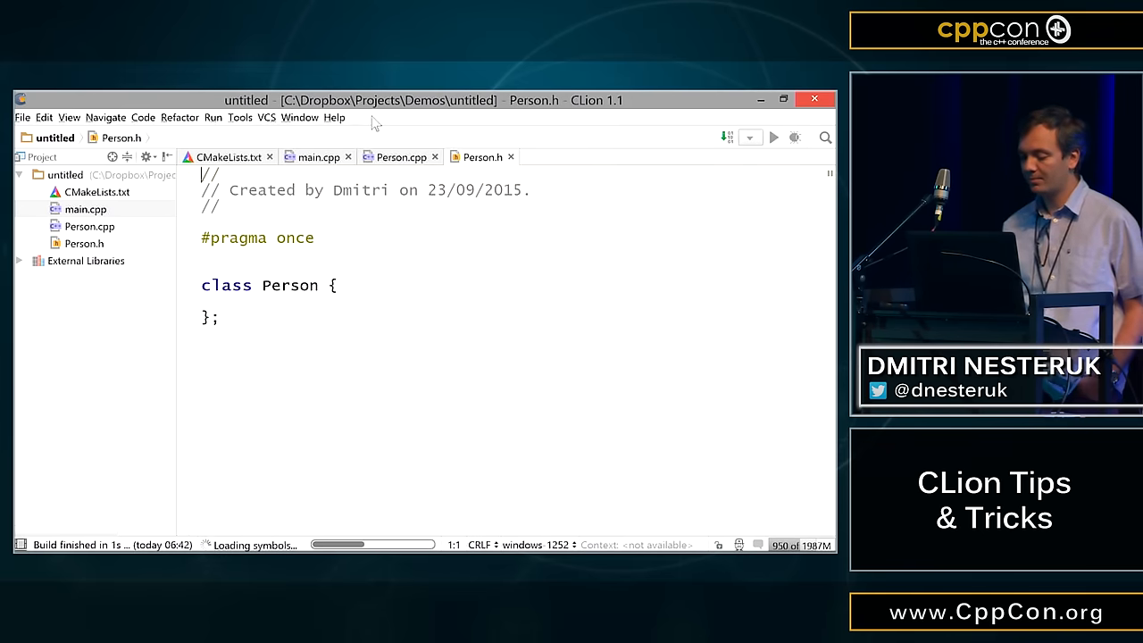
# - Check that CMakeLists.txt lists the Person sources, then return to Person.h
pyautogui.click(402, 157)
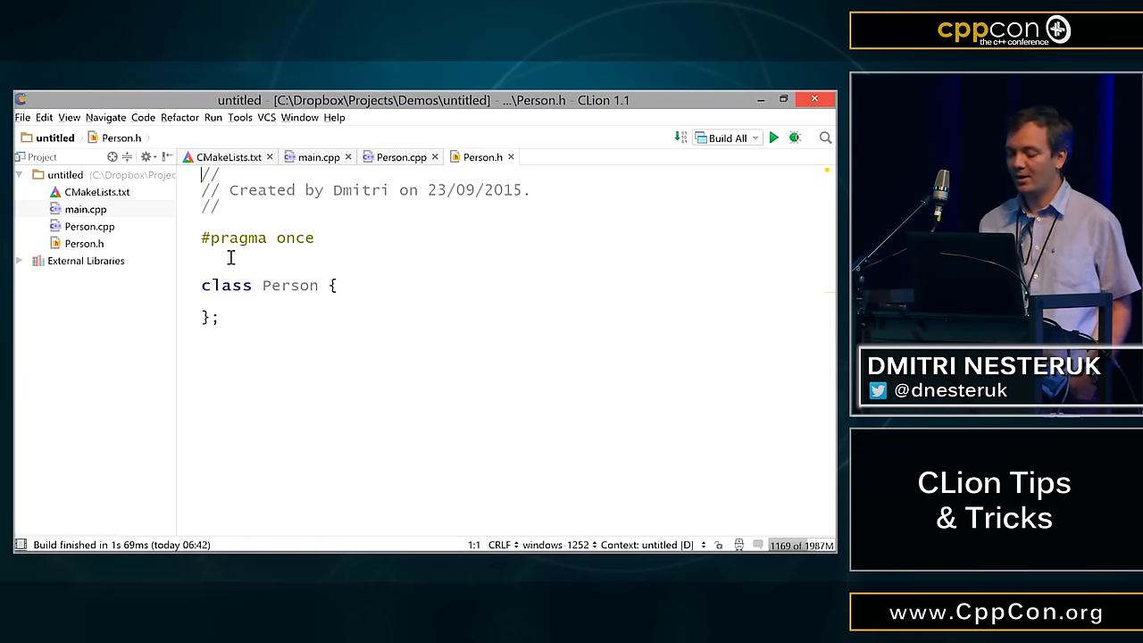
pyautogui.click(224, 156)
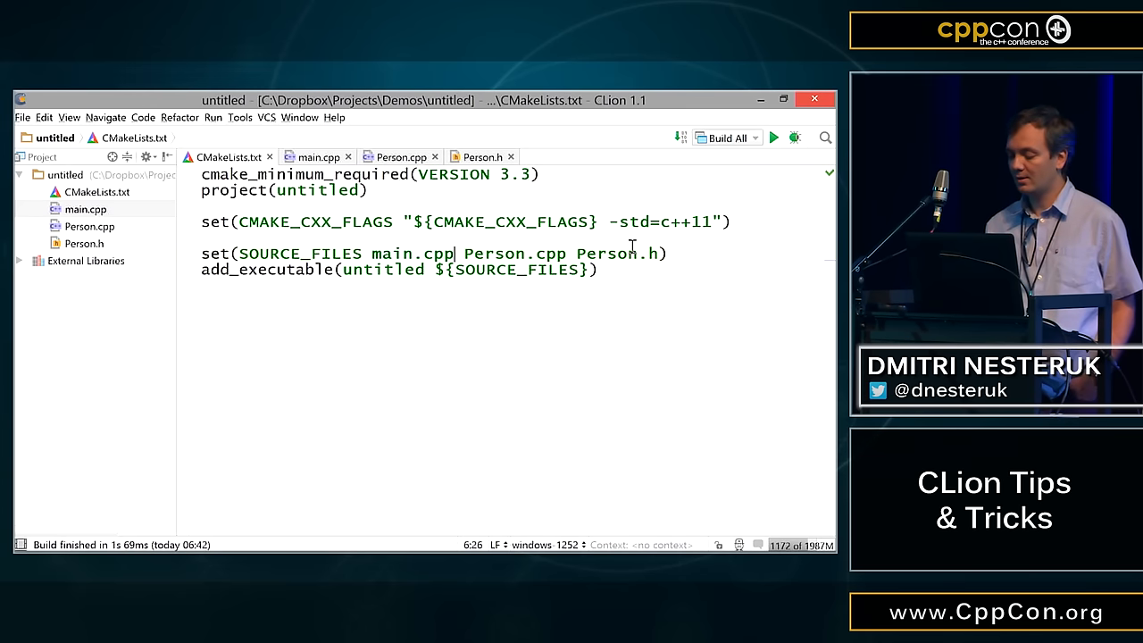
pyautogui.click(482, 156)
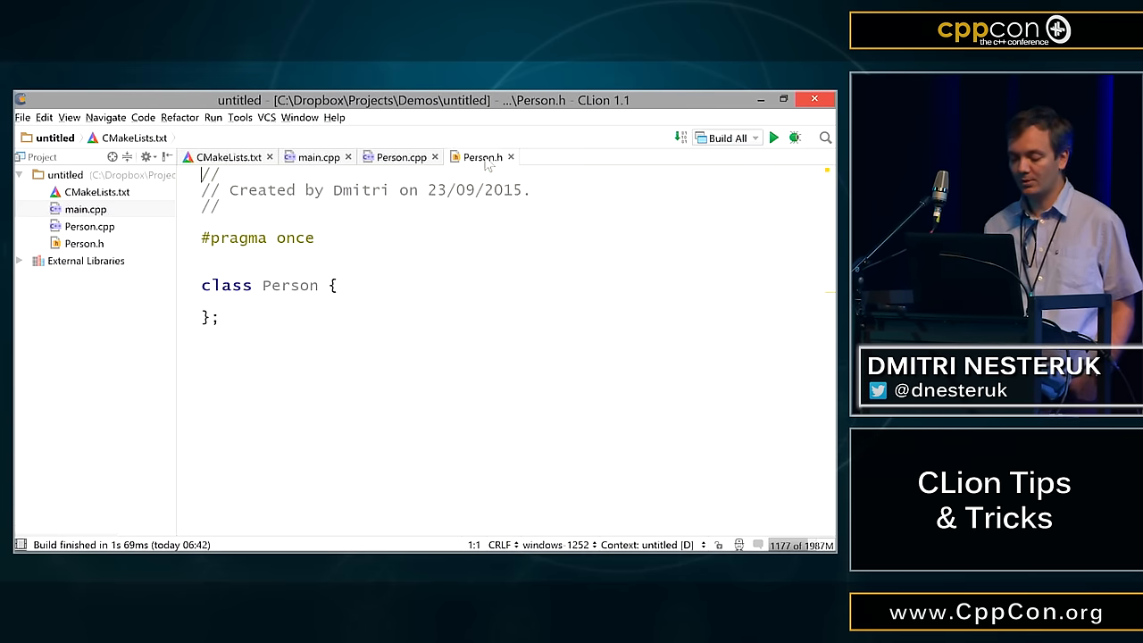
# - Declare double weight and height plus public void bmi(), generating its empty definition
pyautogui.click(339, 301)
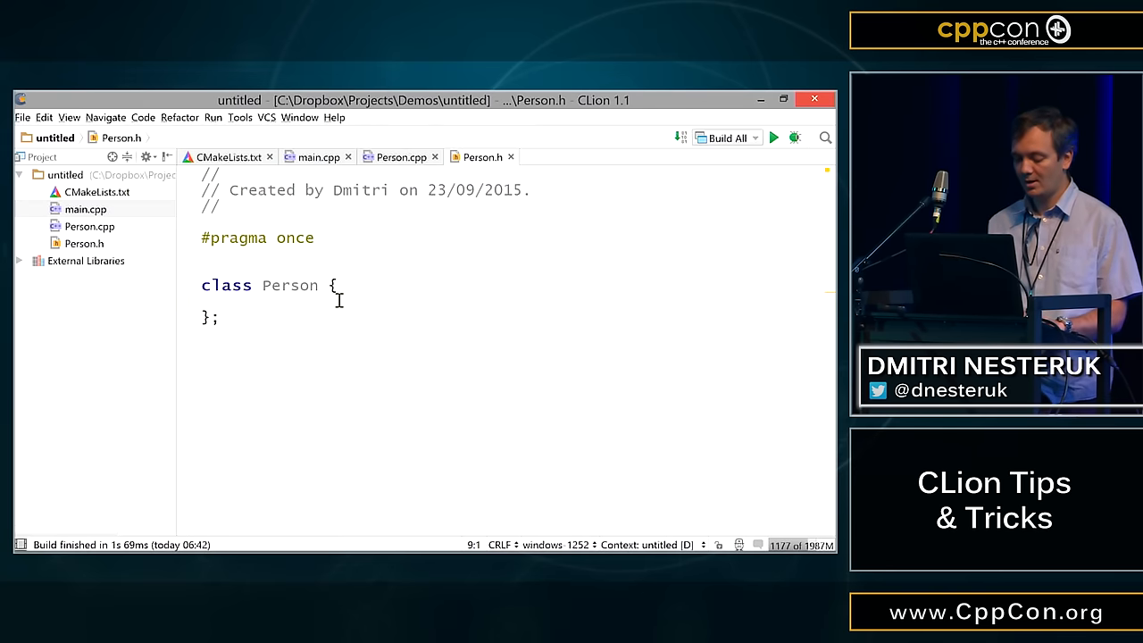
pyautogui.write('double')
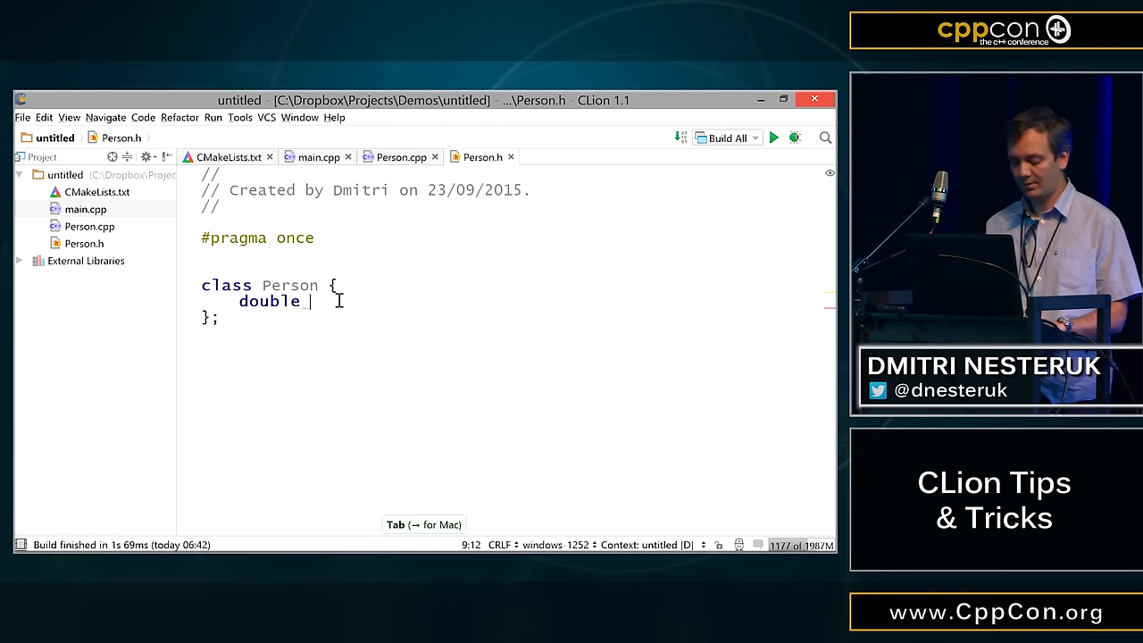
pyautogui.write('weight, heig')
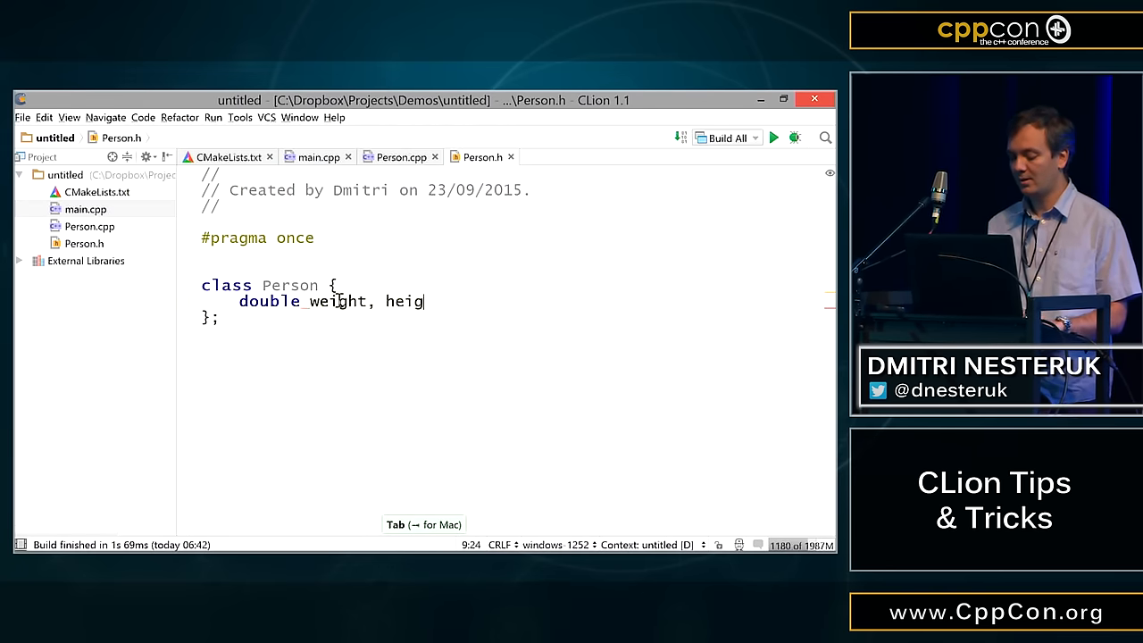
pyautogui.write('ht;')
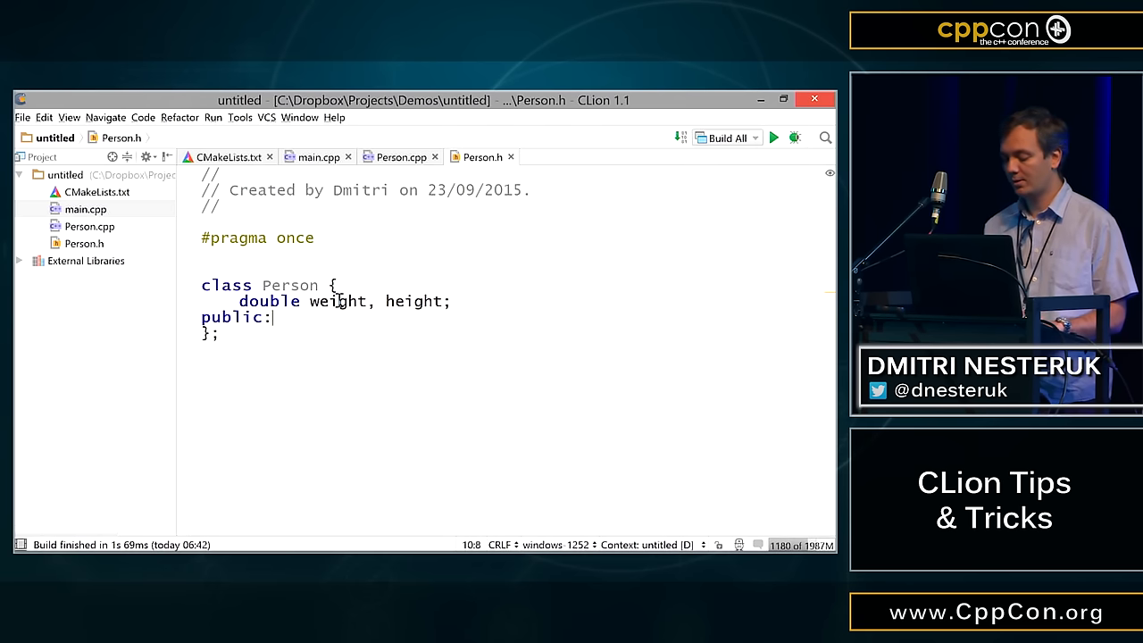
pyautogui.press('enter')
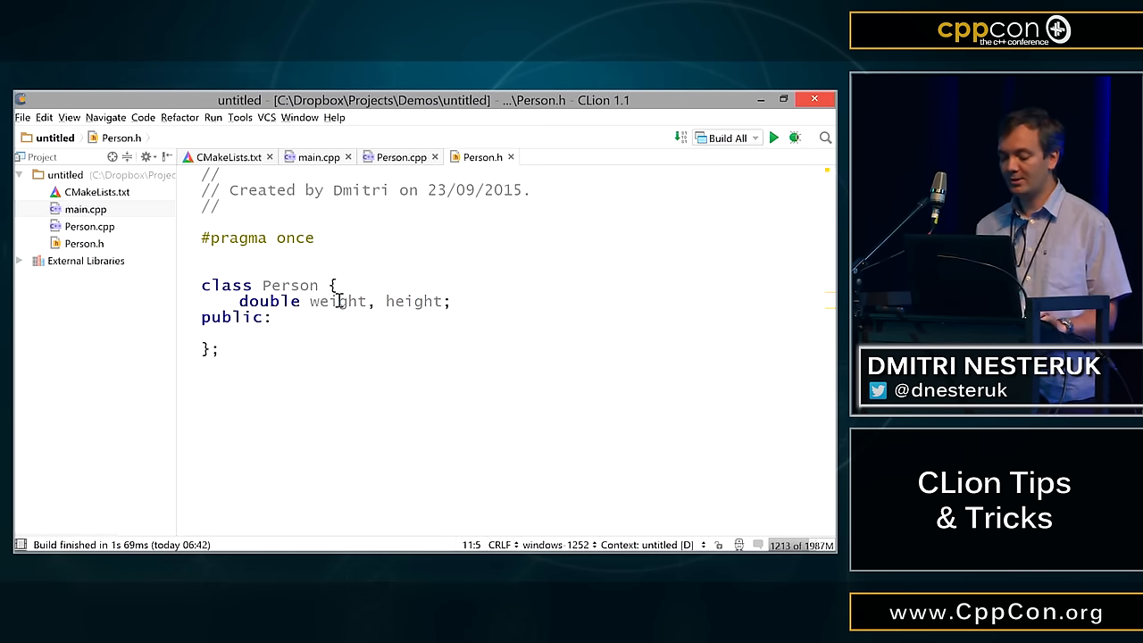
pyautogui.write('void b')
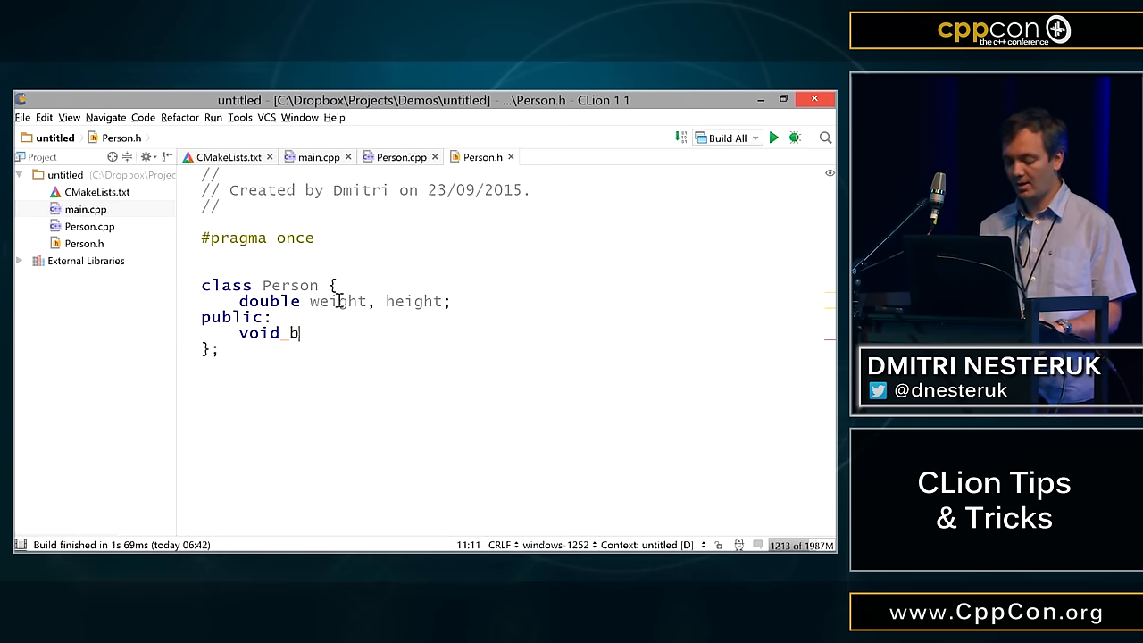
pyautogui.write('mi();')
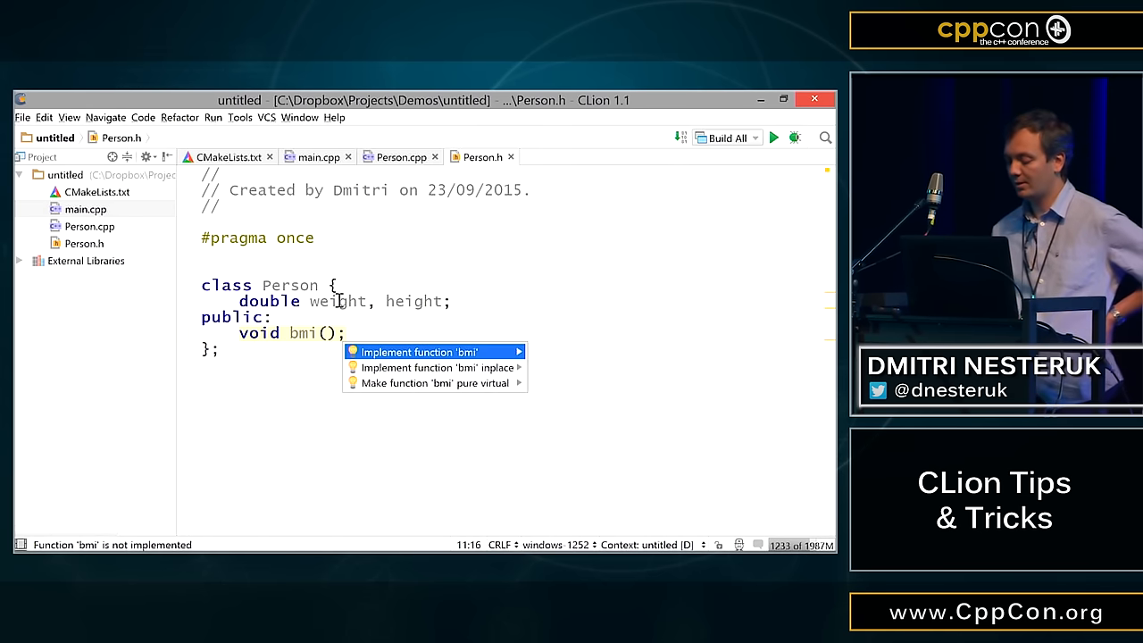
pyautogui.click(418, 351)
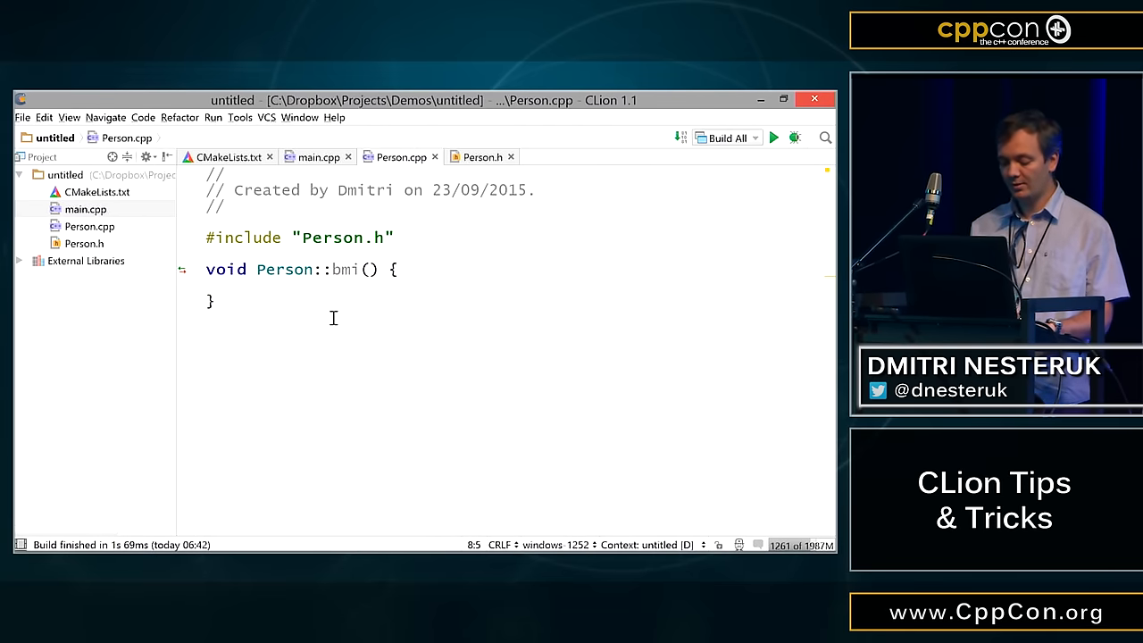
# - Write return weight / (height*height); and change bmi's return type to double
pyautogui.write('return weight')
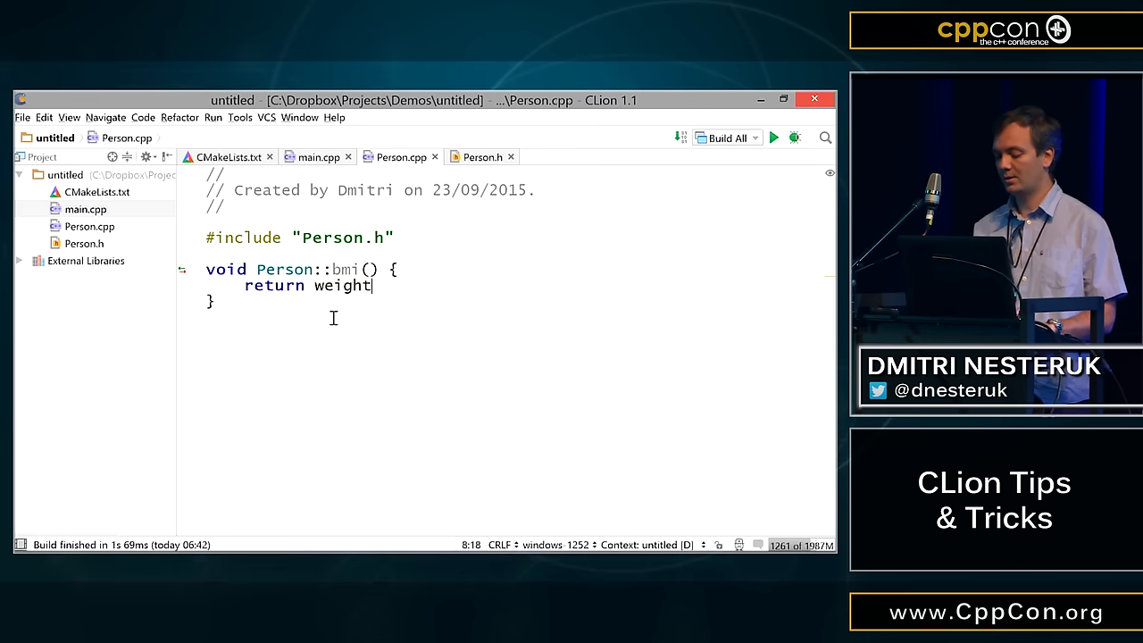
pyautogui.write('/ (height)')
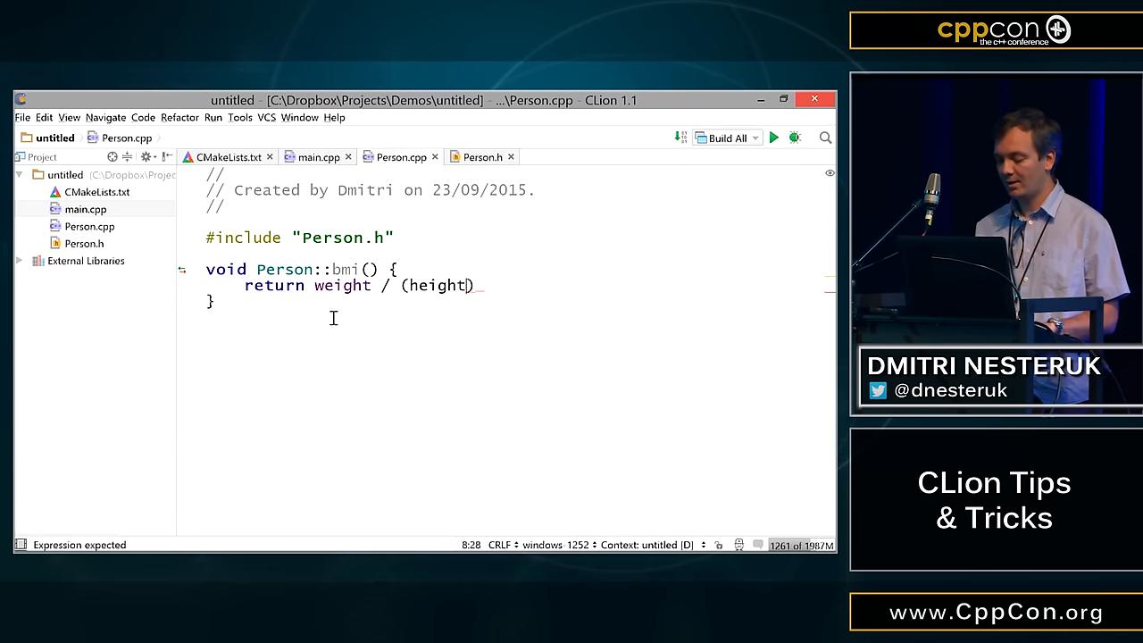
pyautogui.write('*height')
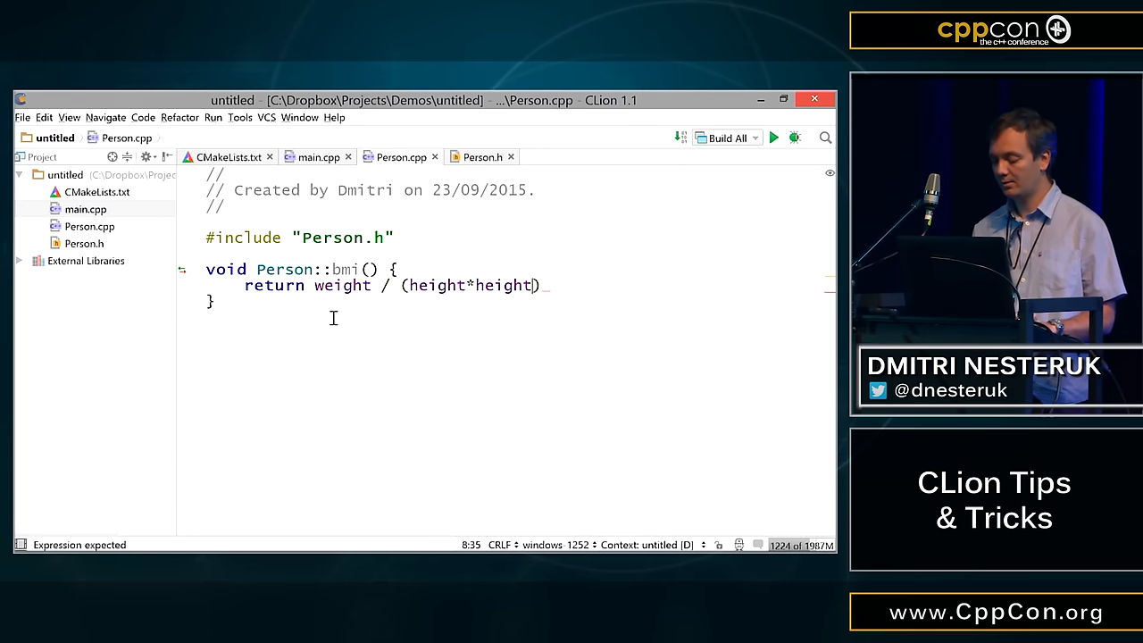
pyautogui.write(';')
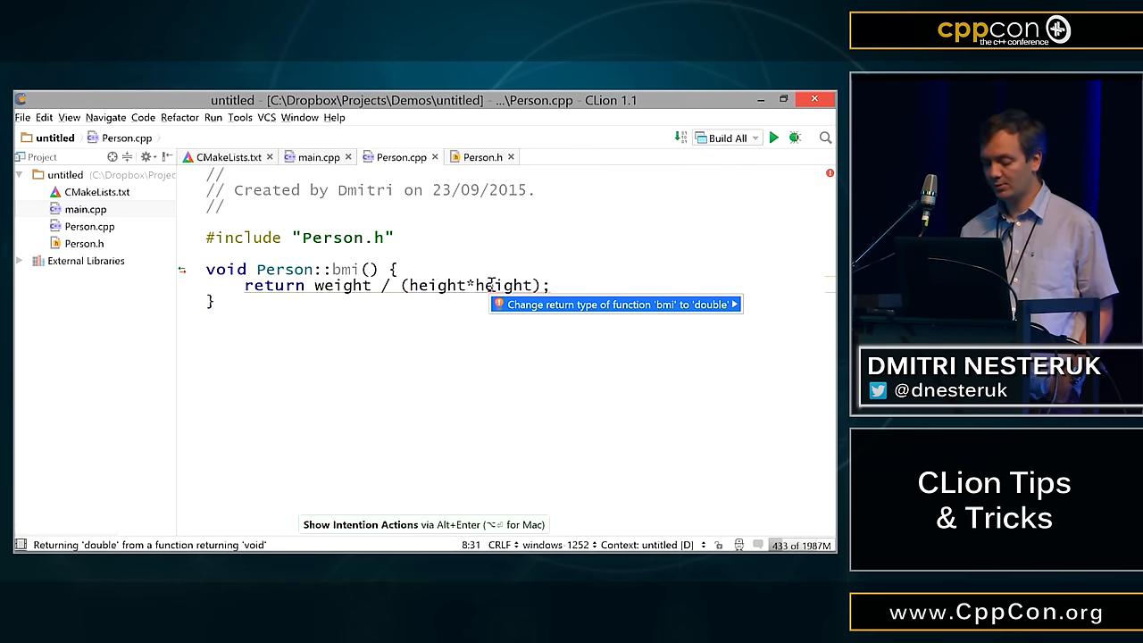
pyautogui.click(616, 304)
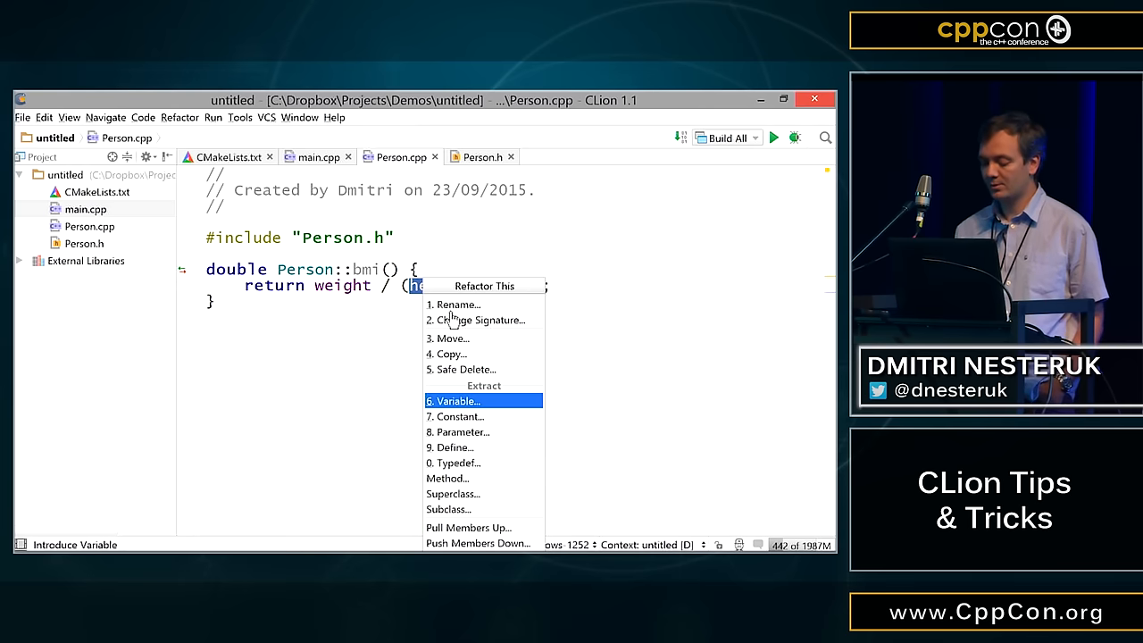
# - Extract height*height into a double local variable named height_squared
pyautogui.click(454, 400)
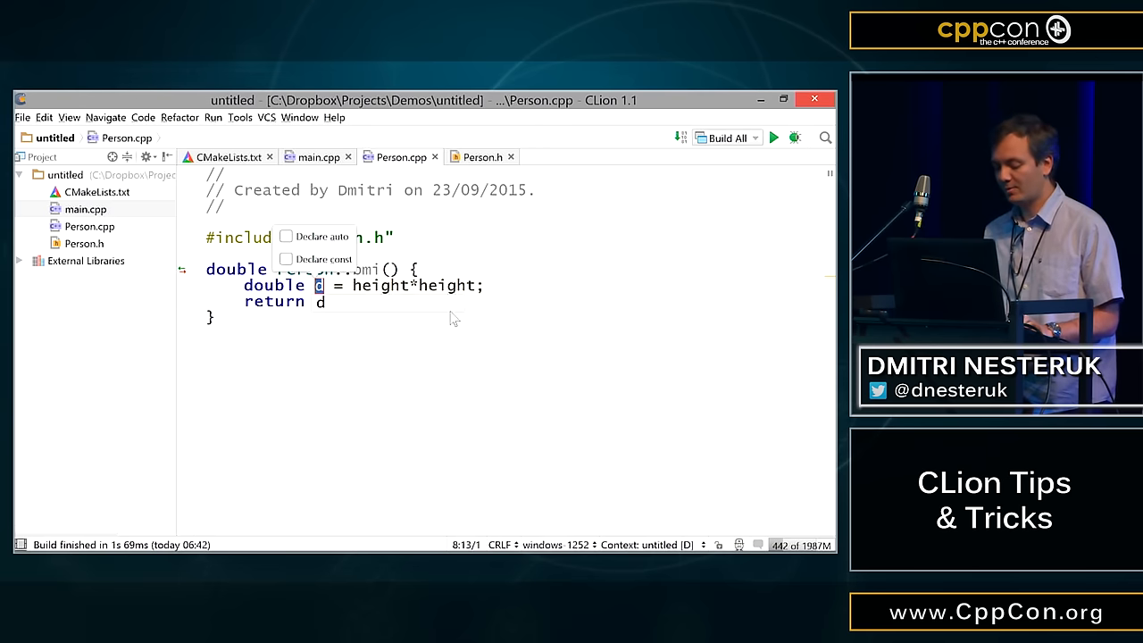
pyautogui.click(286, 236)
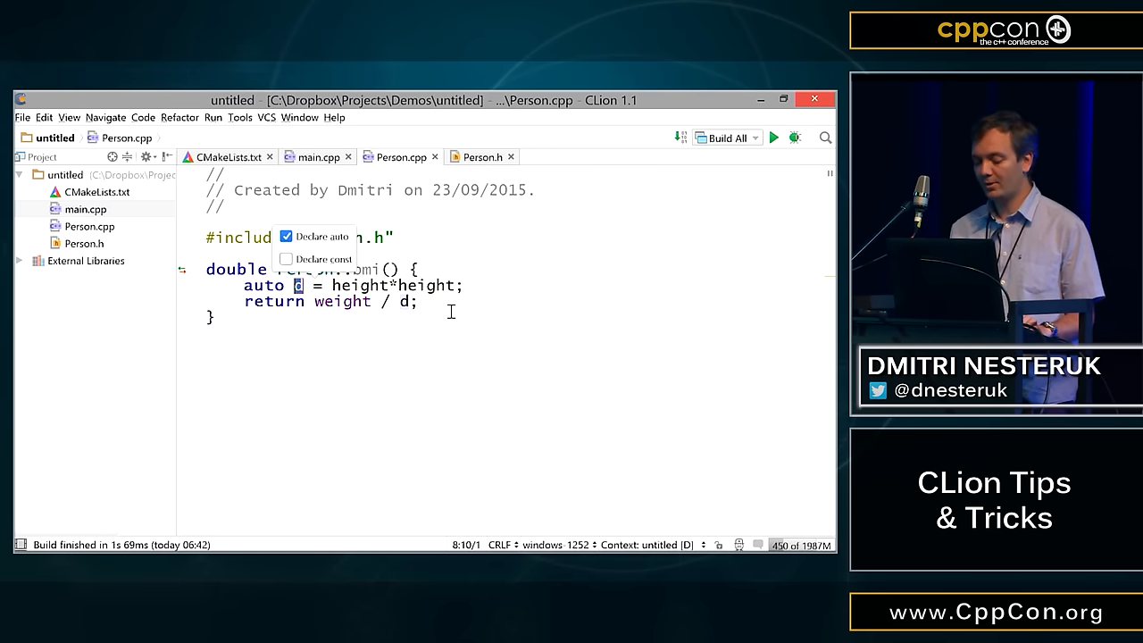
pyautogui.click(285, 258)
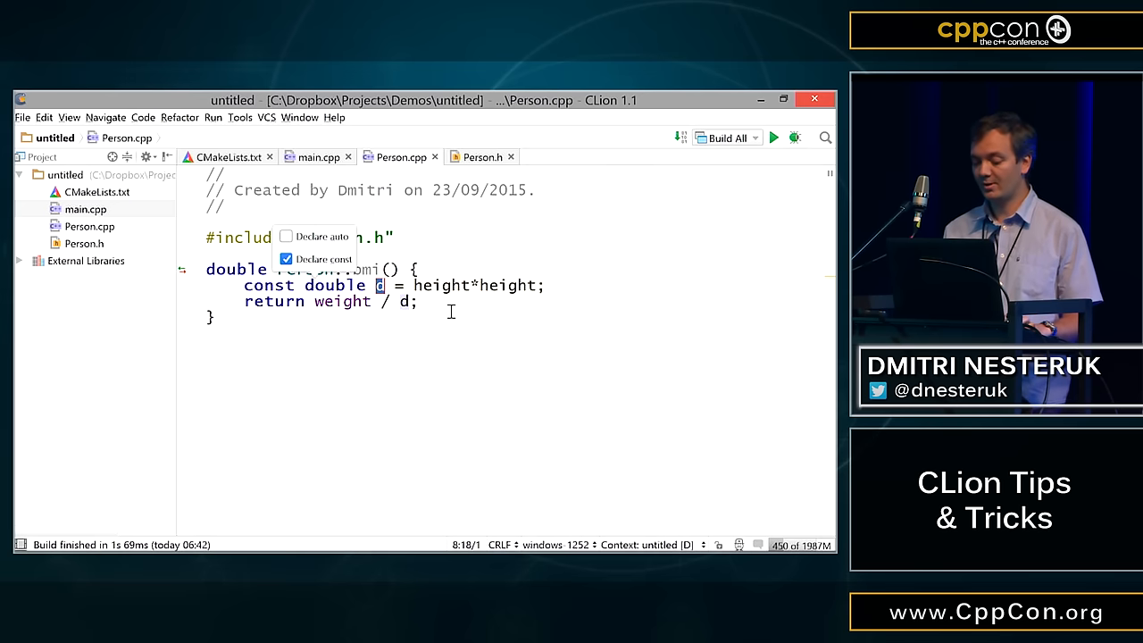
pyautogui.click(286, 259)
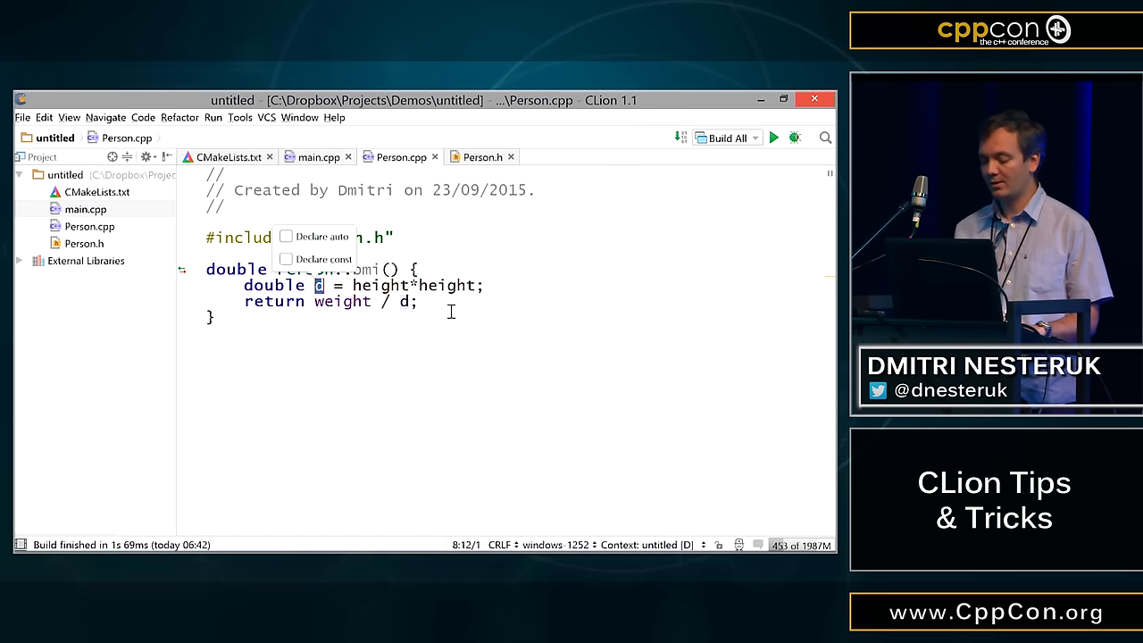
pyautogui.write('height_square')
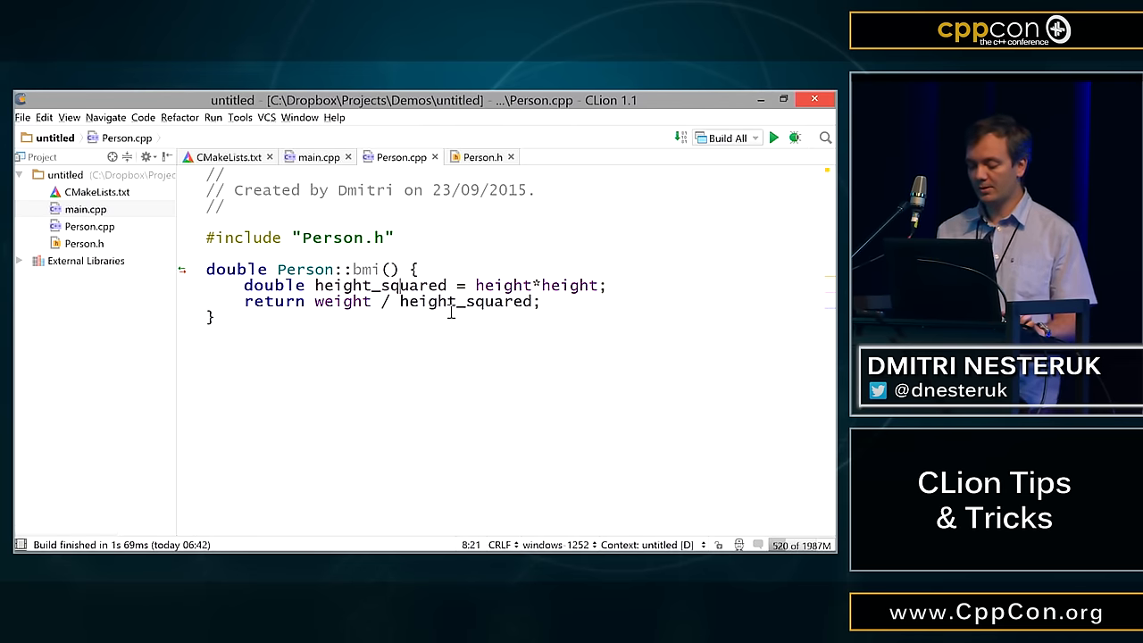
# - Extract the height multiplication into a const square(double value) method called with height
pyautogui.click(610, 285)
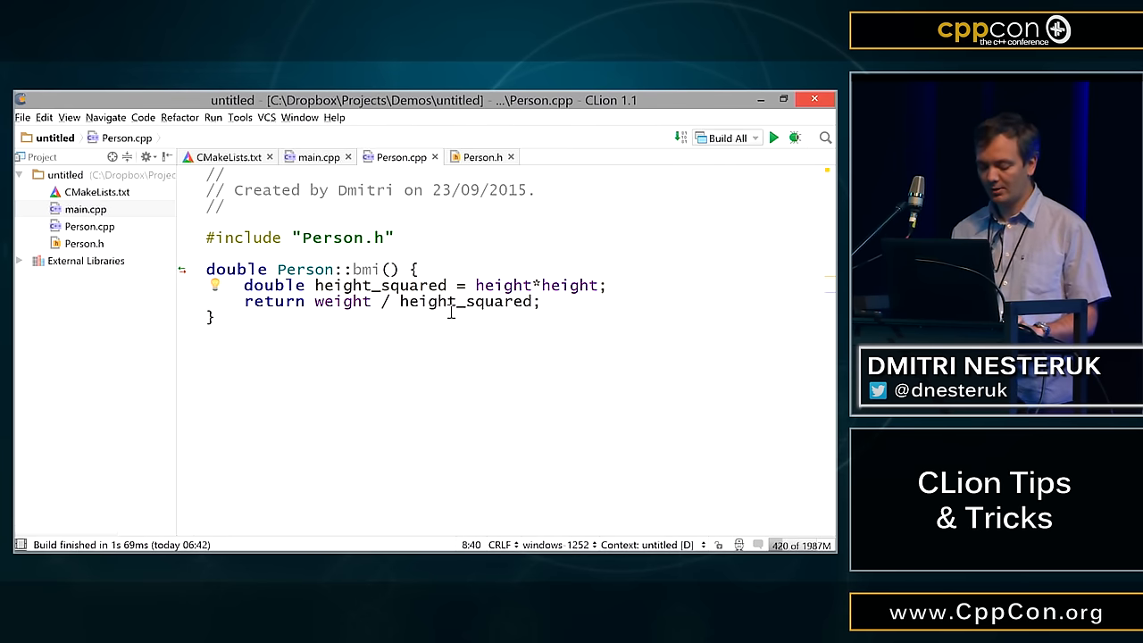
pyautogui.press('ctrl+w')
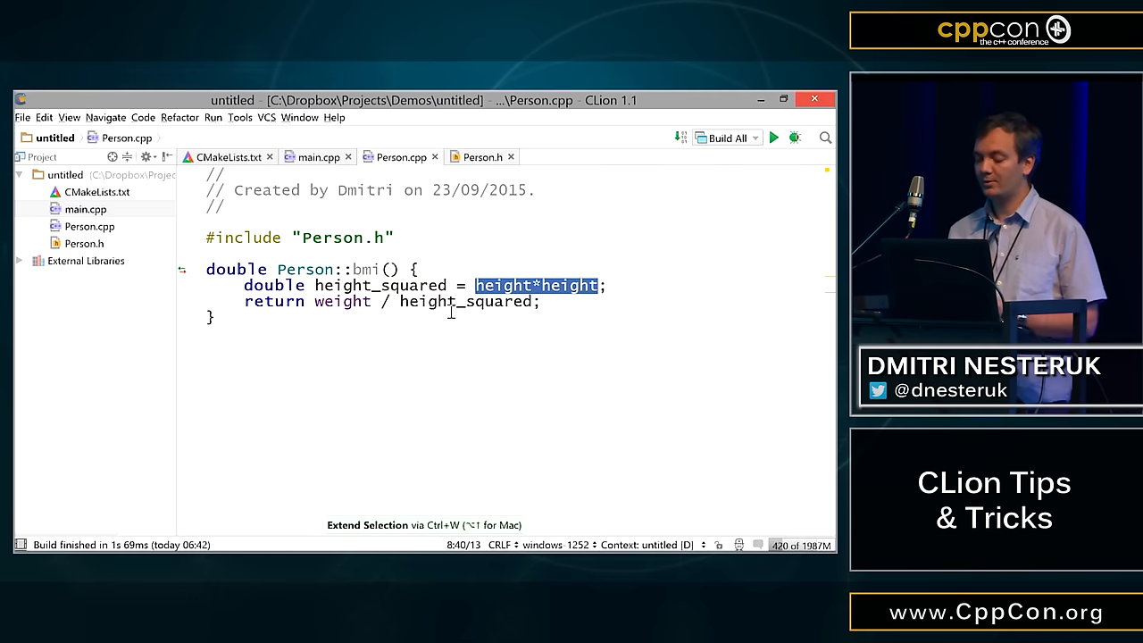
pyautogui.press('ctrl+alt+shift+t')
pyautogui.write('square')
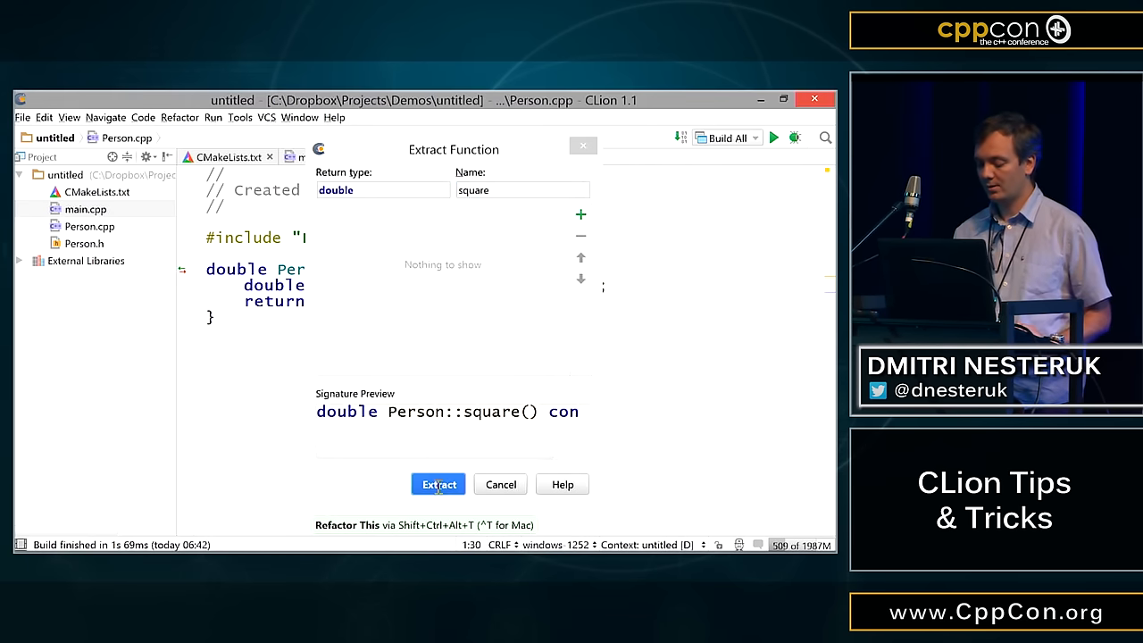
pyautogui.click(438, 485)
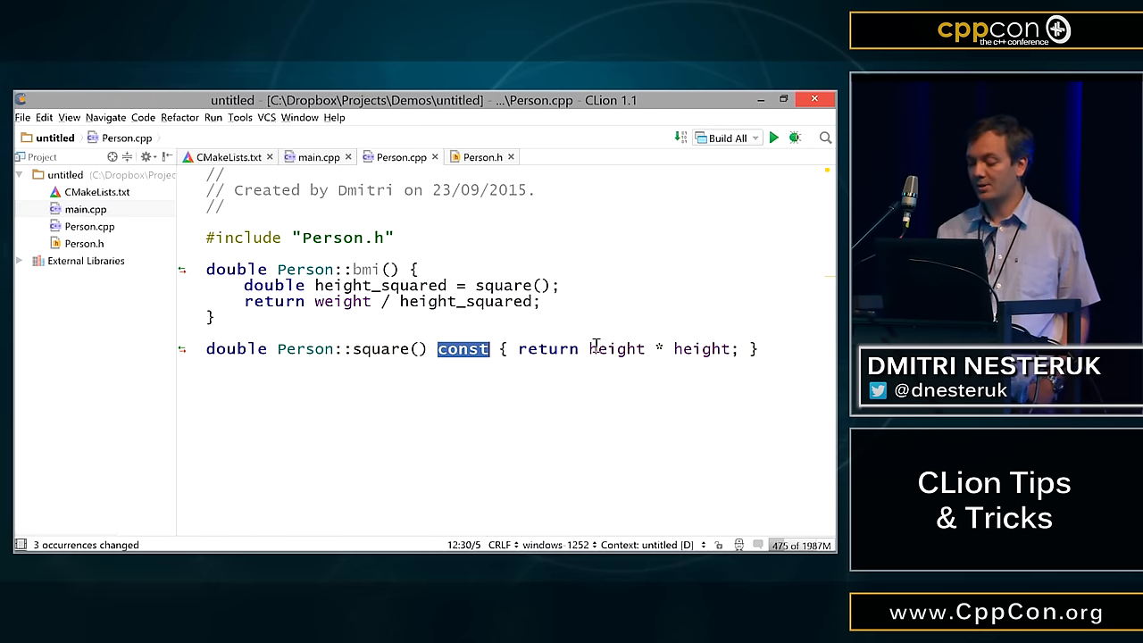
pyautogui.click(657, 382)
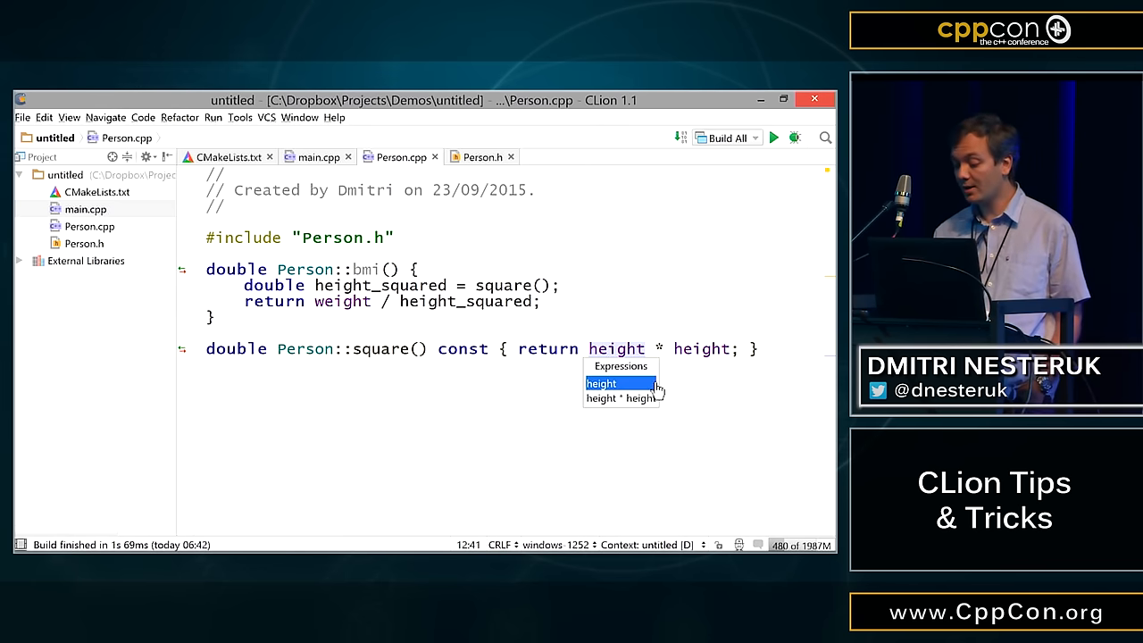
pyautogui.click(601, 383)
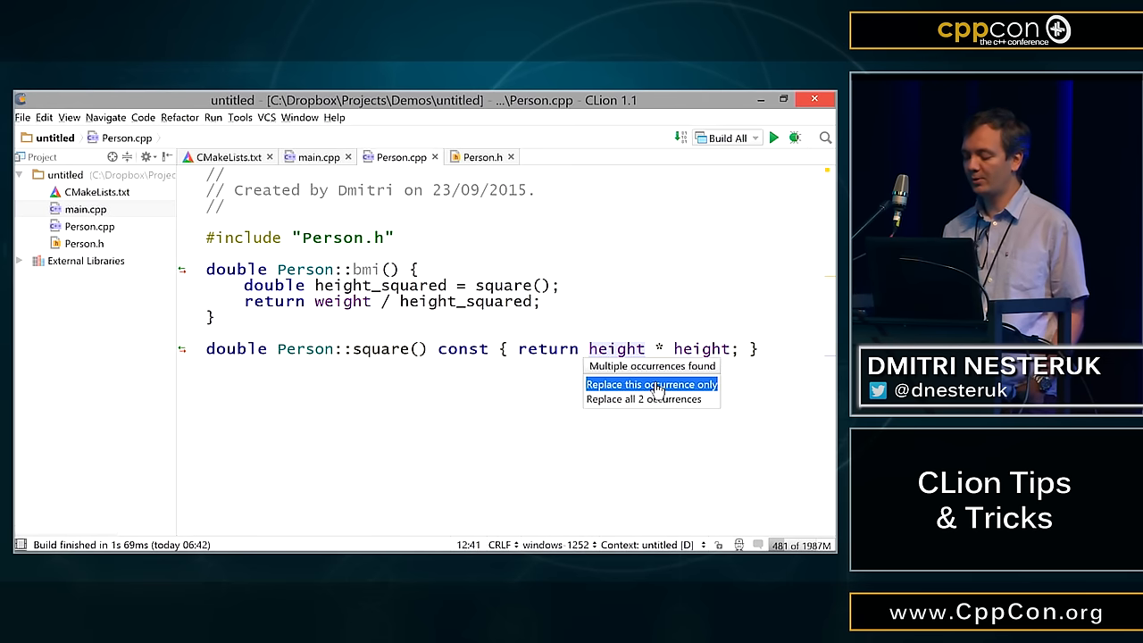
pyautogui.click(651, 384)
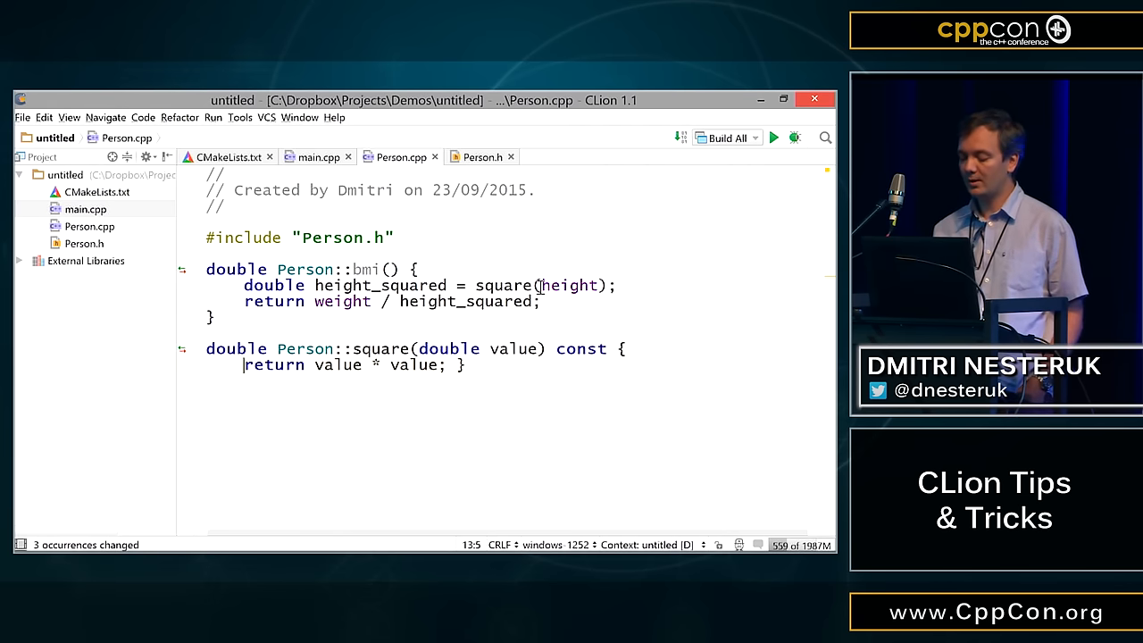
# - Inline the height_squared variable so bmi returns weight / square(height)
pyautogui.doubleClick(569, 285)
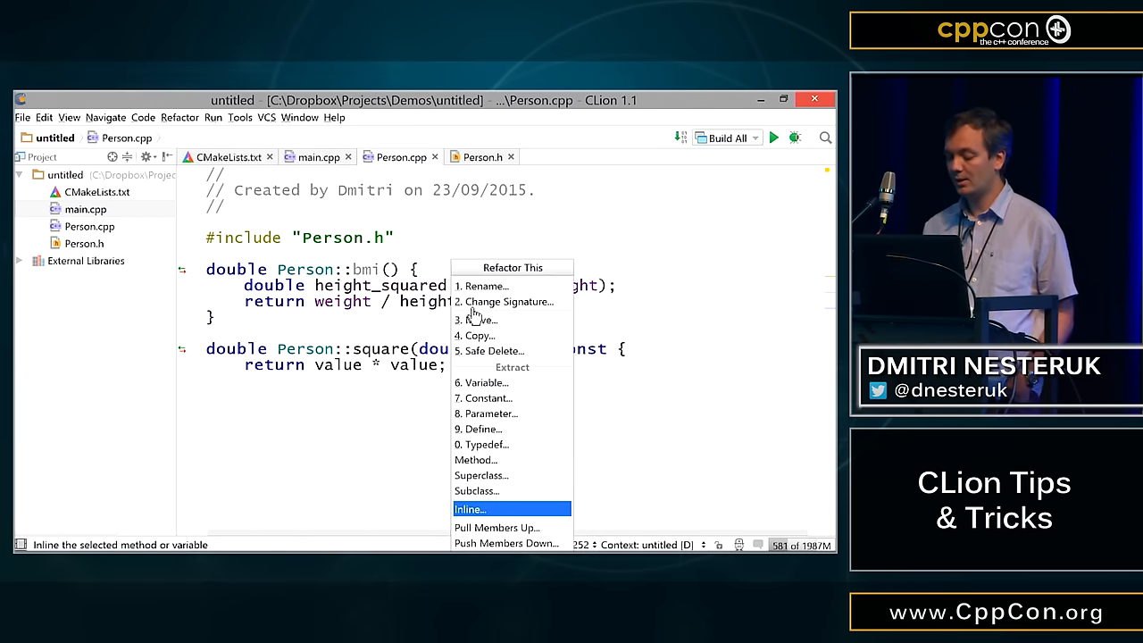
pyautogui.click(471, 508)
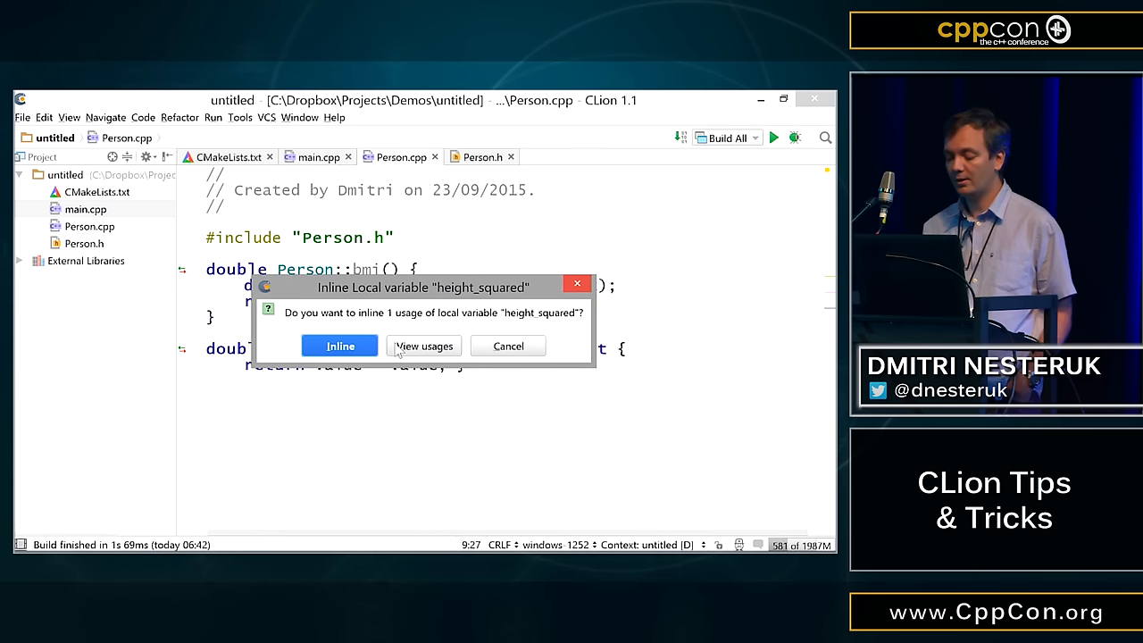
pyautogui.click(339, 346)
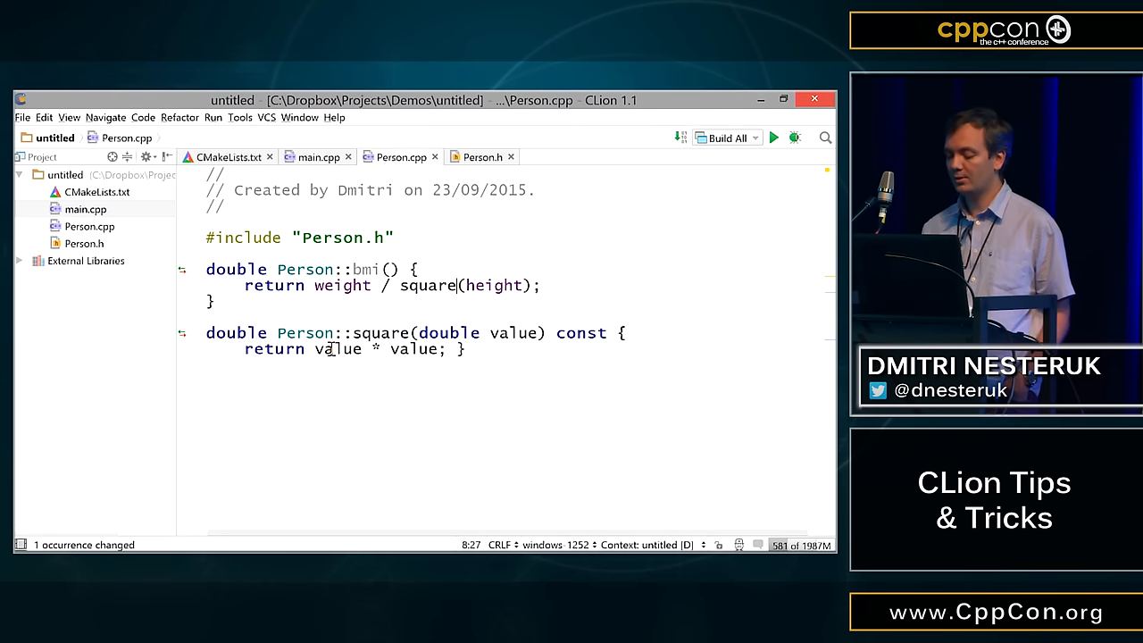
pyautogui.moveTo(518, 283)
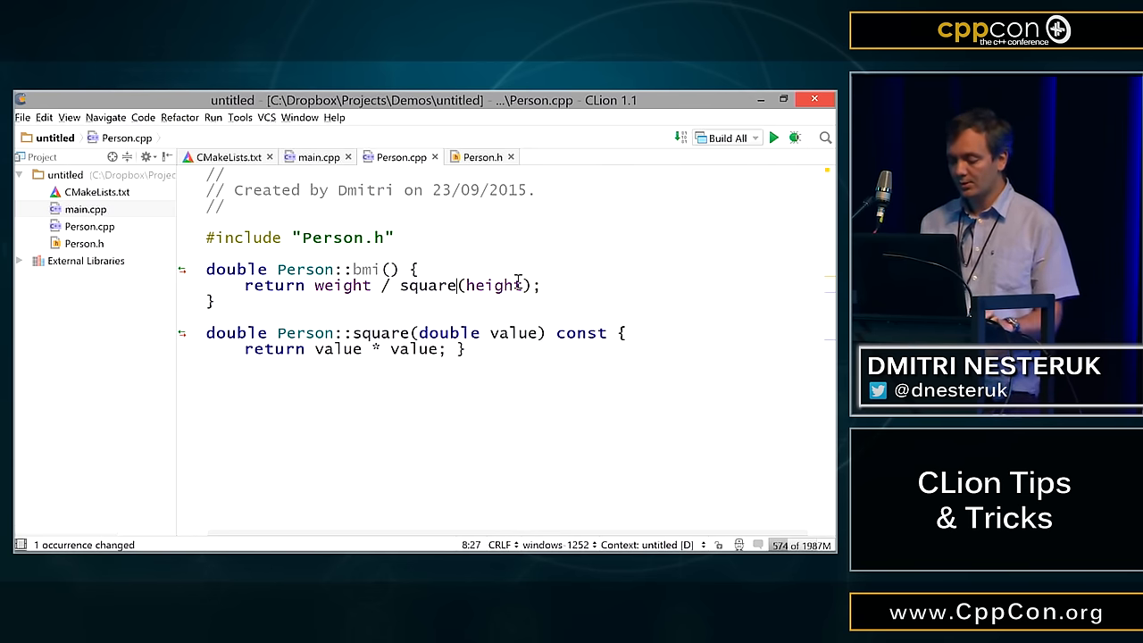
# - Rename the Person class to Human in Person.h
pyautogui.click(390, 269)
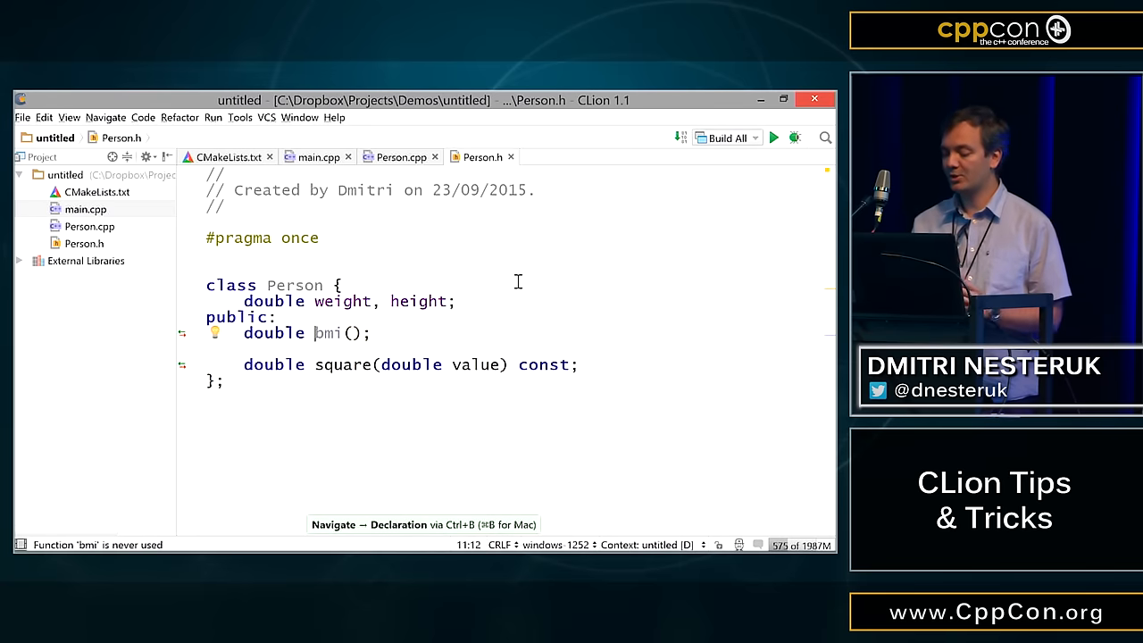
pyautogui.click(278, 316)
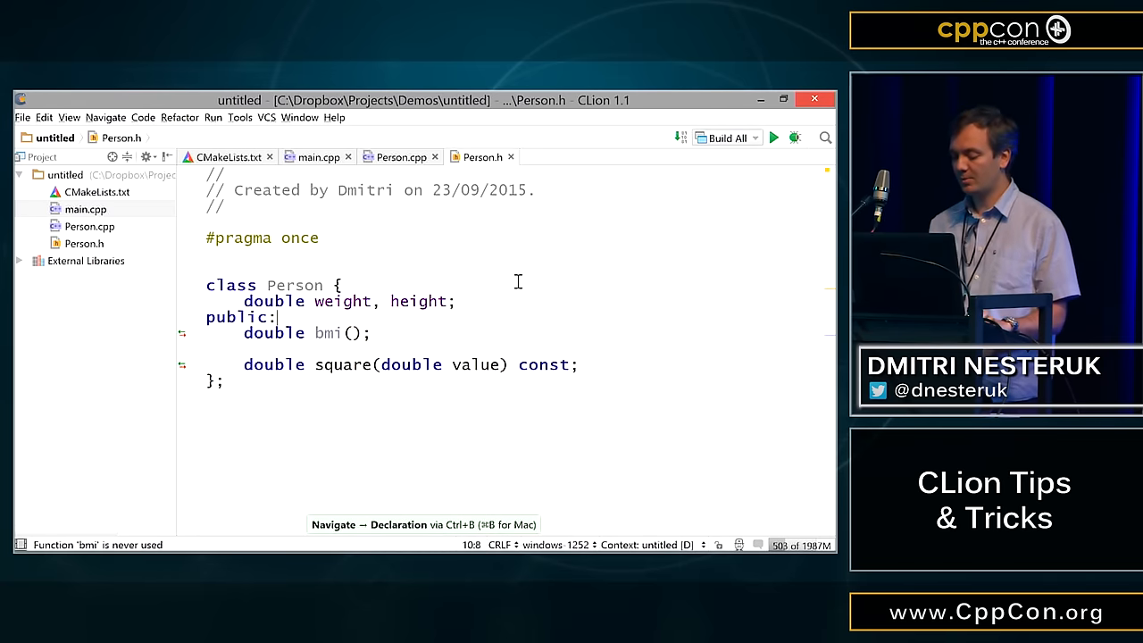
pyautogui.click(312, 285)
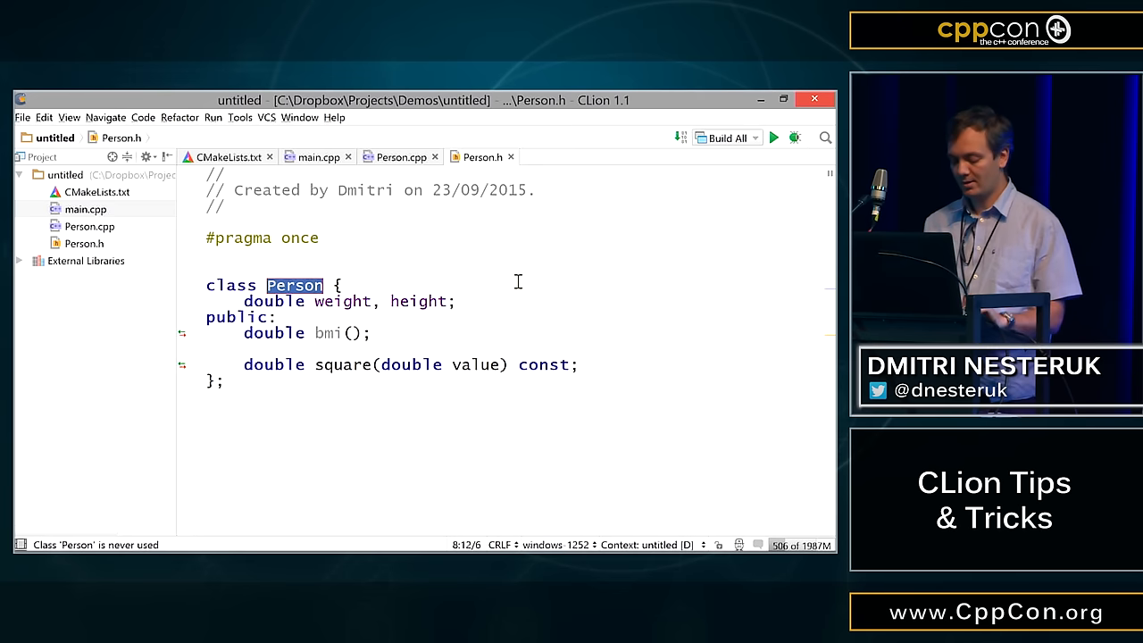
pyautogui.write('Human')
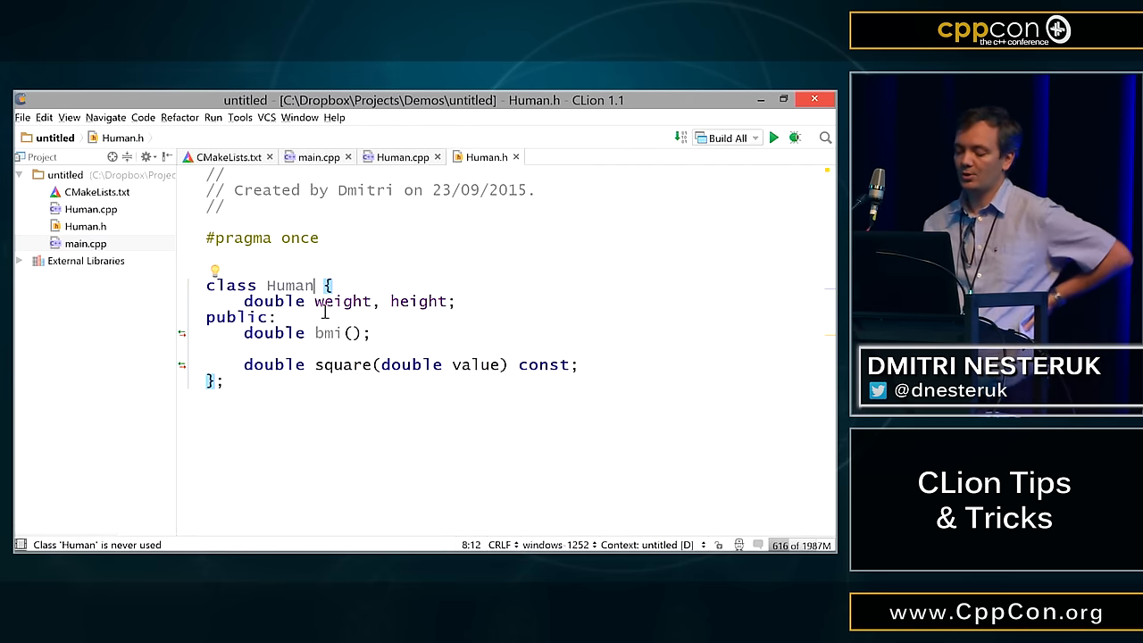
# - Verify Human.cpp, Human.h and CMakeLists.txt now use the Human name
pyautogui.doubleClick(289, 285)
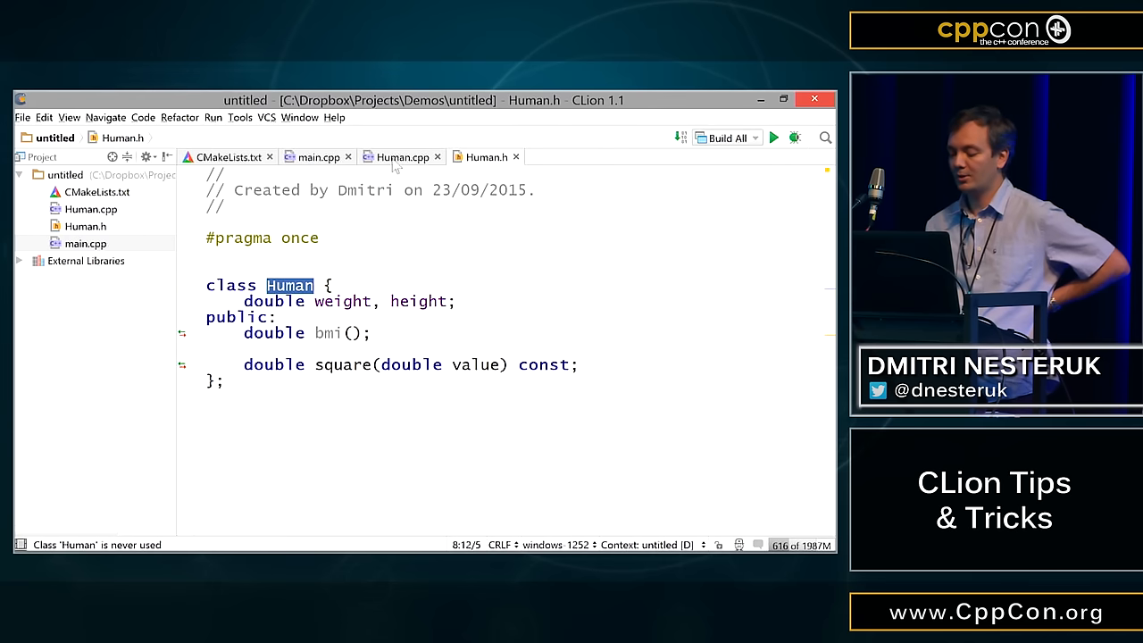
pyautogui.click(400, 156)
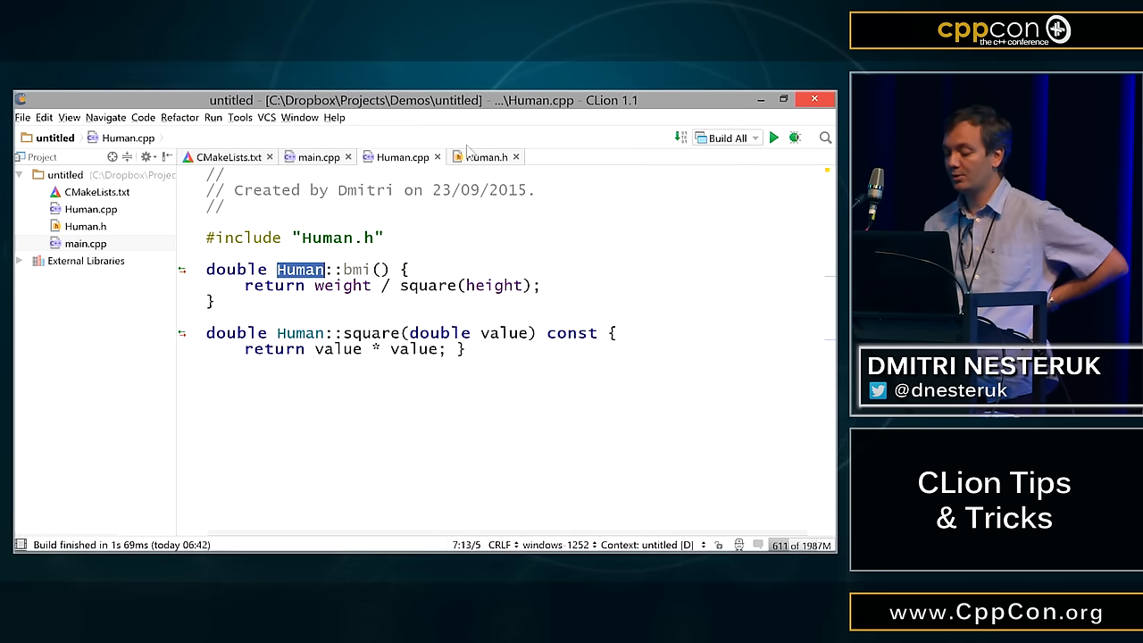
pyautogui.click(487, 157)
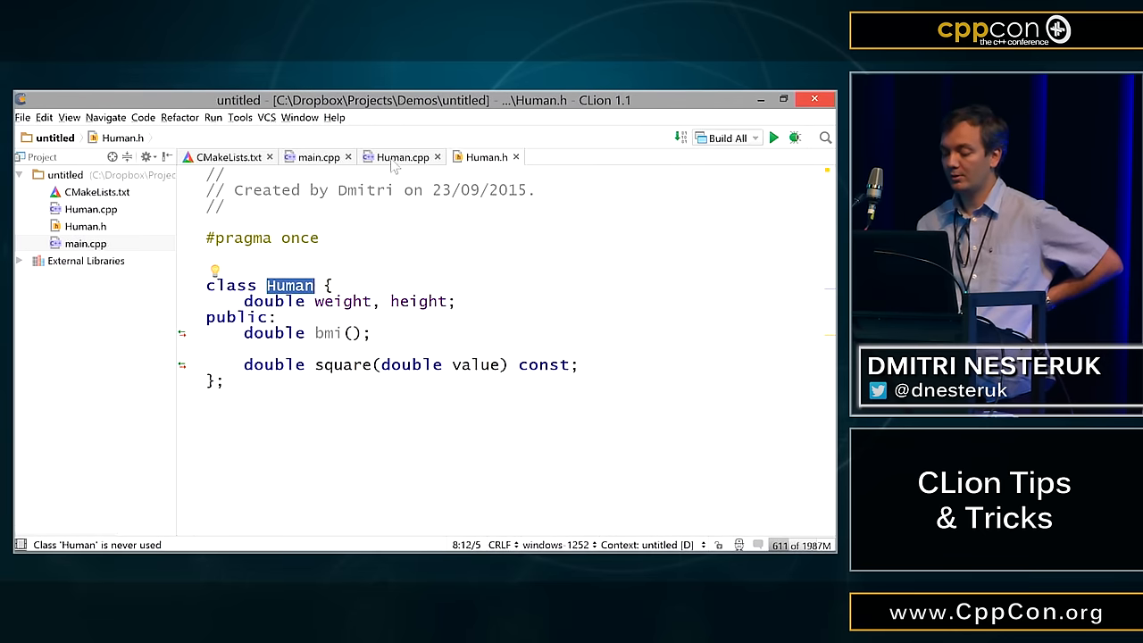
pyautogui.click(225, 157)
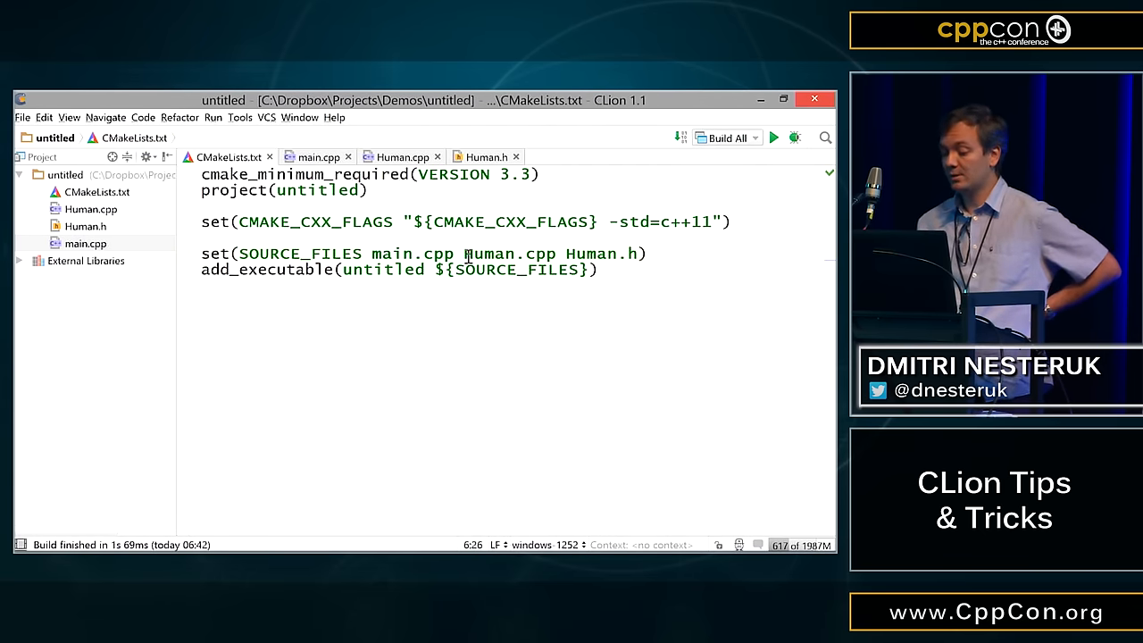
pyautogui.moveTo(462, 253); pyautogui.dragTo(639, 253)
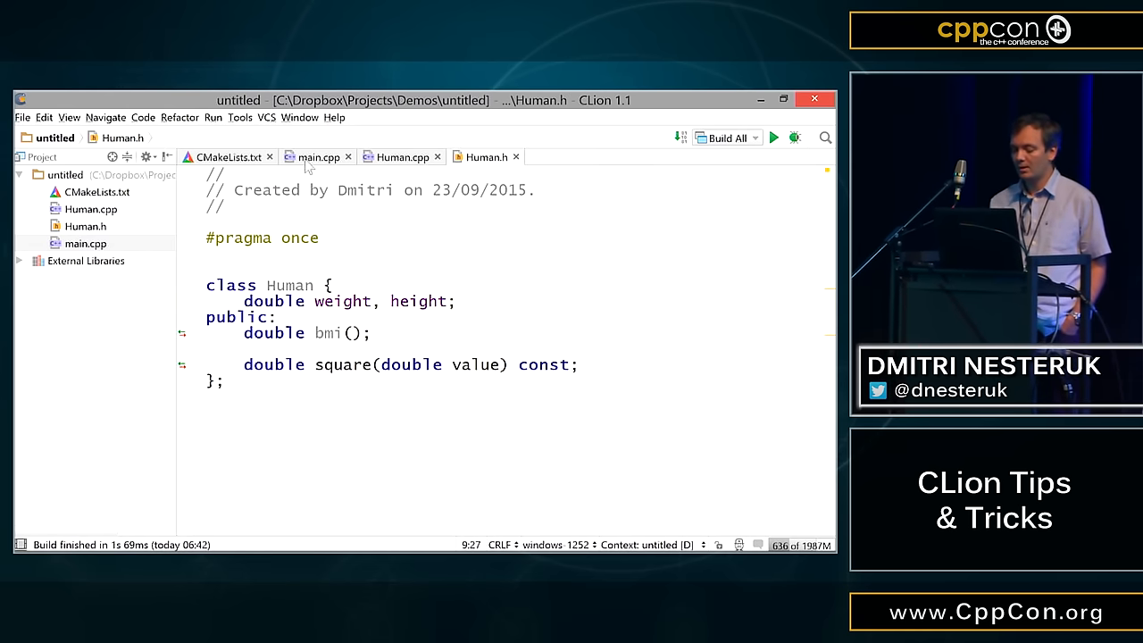
# - In main.cpp, include Human.h, declare Human human, and print human.bmi() << endl
pyautogui.click(317, 157)
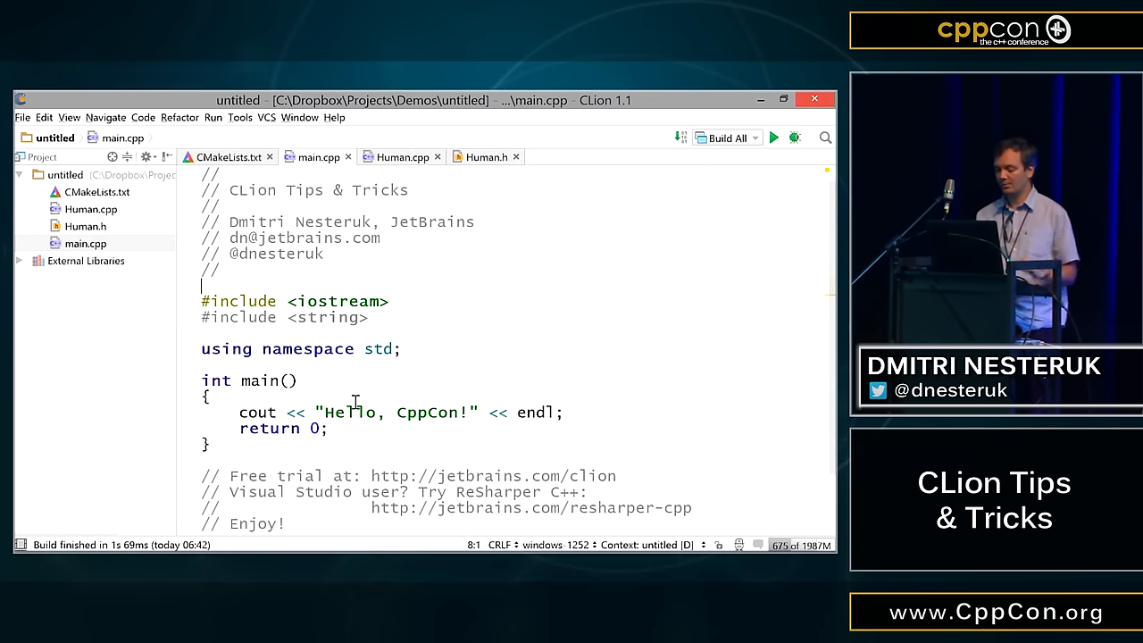
pyautogui.press('Enter')
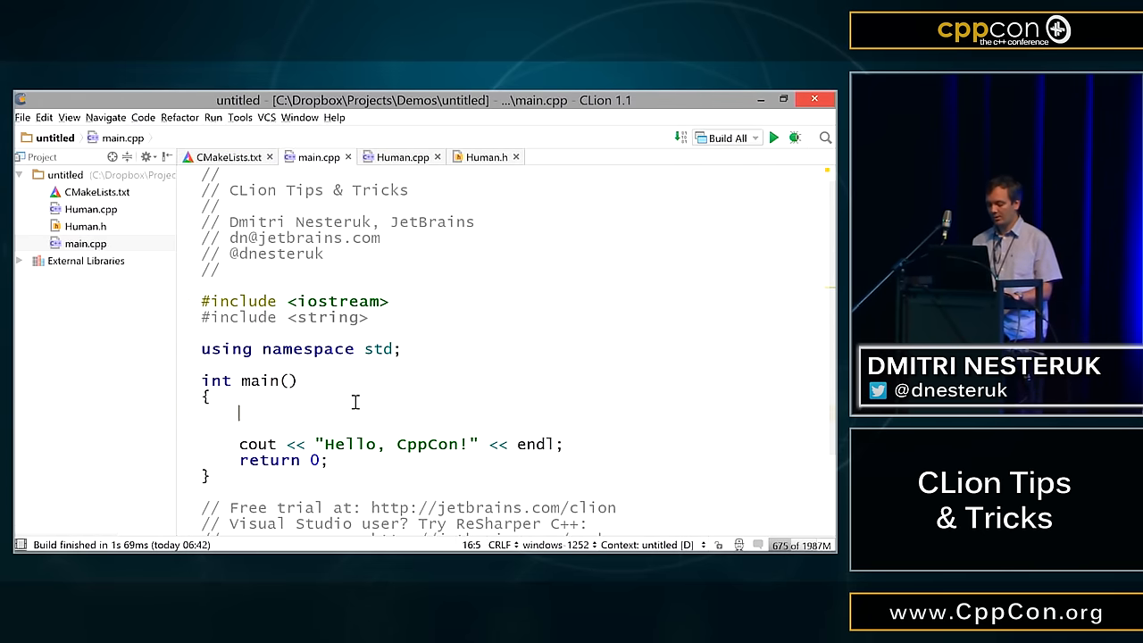
pyautogui.write('Human')
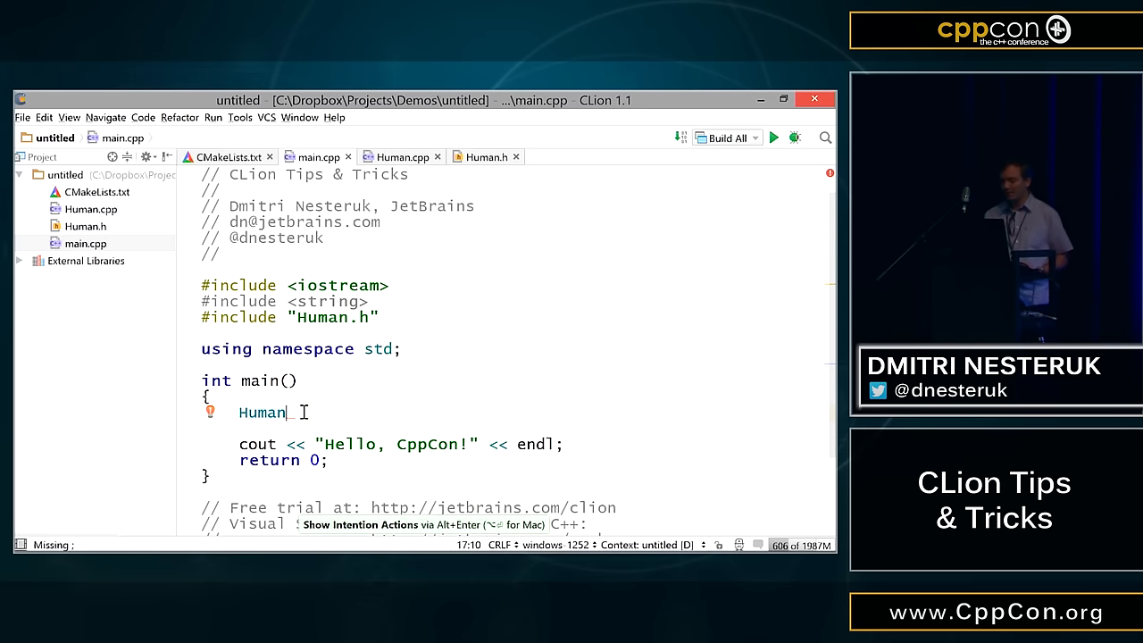
pyautogui.write('human;')
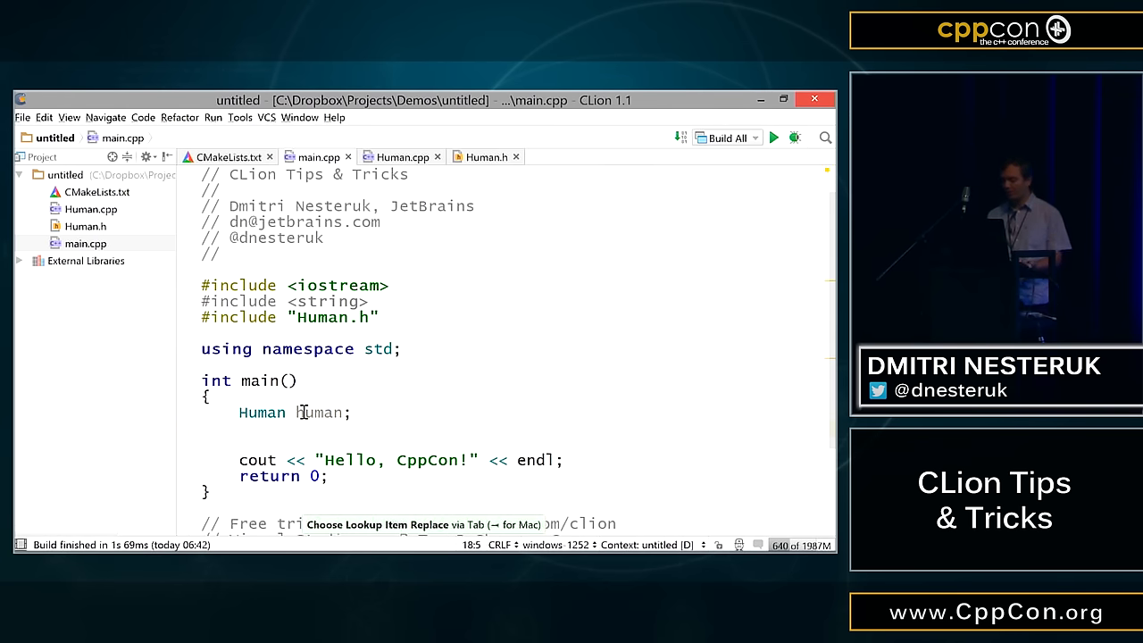
pyautogui.write('cout <<')
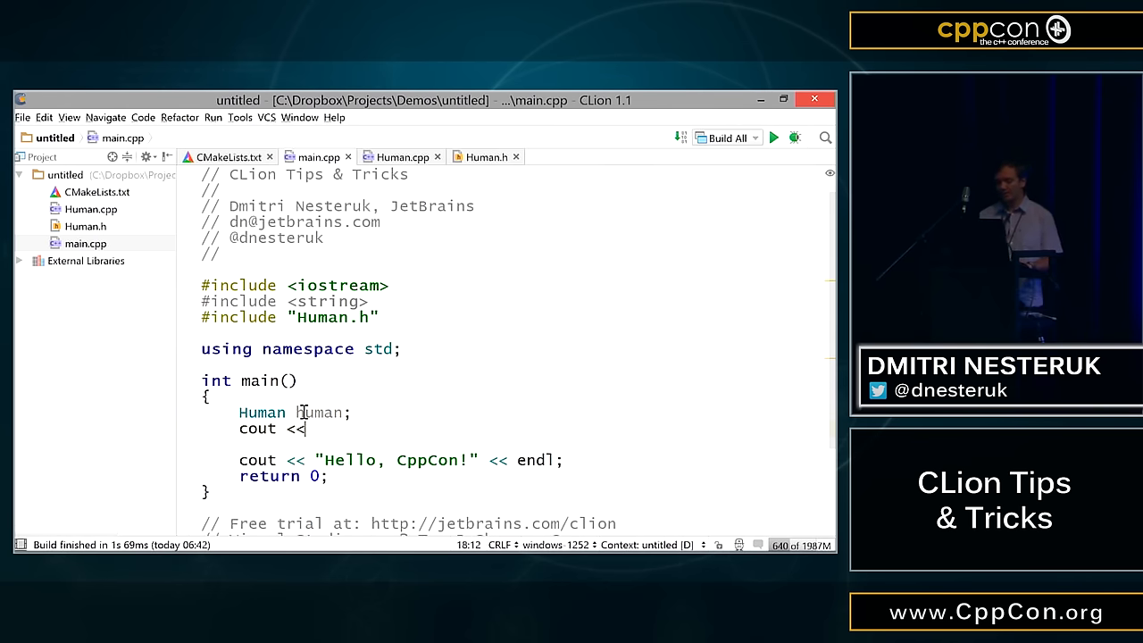
pyautogui.write('h')
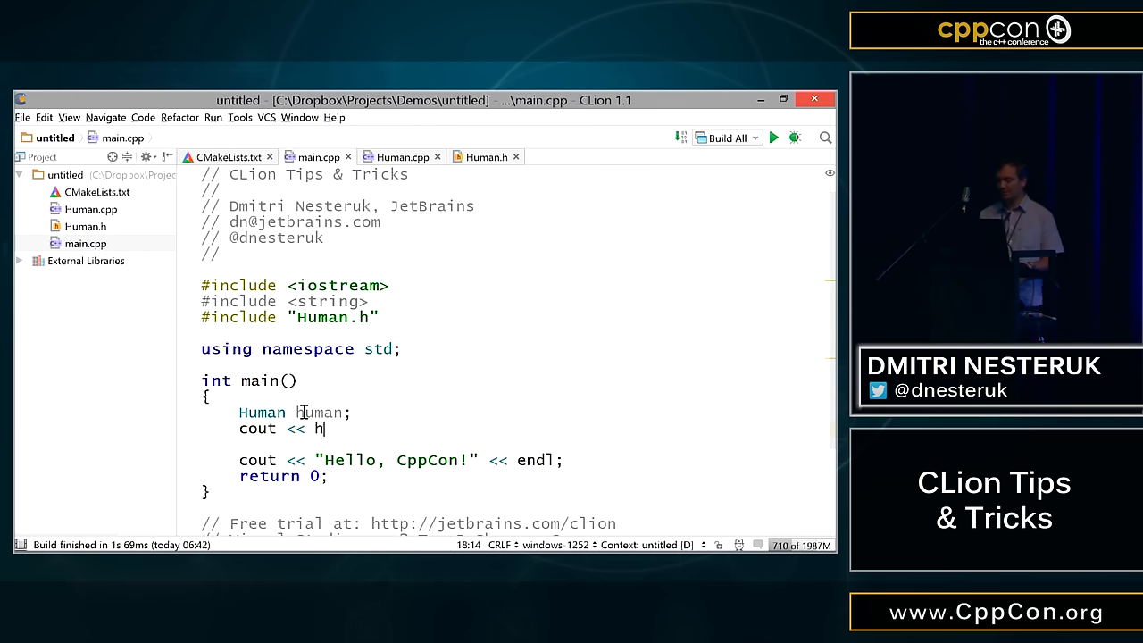
pyautogui.write('uman.bmi(')
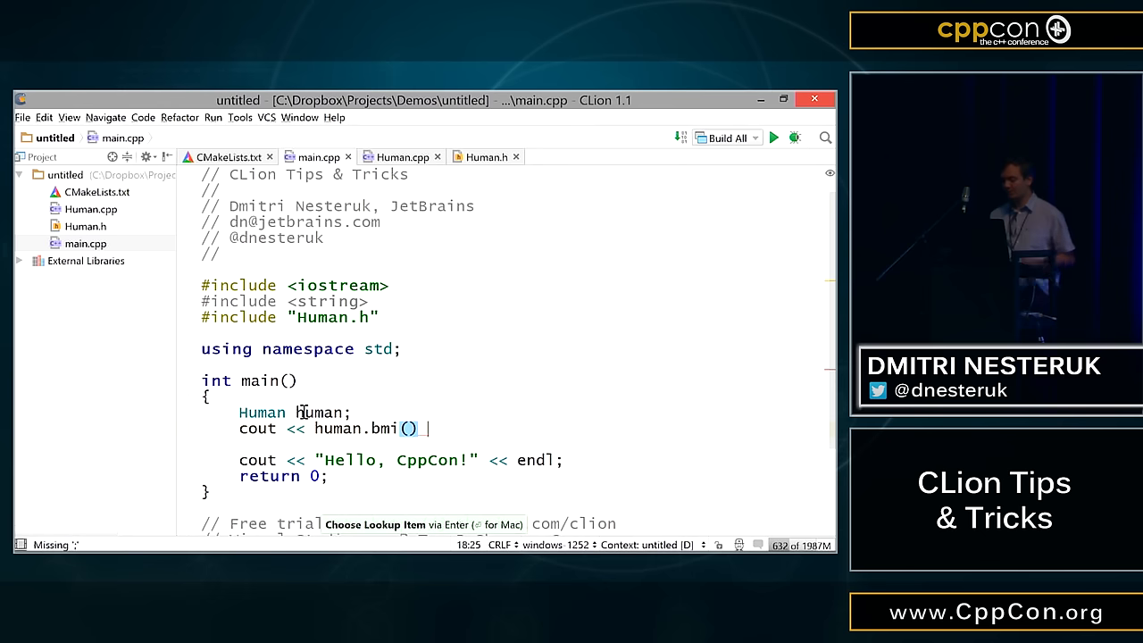
pyautogui.write('<< endl;')
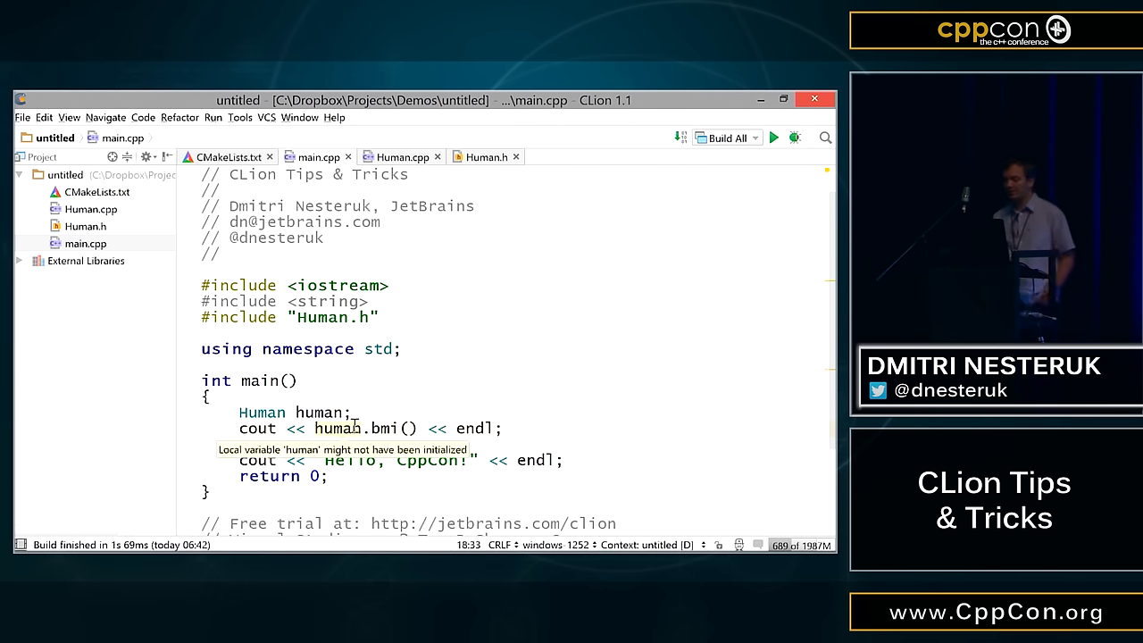
pyautogui.moveTo(321, 412)
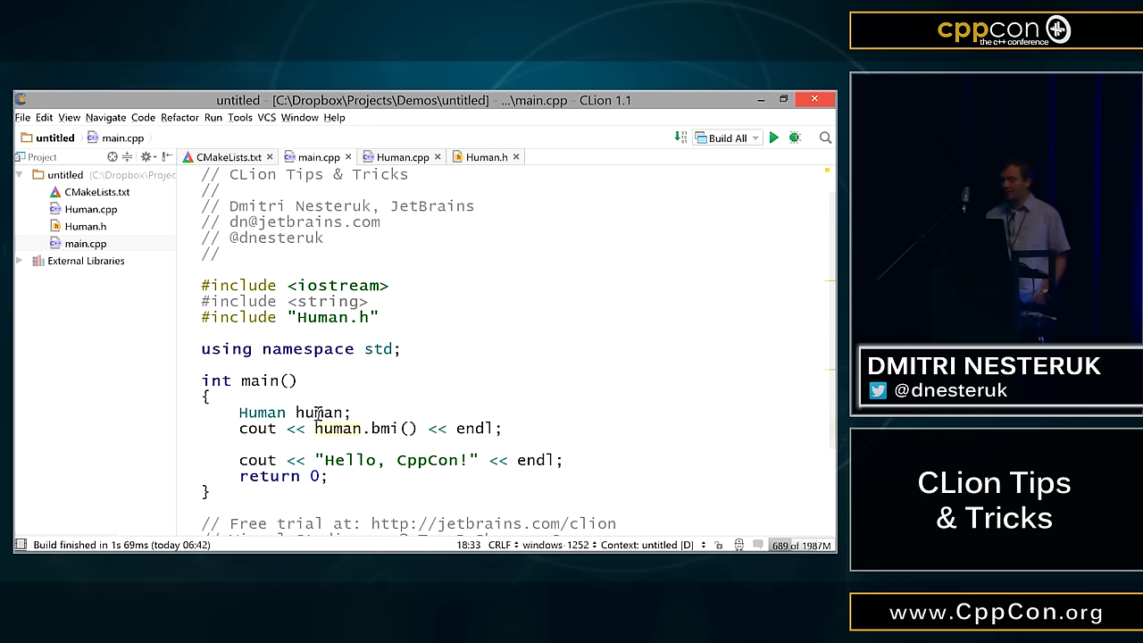
pyautogui.moveTo(413, 256)
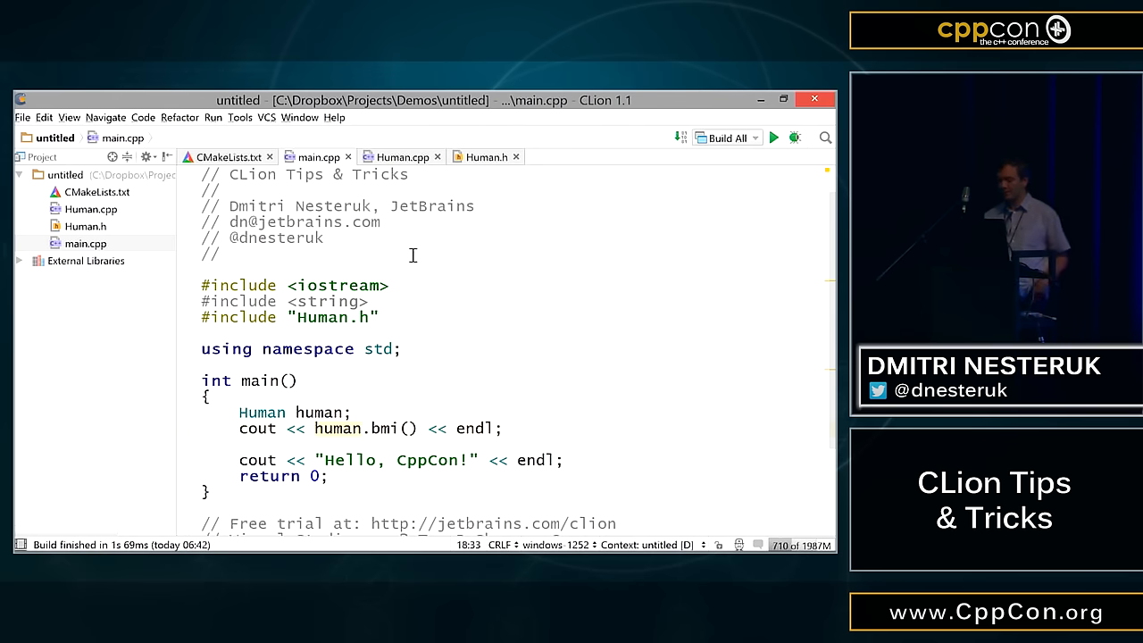
# - Extract a Mammal superclass holding weight and height, raising both to protected
pyautogui.click(238, 412)
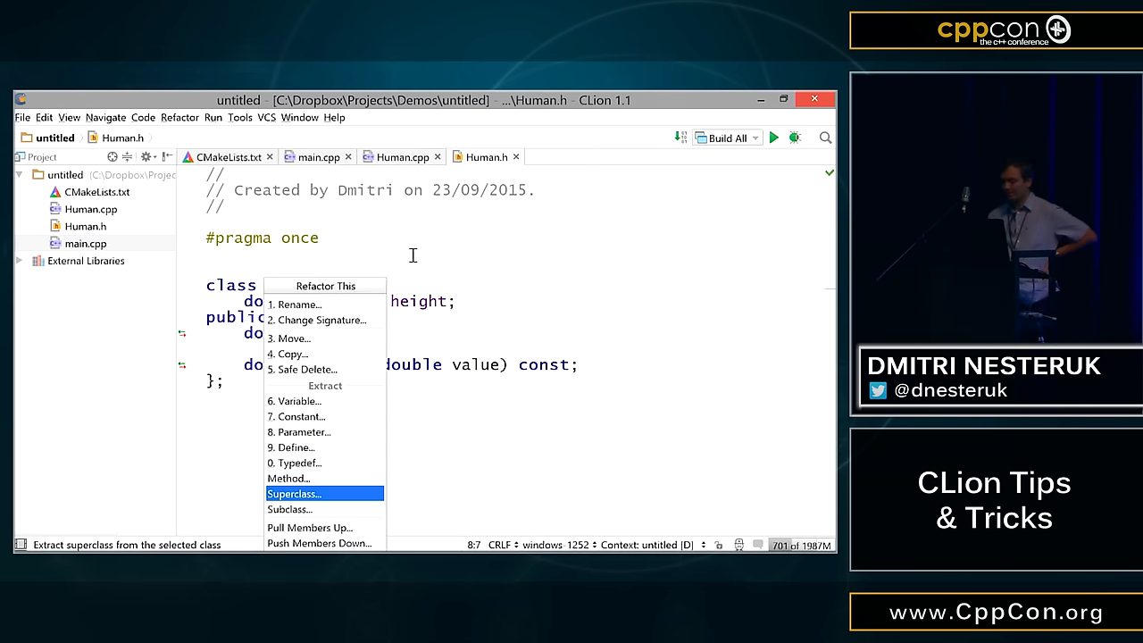
pyautogui.click(293, 493)
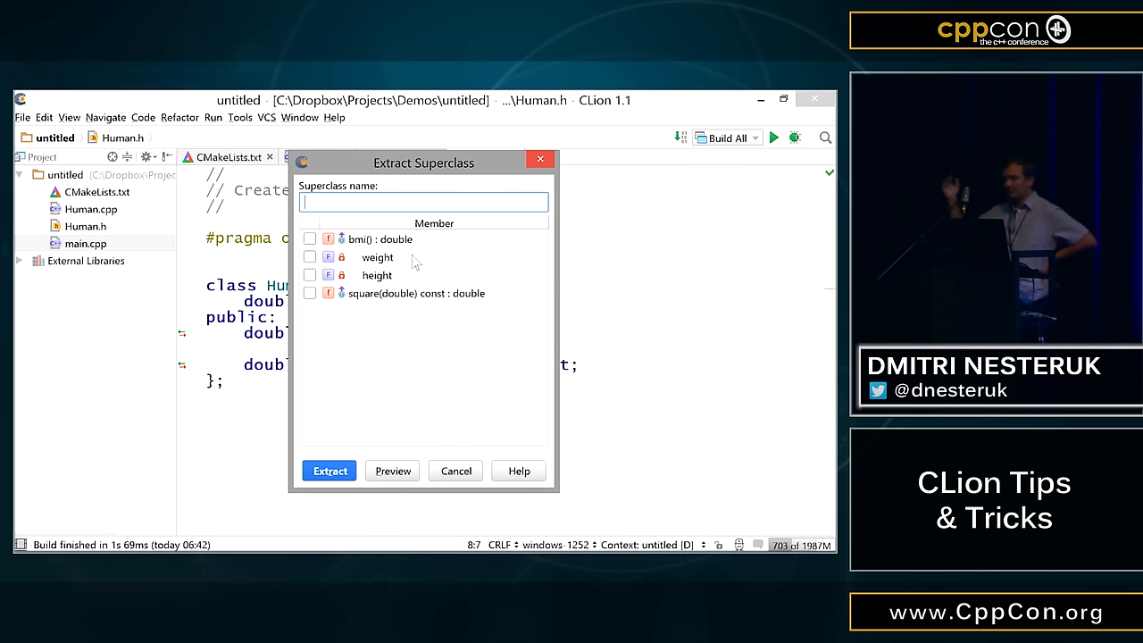
pyautogui.click(310, 258)
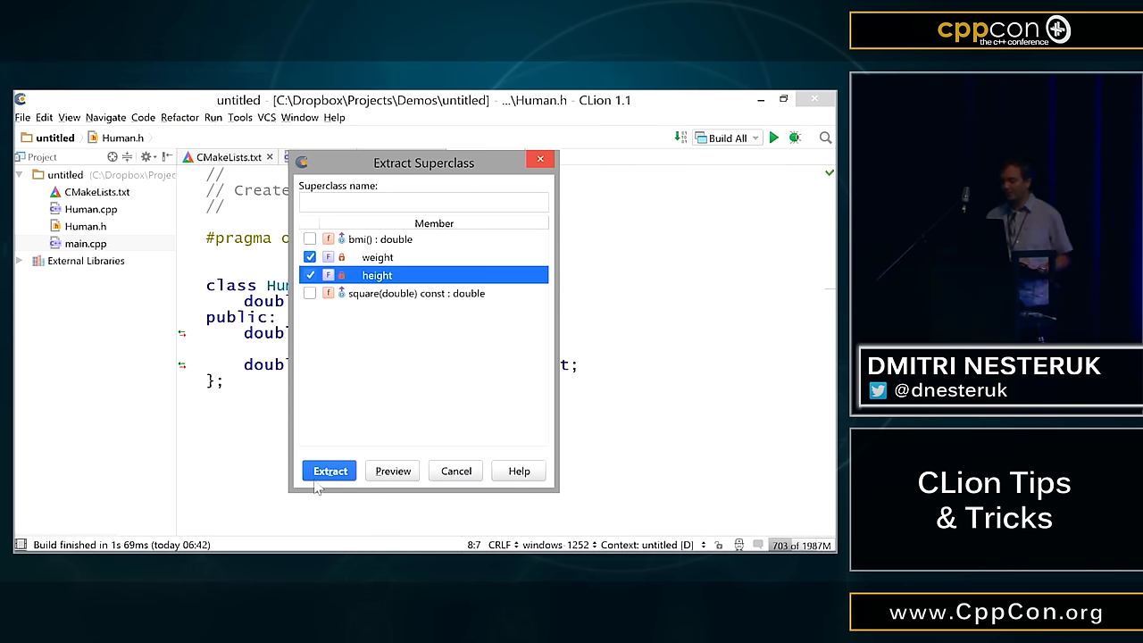
pyautogui.click(329, 471)
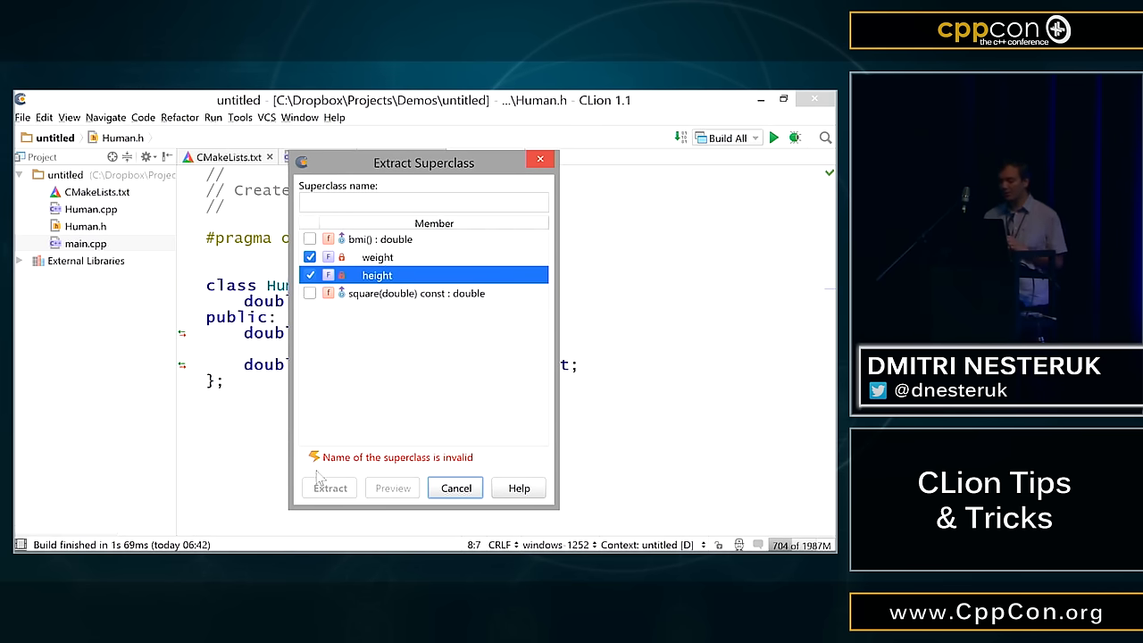
pyautogui.click(424, 200)
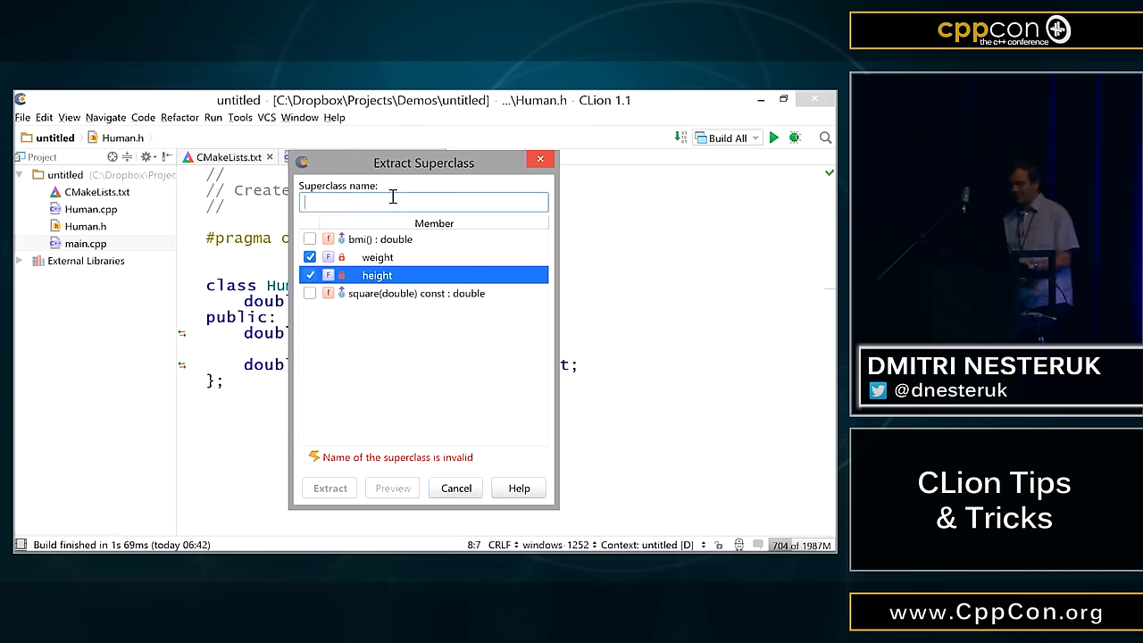
pyautogui.write('M')
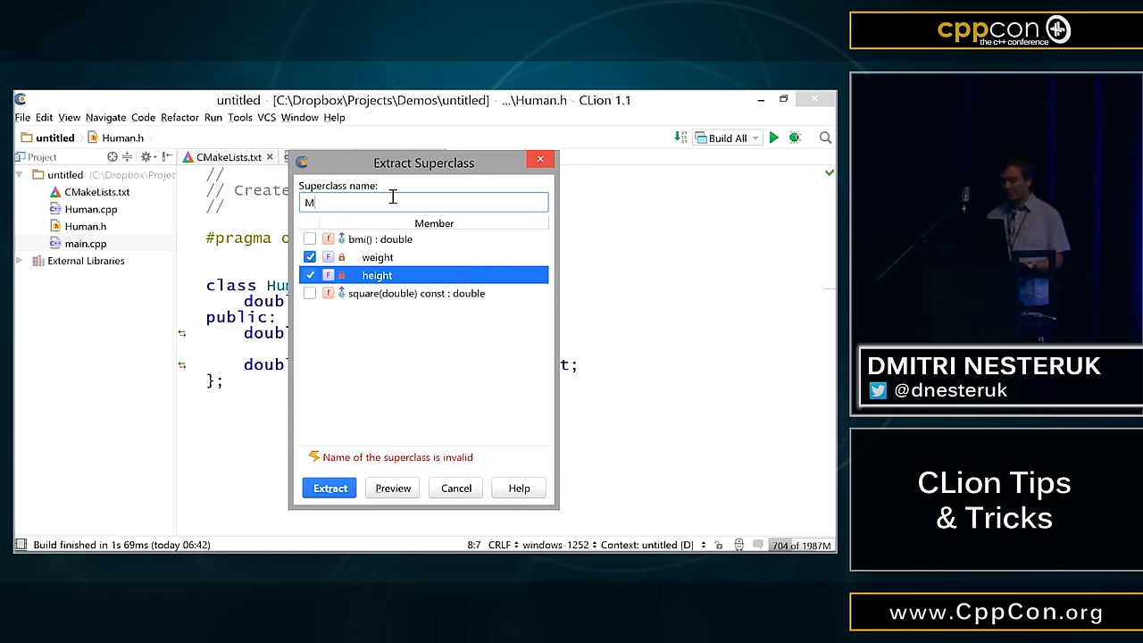
pyautogui.click(455, 488)
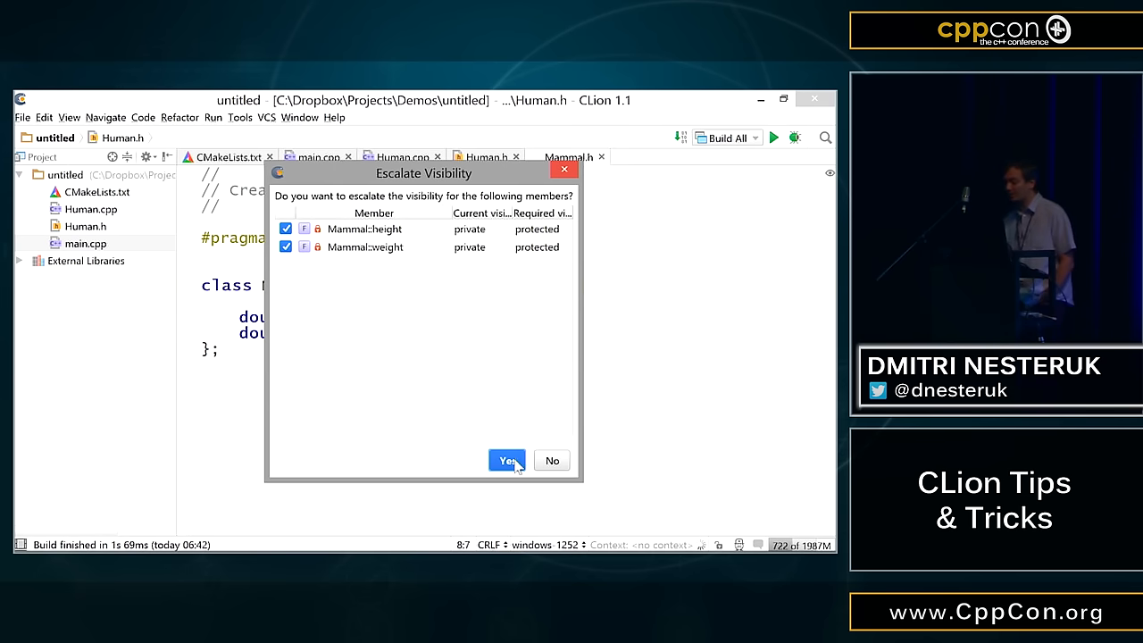
pyautogui.click(507, 461)
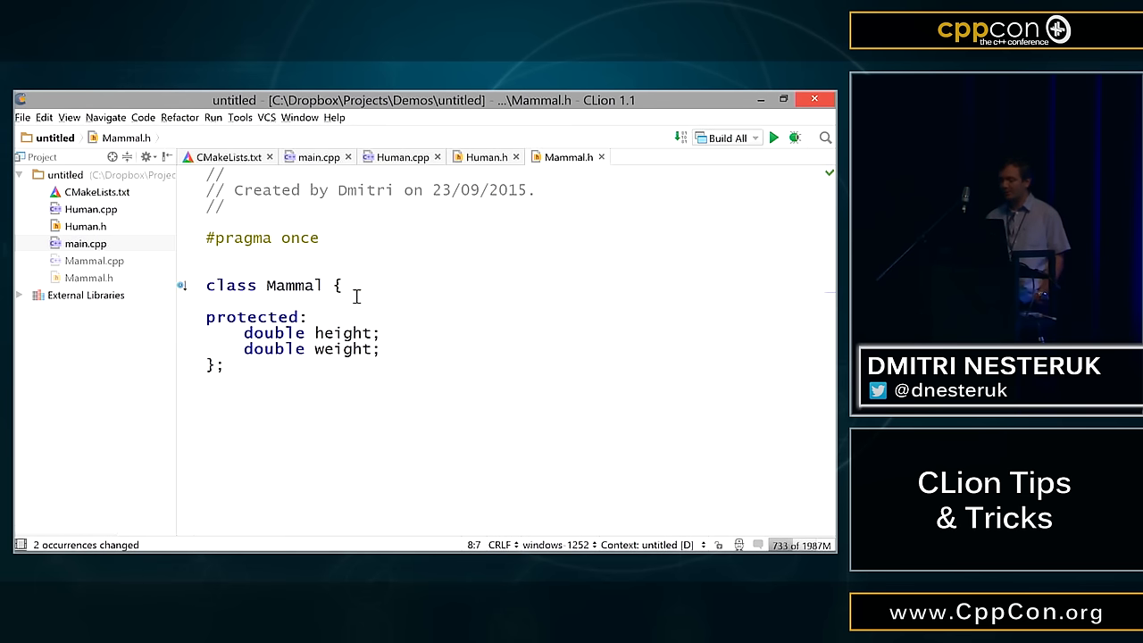
pyautogui.moveTo(407, 168)
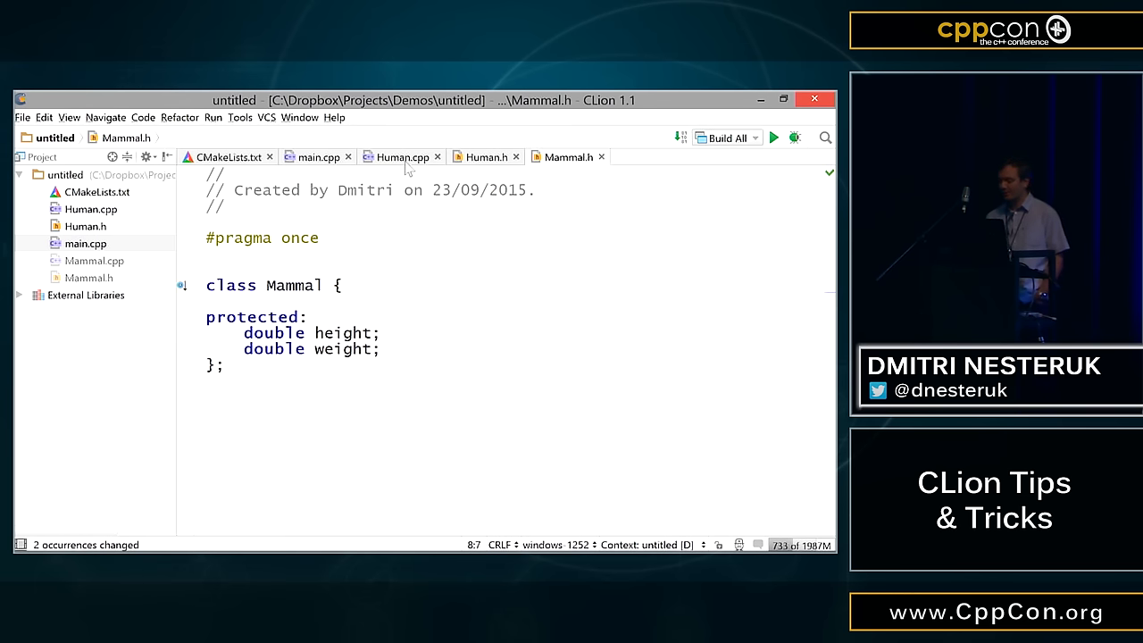
# - Add Mammal.cpp and Mammal.h to SOURCE_FILES in CMakeLists.txt
pyautogui.click(486, 157)
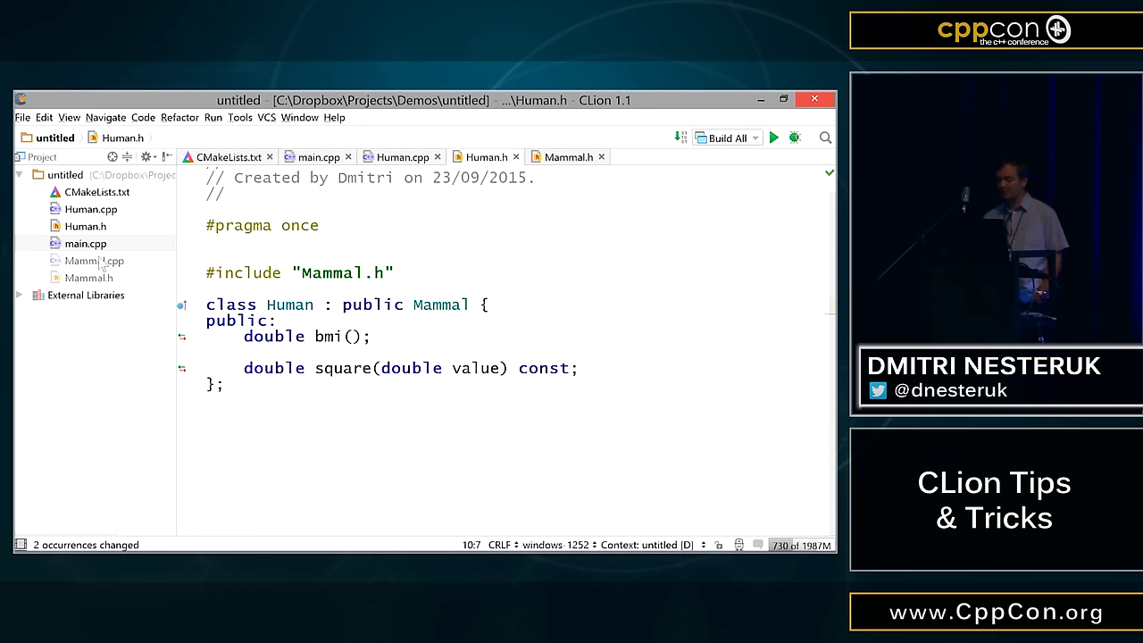
pyautogui.moveTo(101, 278)
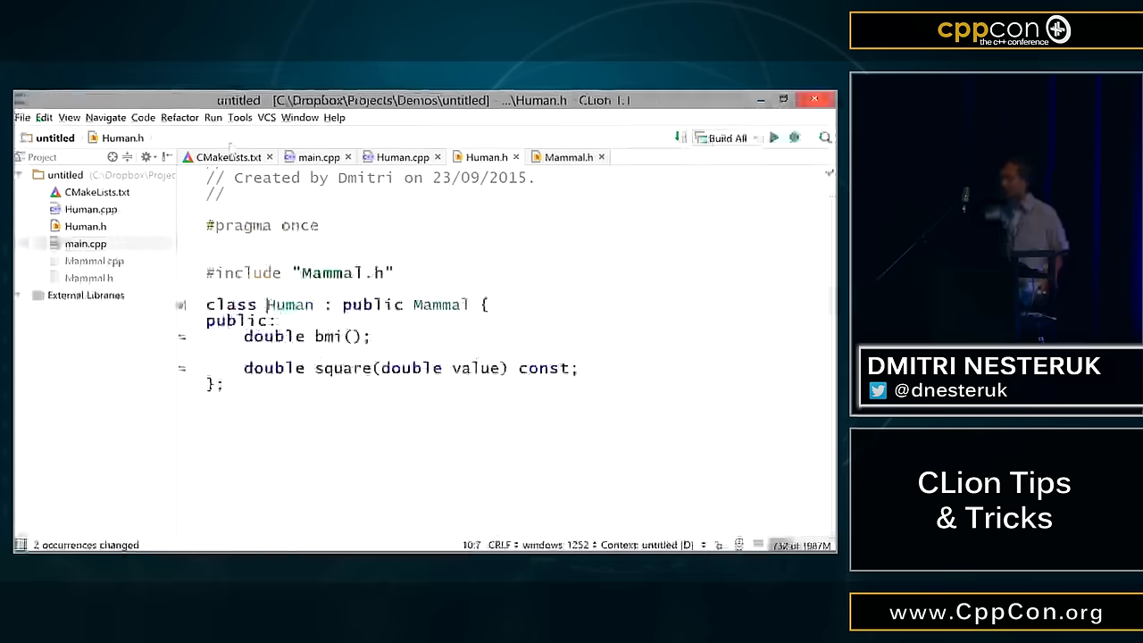
pyautogui.click(226, 156)
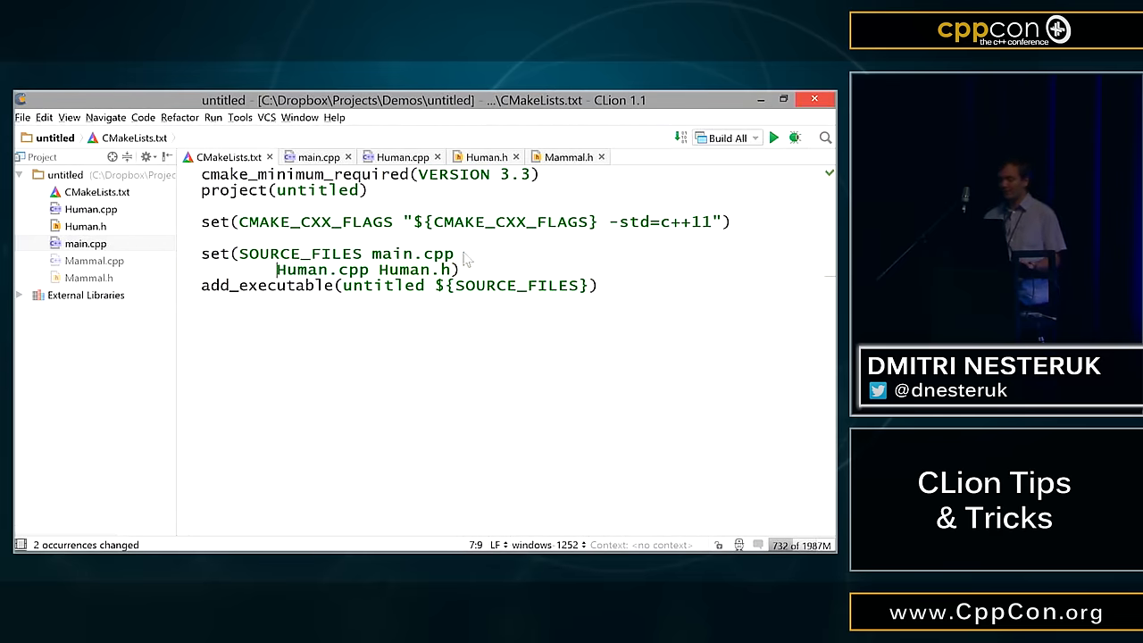
pyautogui.press('Enter')
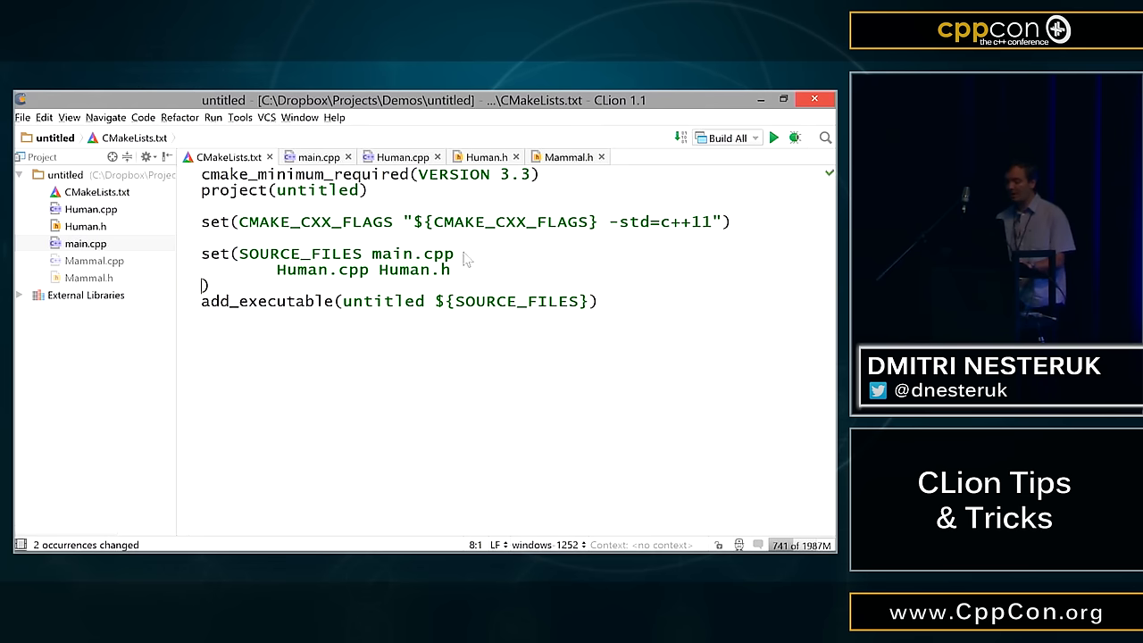
pyautogui.write('Mam')
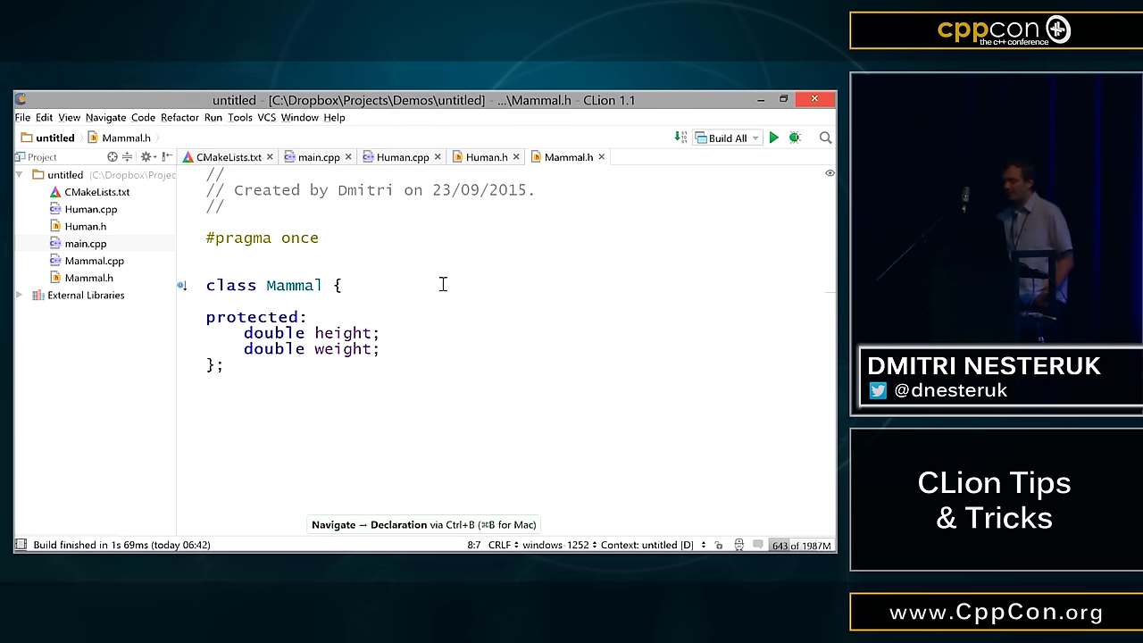
# - Generate a Mammal constructor initializing height and weight, wrapping the initializer list onto a new line
pyautogui.click(321, 301)
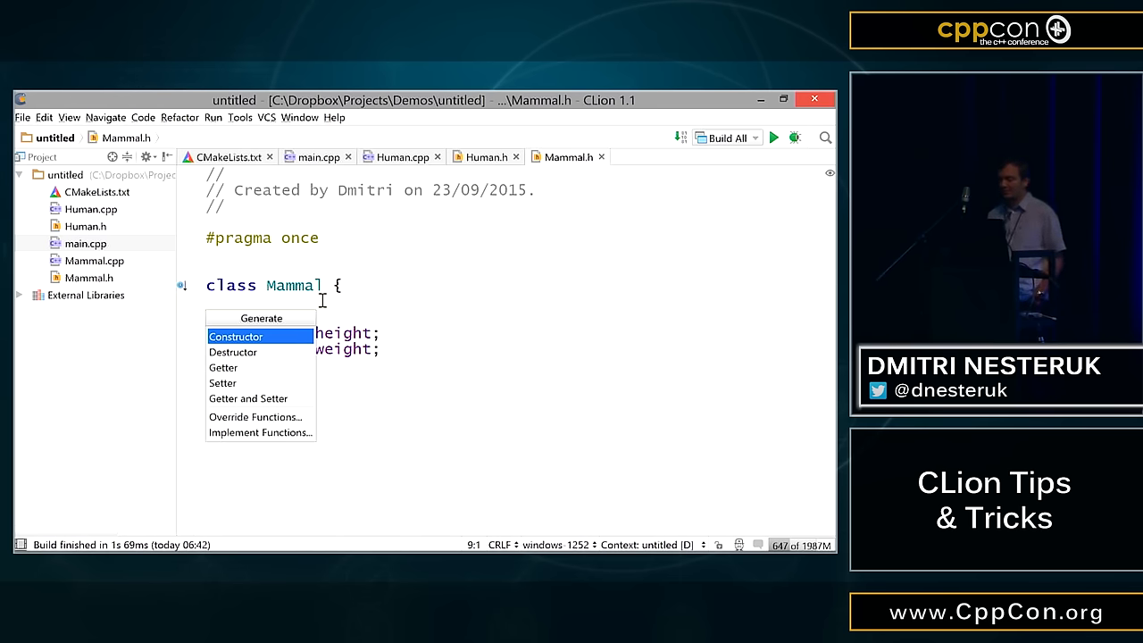
pyautogui.click(236, 337)
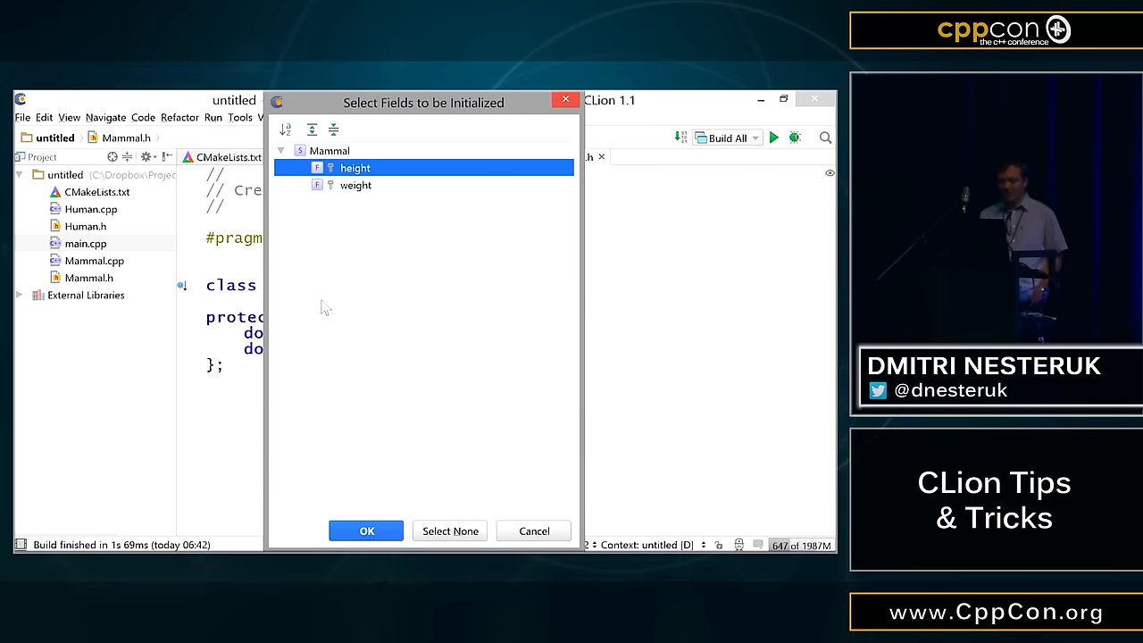
pyautogui.click(366, 531)
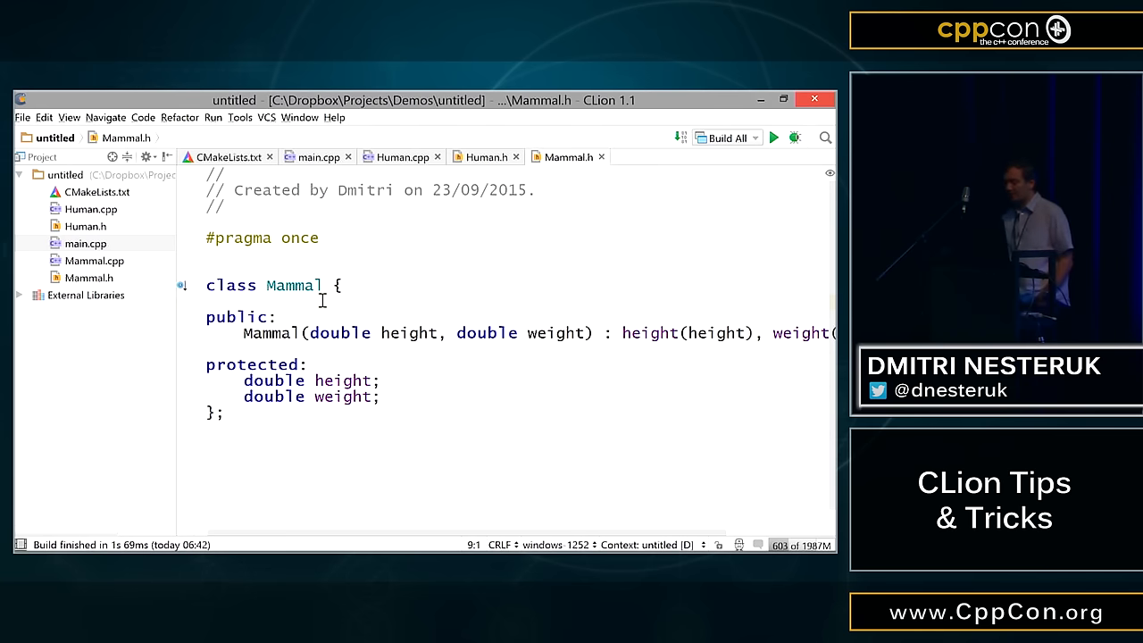
pyautogui.click(604, 333)
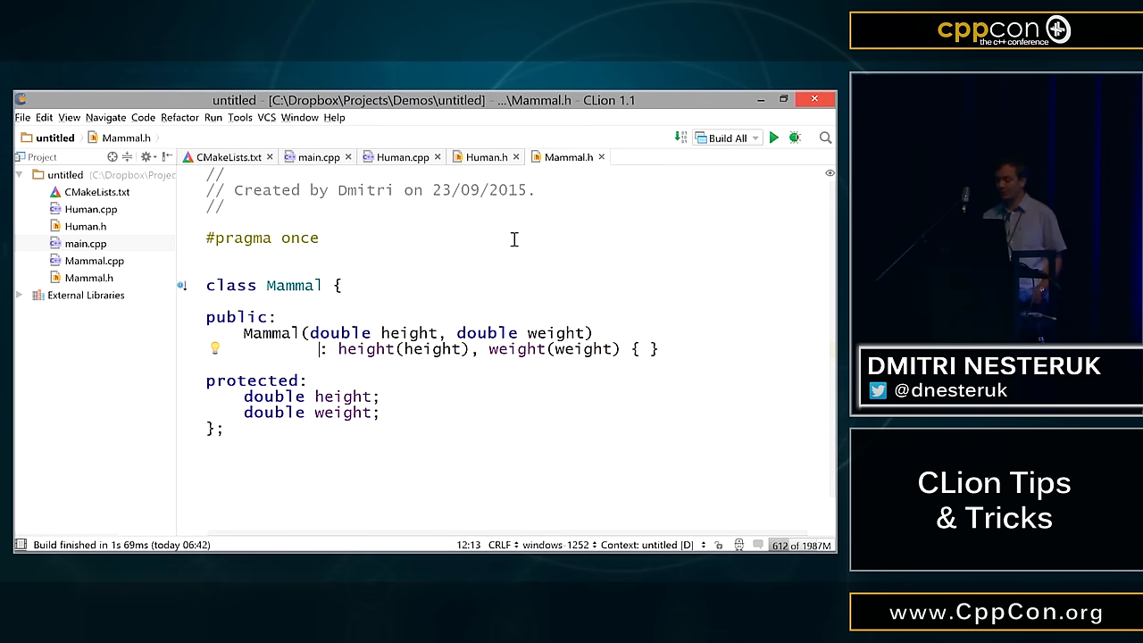
# - In Human.h, generate a Human constructor matching Mammal's base-class constructor
pyautogui.click(486, 157)
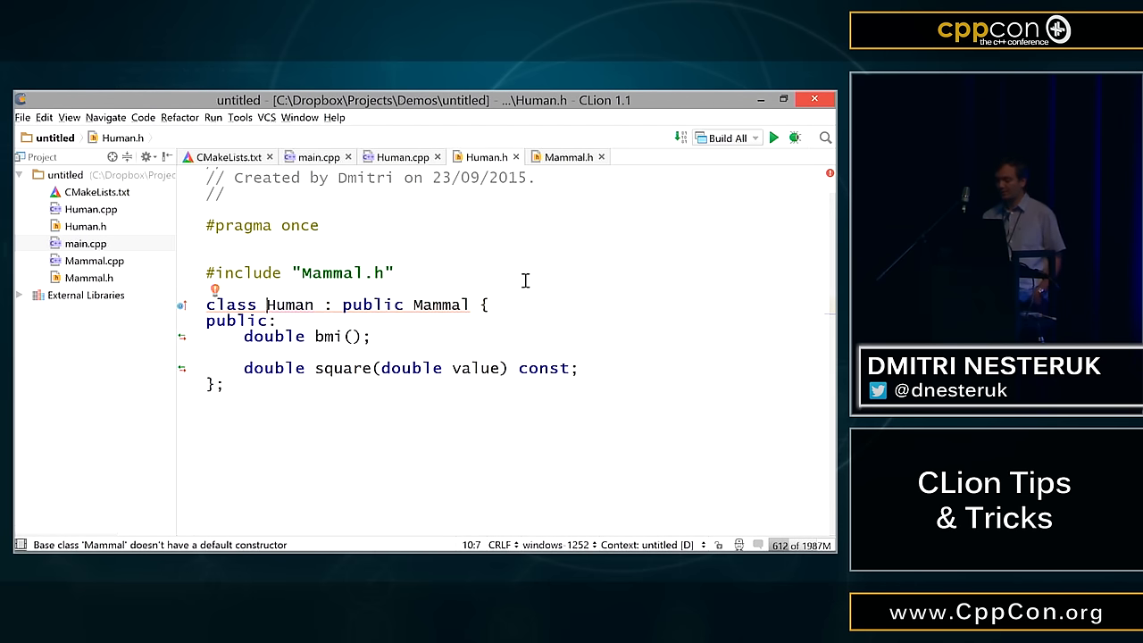
pyautogui.moveTo(446, 305)
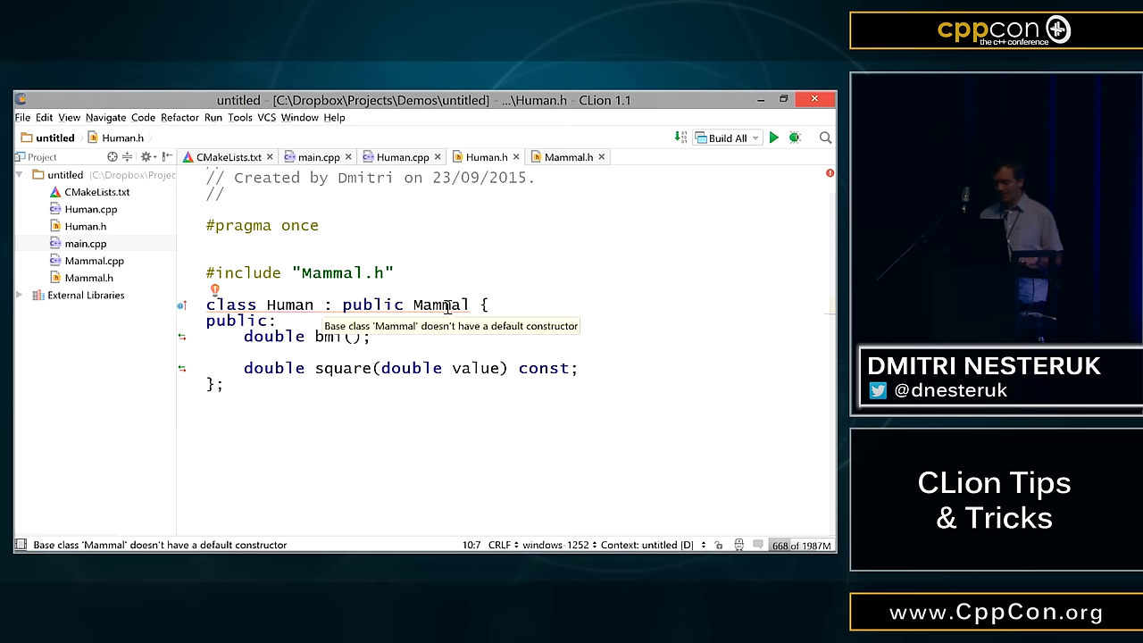
pyautogui.click(215, 290)
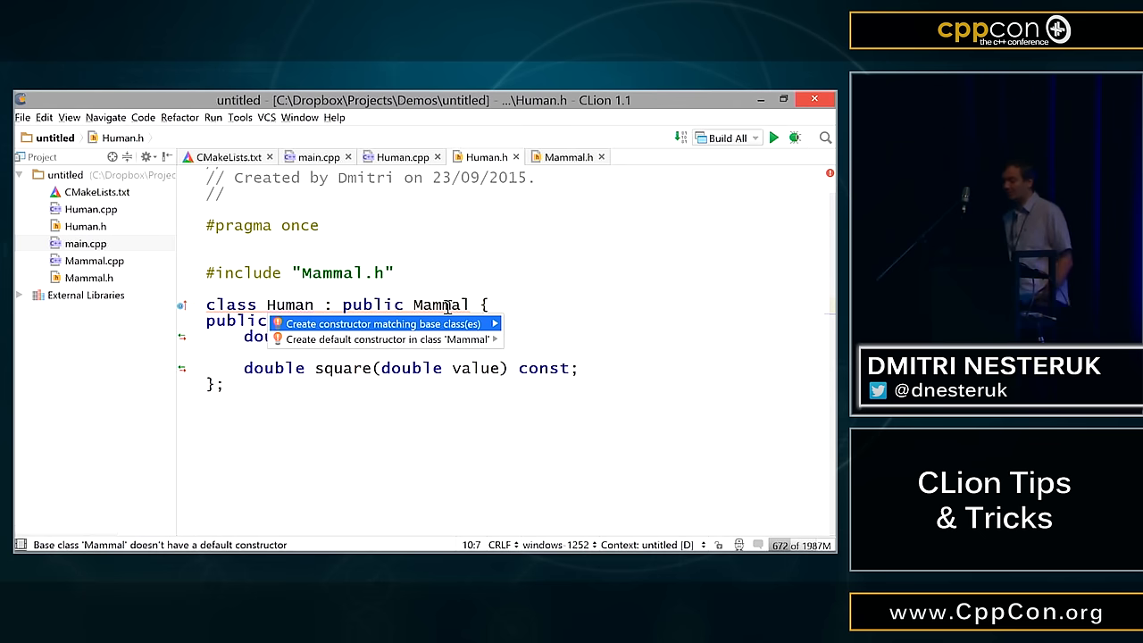
pyautogui.click(384, 323)
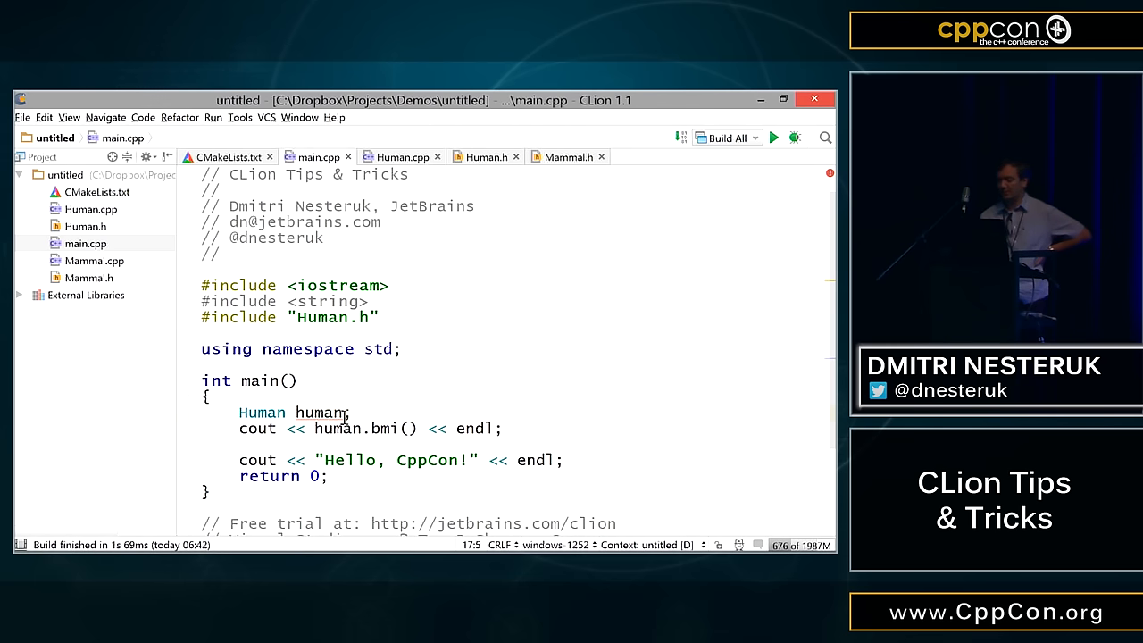
# - Change the declaration in main.cpp to Human human(1.77, 77.0)
pyautogui.write('()')
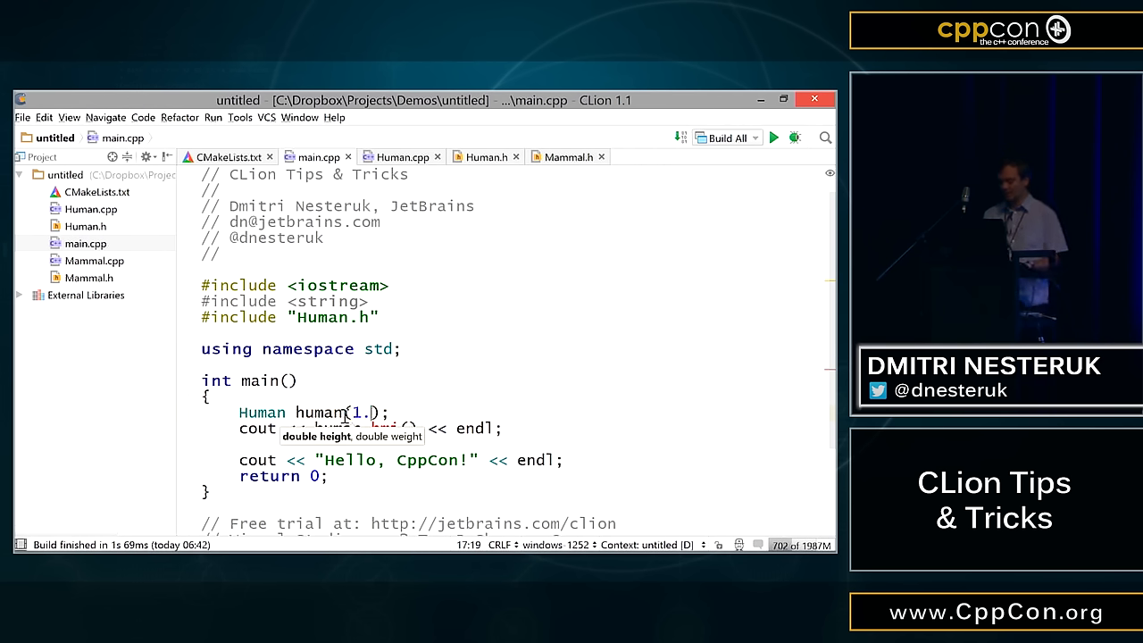
pyautogui.write('77,7')
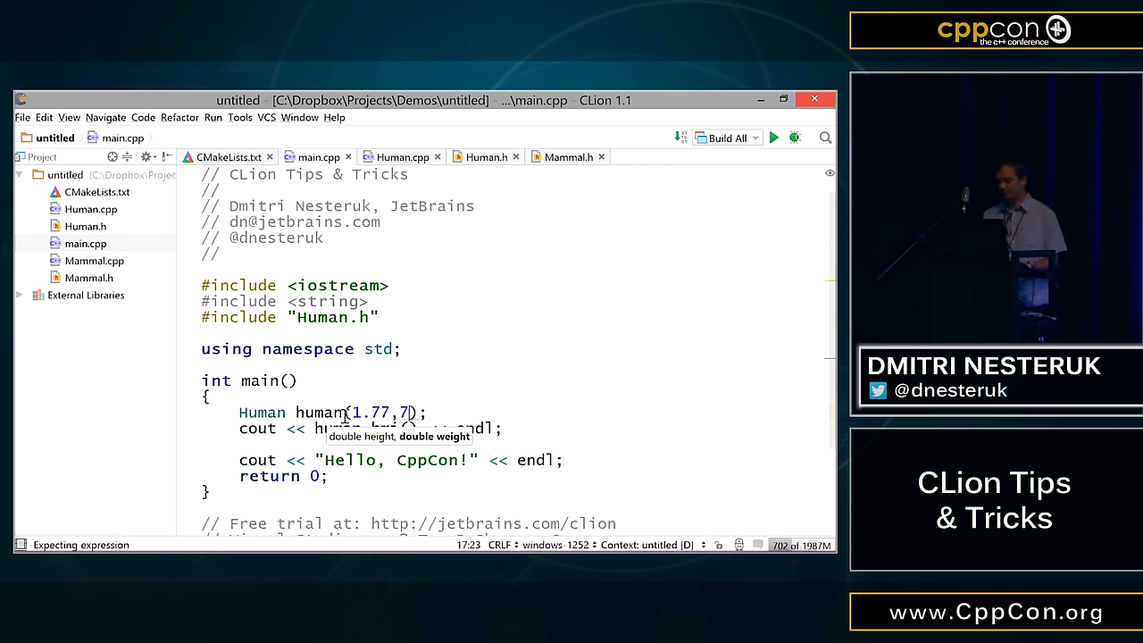
pyautogui.write('7.0')
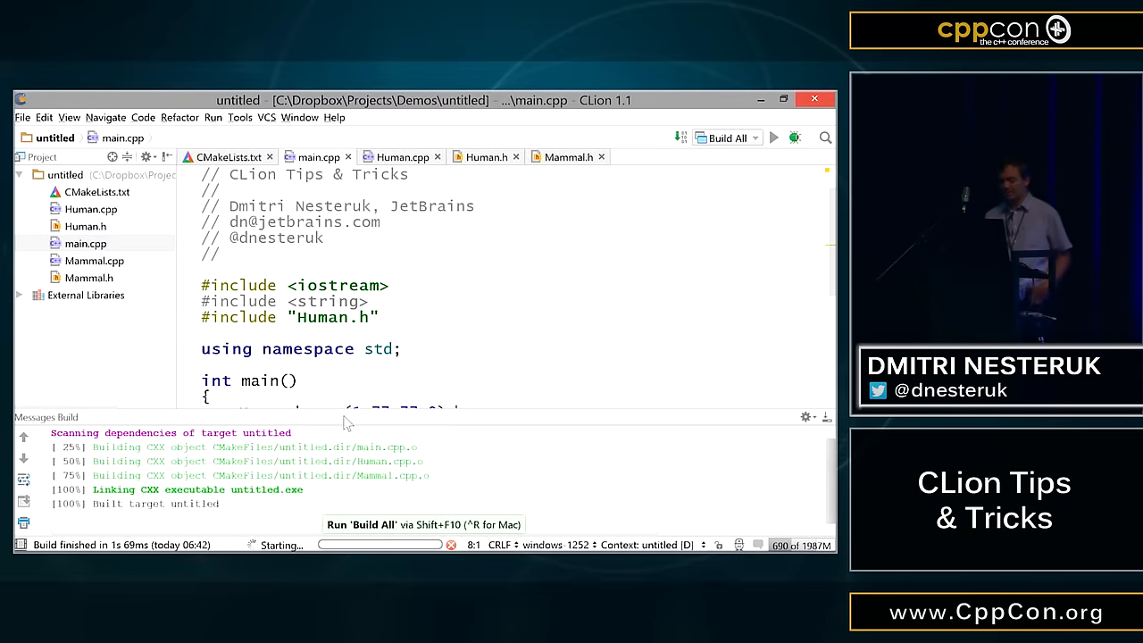
# - Run the program, which prints BMI 24.5779, then hide its output and resume editing
pyautogui.click(773, 136)
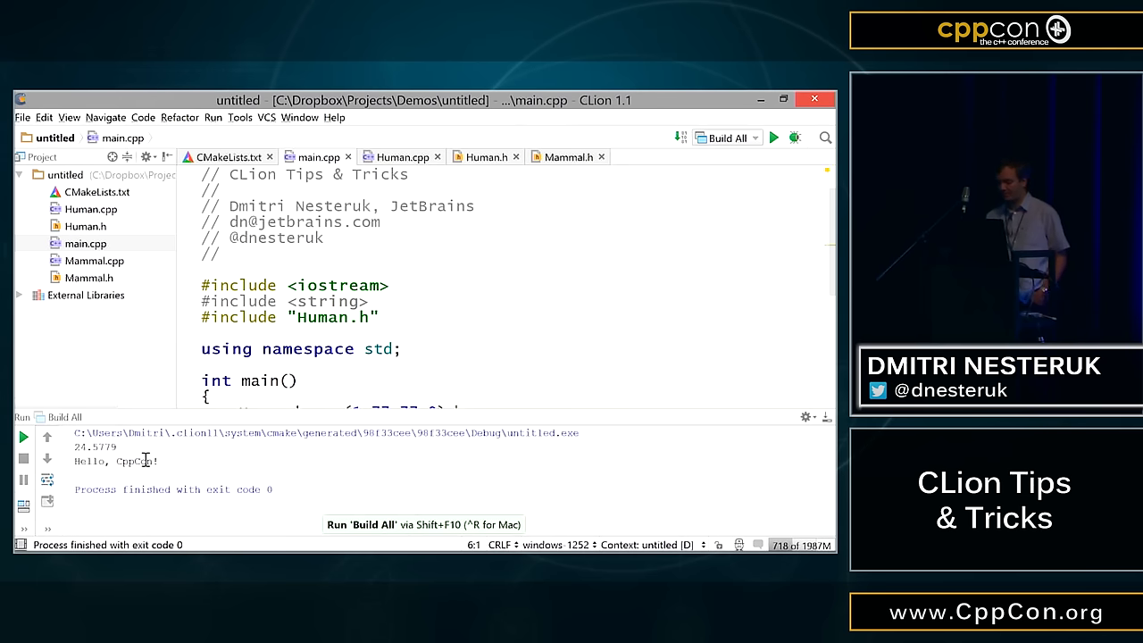
pyautogui.click(491, 393)
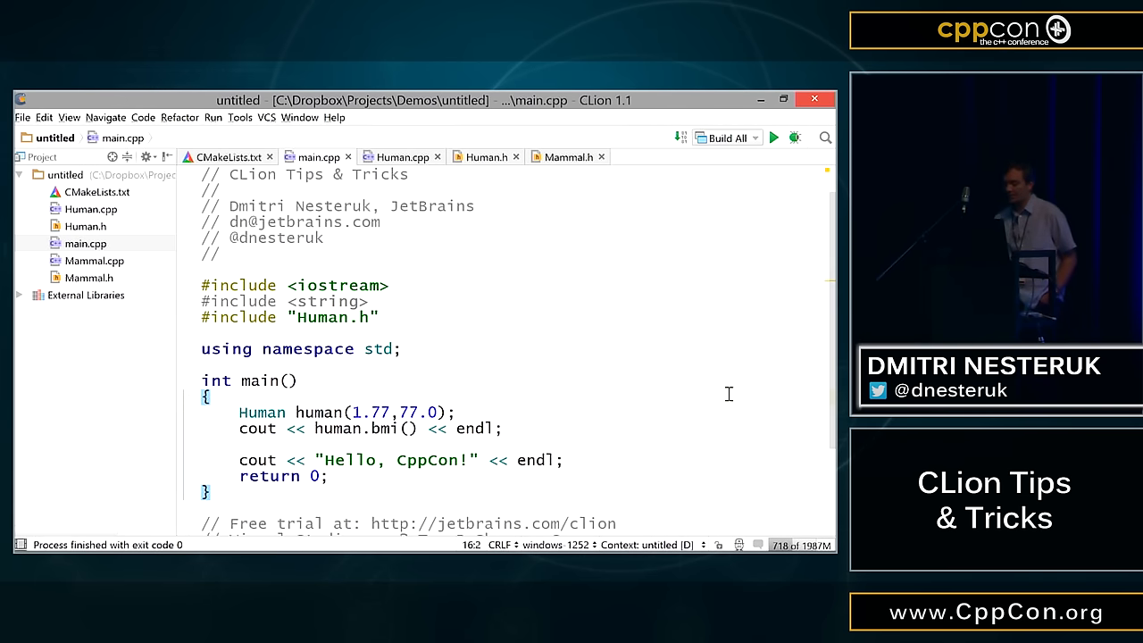
pyautogui.click(451, 335)
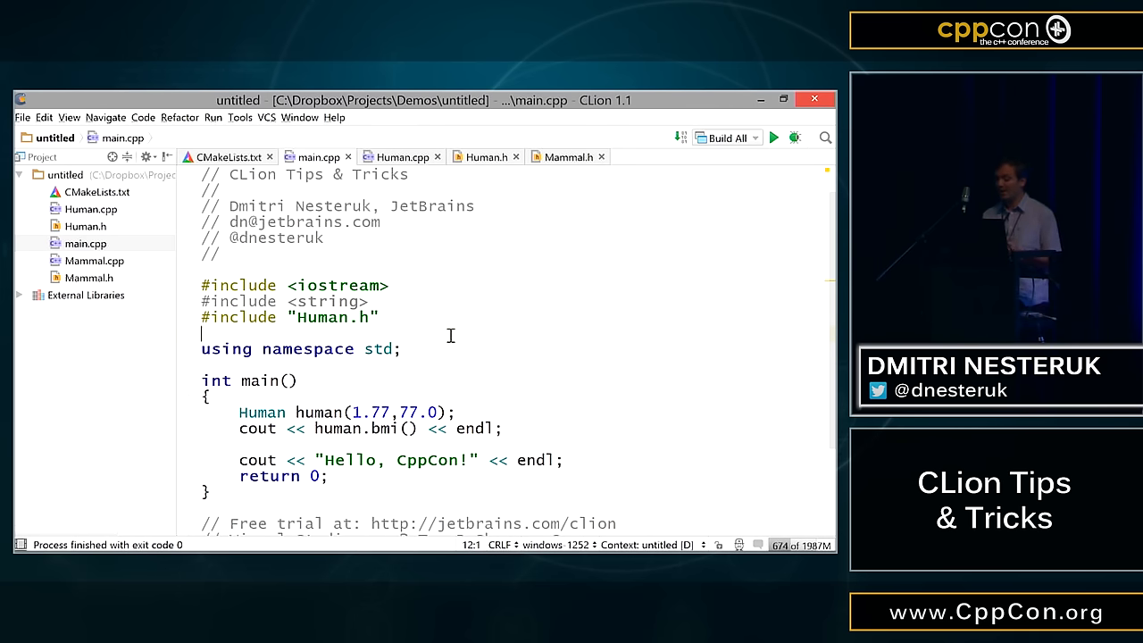
pyautogui.moveTo(516, 287)
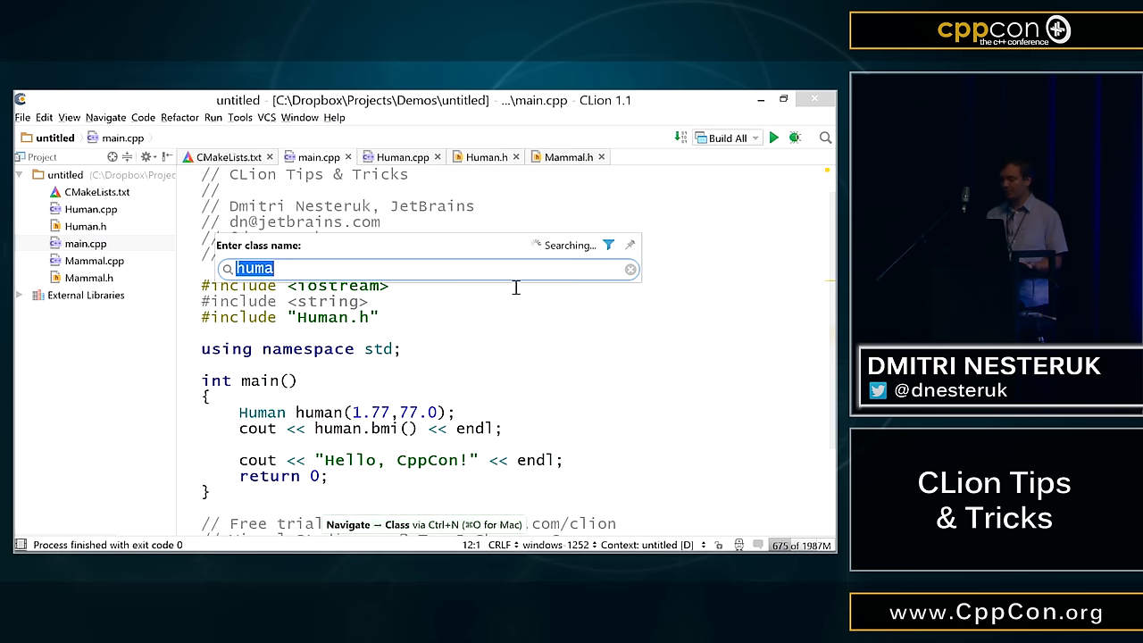
# - Search for the Mammal class, the CMakeLists file, then the height symbol in Mammal.h
pyautogui.write('mammal')
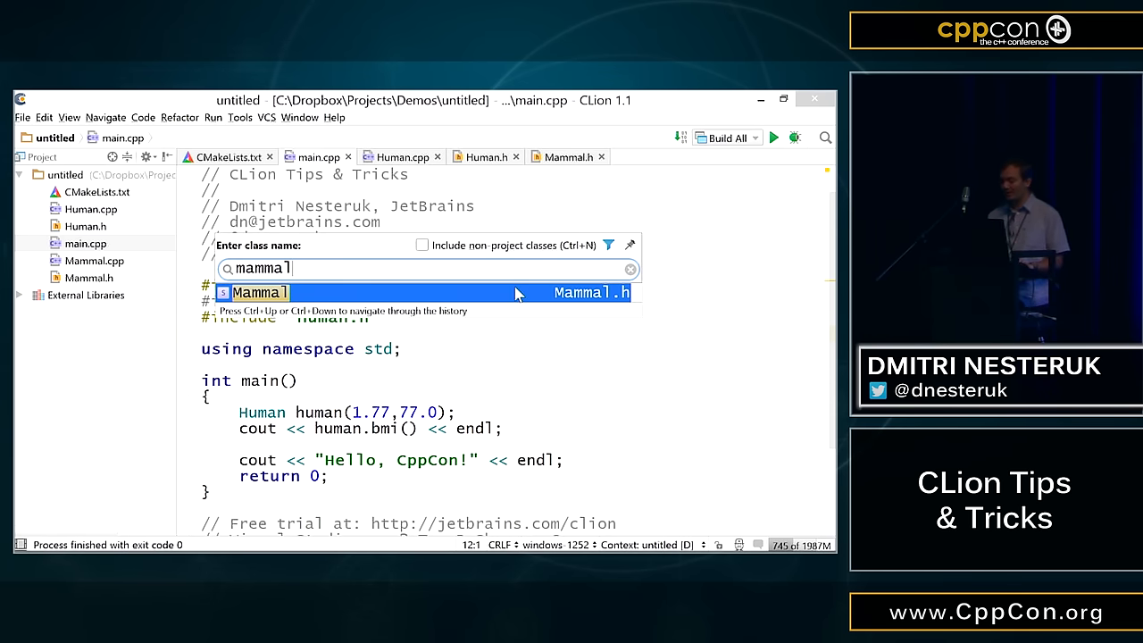
pyautogui.press('ctrl+shift+n')
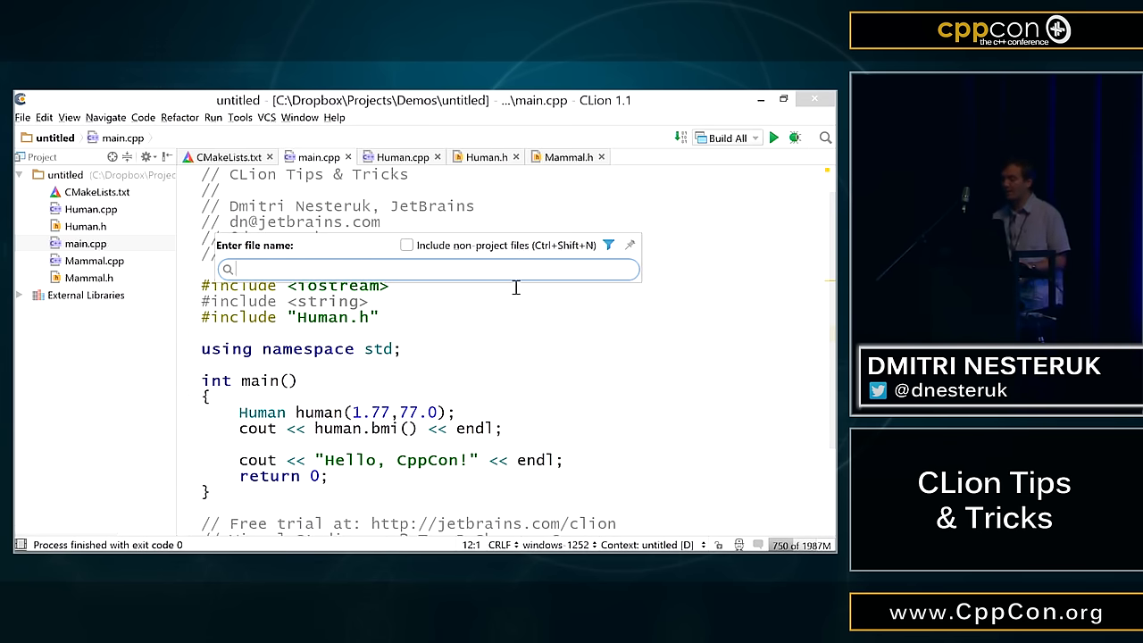
pyautogui.write('cml')
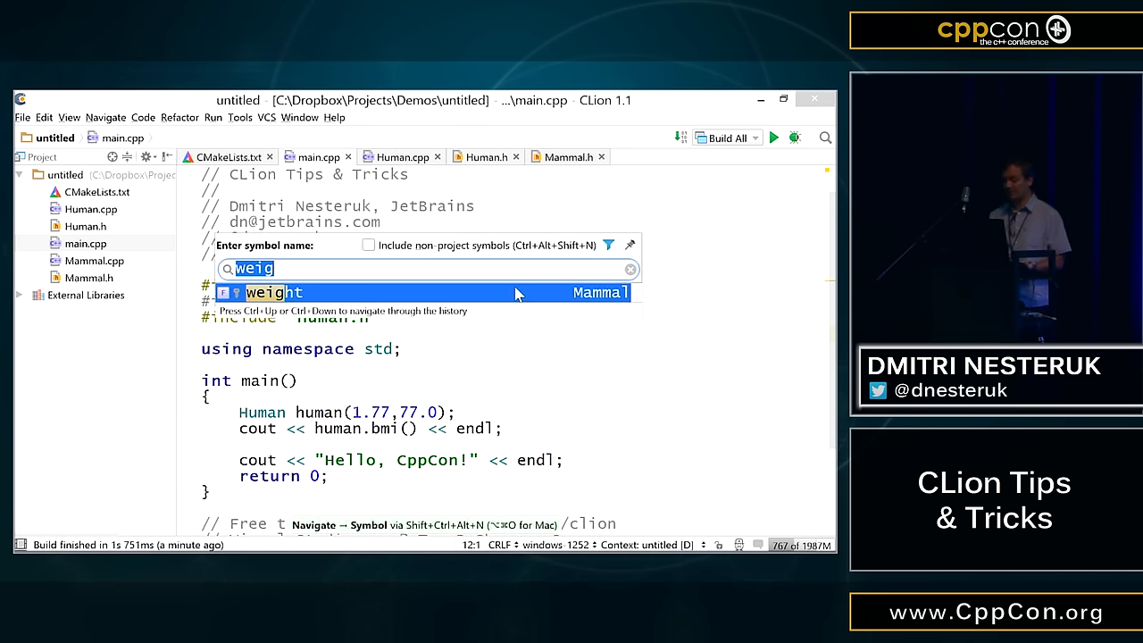
pyautogui.write('hei')
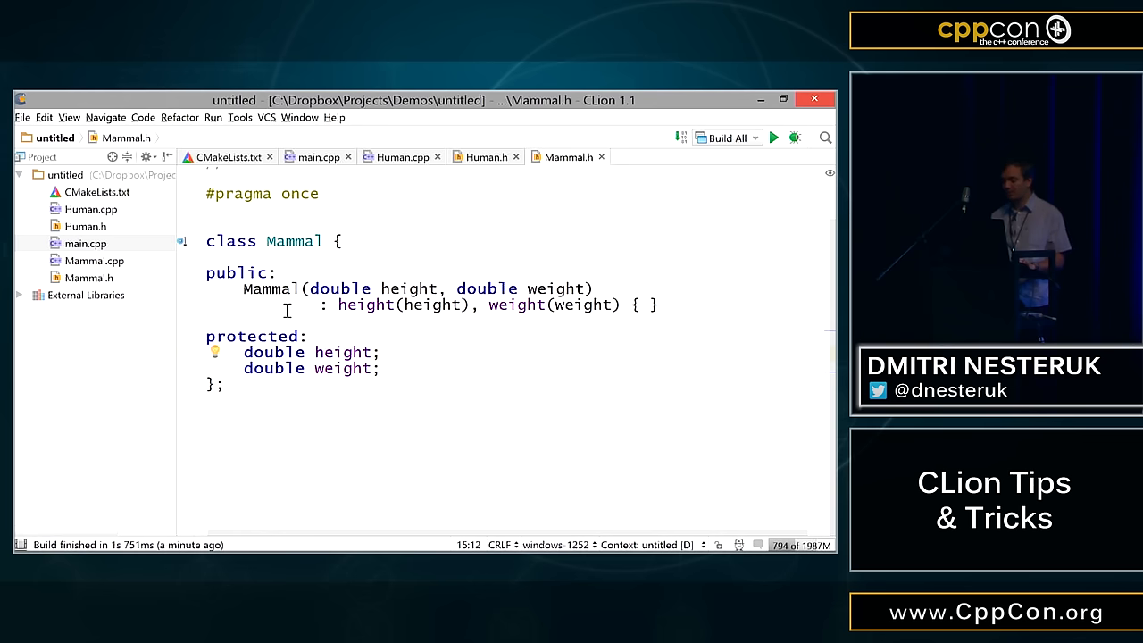
# - Extract an empty superclass named Animal from Mammal, producing Animal.h and Animal.cpp
pyautogui.click(208, 257)
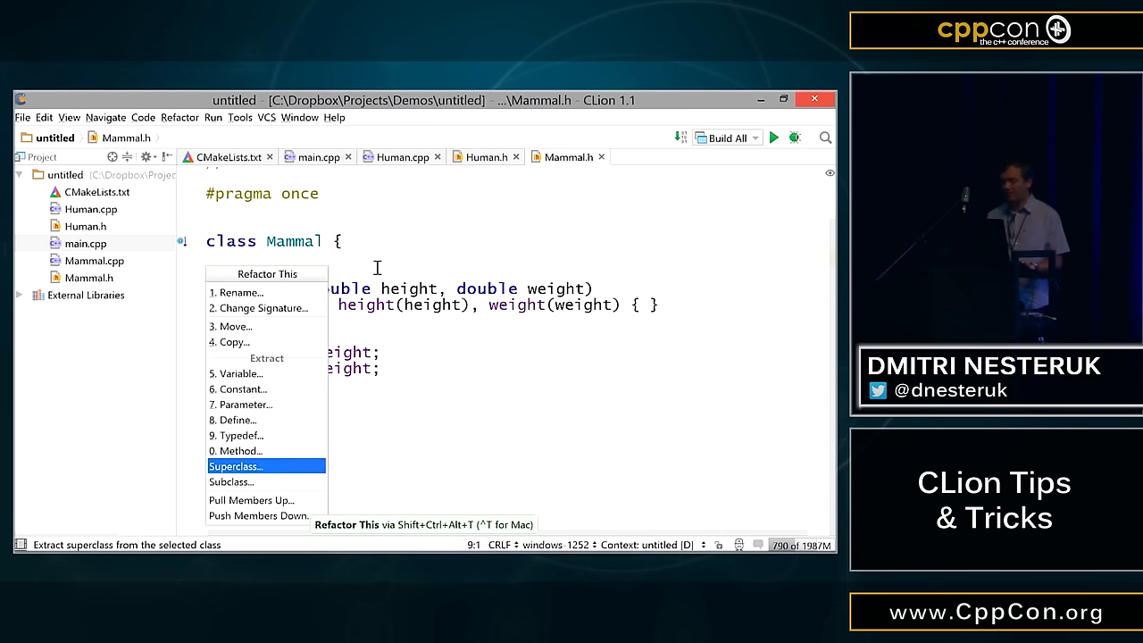
pyautogui.click(235, 466)
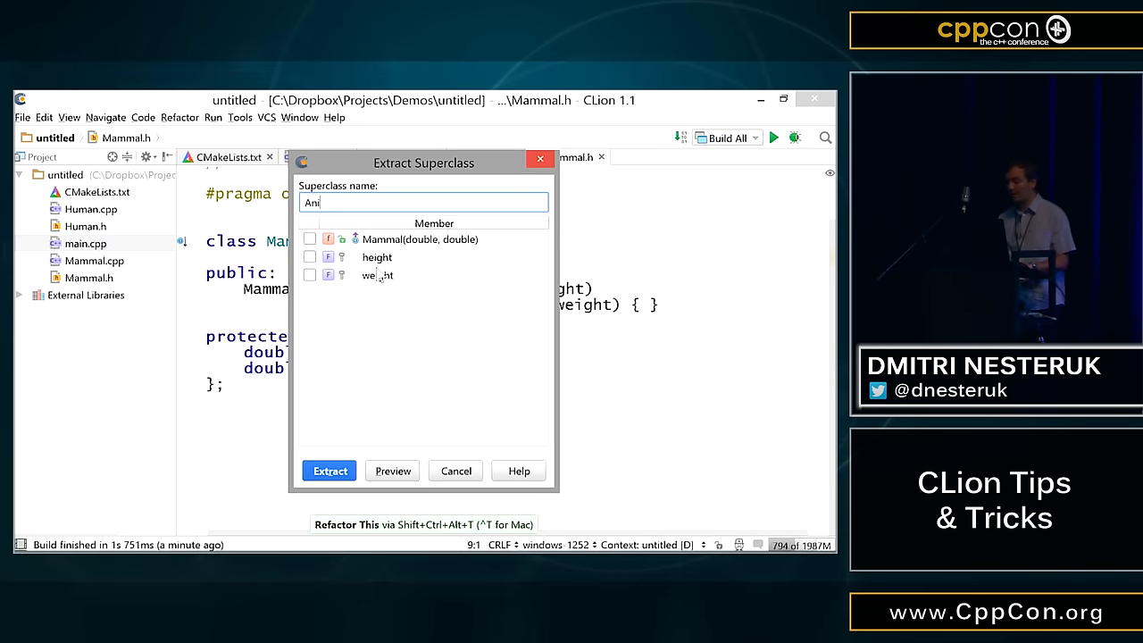
pyautogui.write('mal')
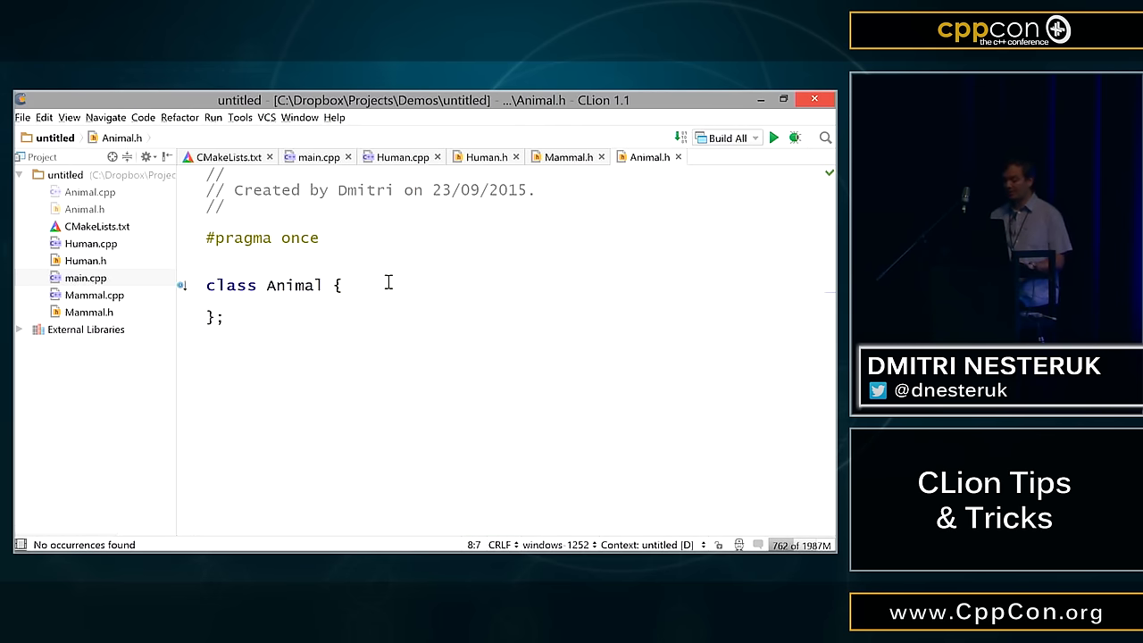
# - Add Animal.cpp and Animal.h to SOURCE_FILES in CMakeLists.txt, then return to Animal.h
pyautogui.click(227, 157)
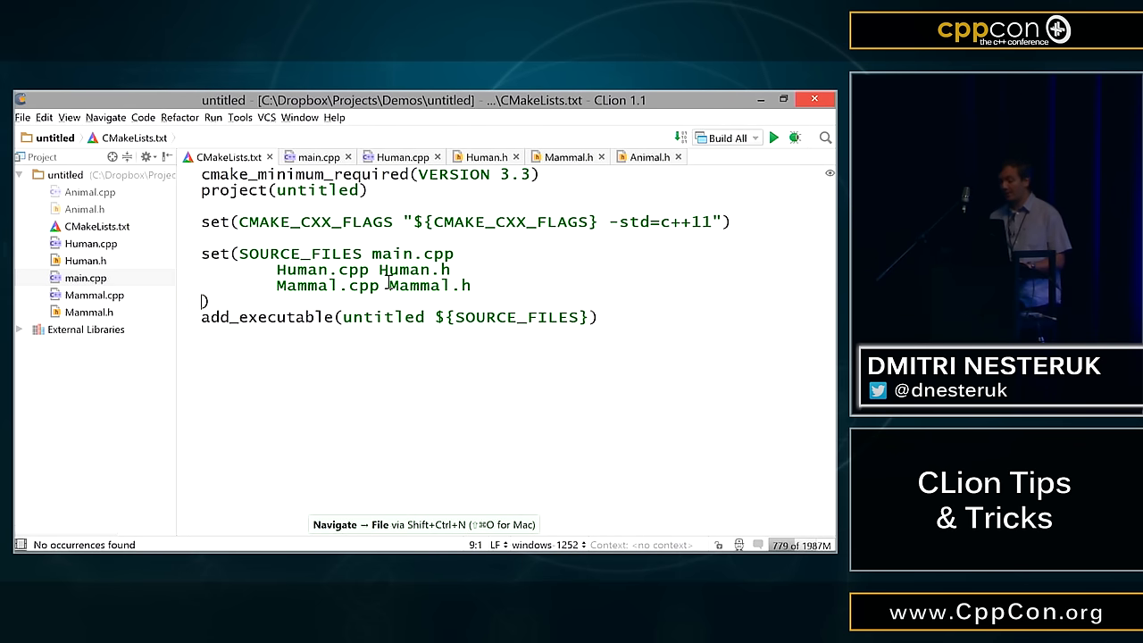
pyautogui.write('Animal.cpp Animal.h')
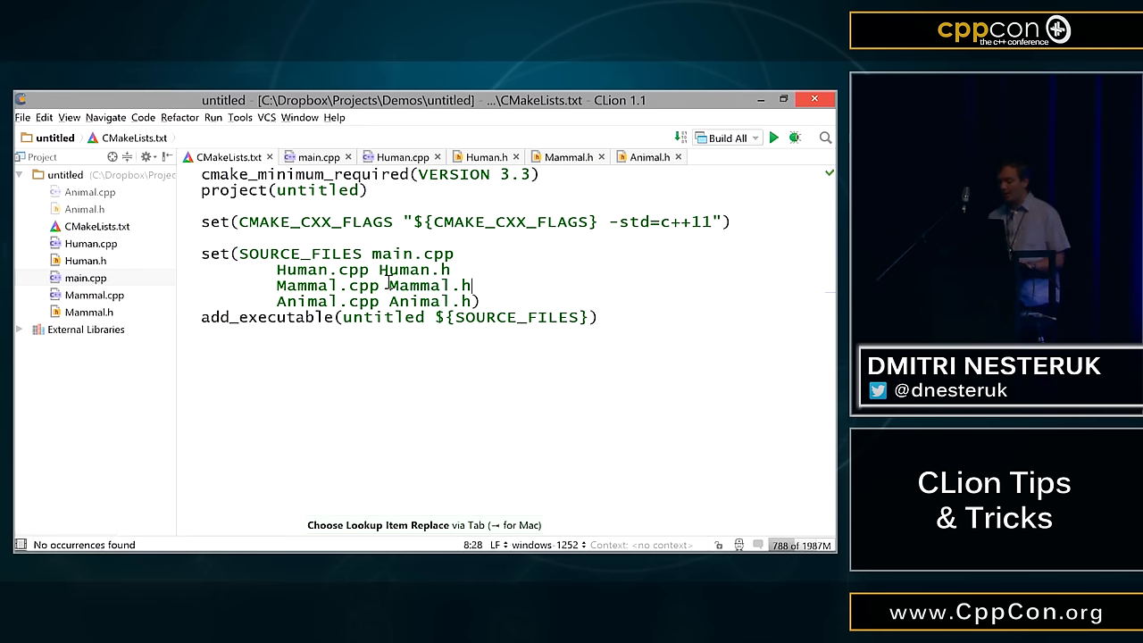
pyautogui.click(645, 156)
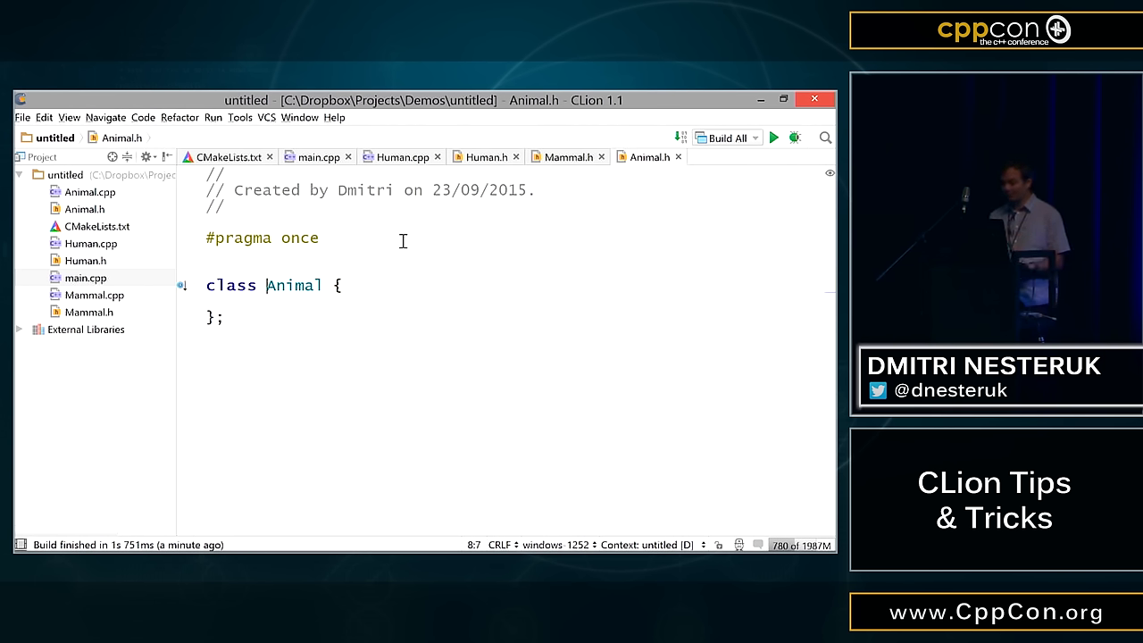
# - List Animal's subtypes, open Human.h, and show Human's supertypes Mammal then Animal
pyautogui.press('ctrl+h')
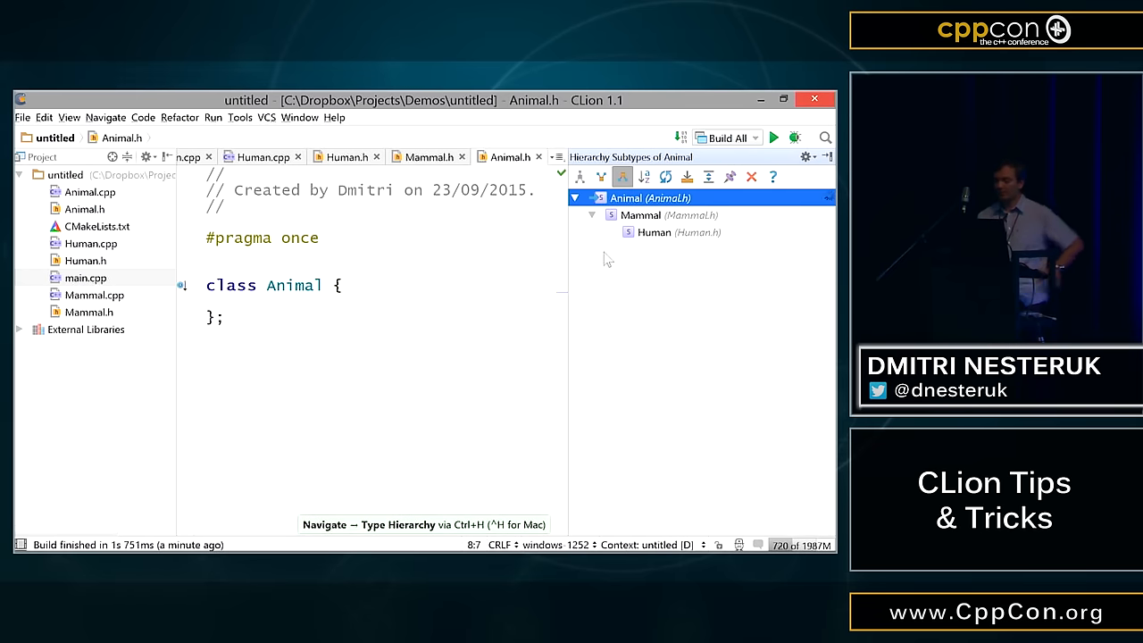
pyautogui.moveTo(616, 266)
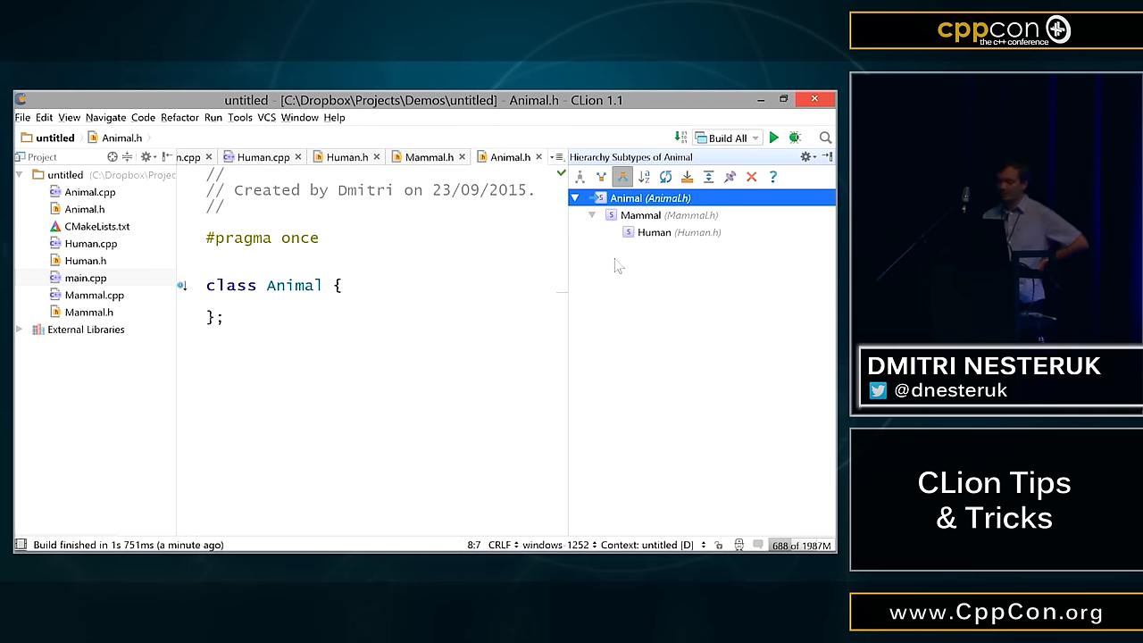
pyautogui.moveTo(643, 222)
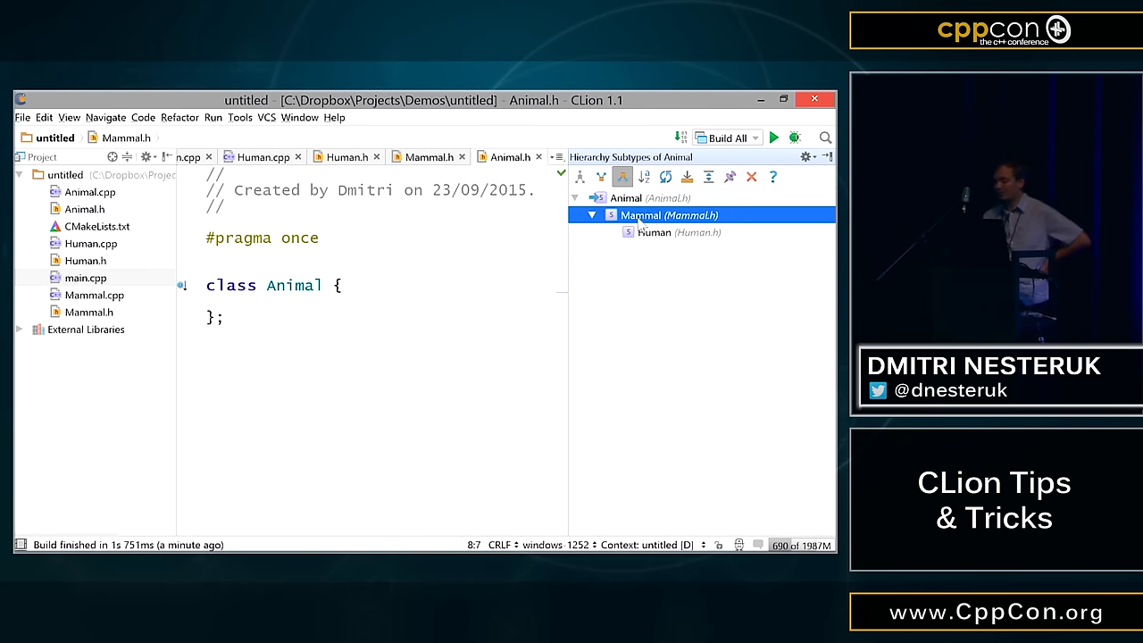
pyautogui.click(655, 233)
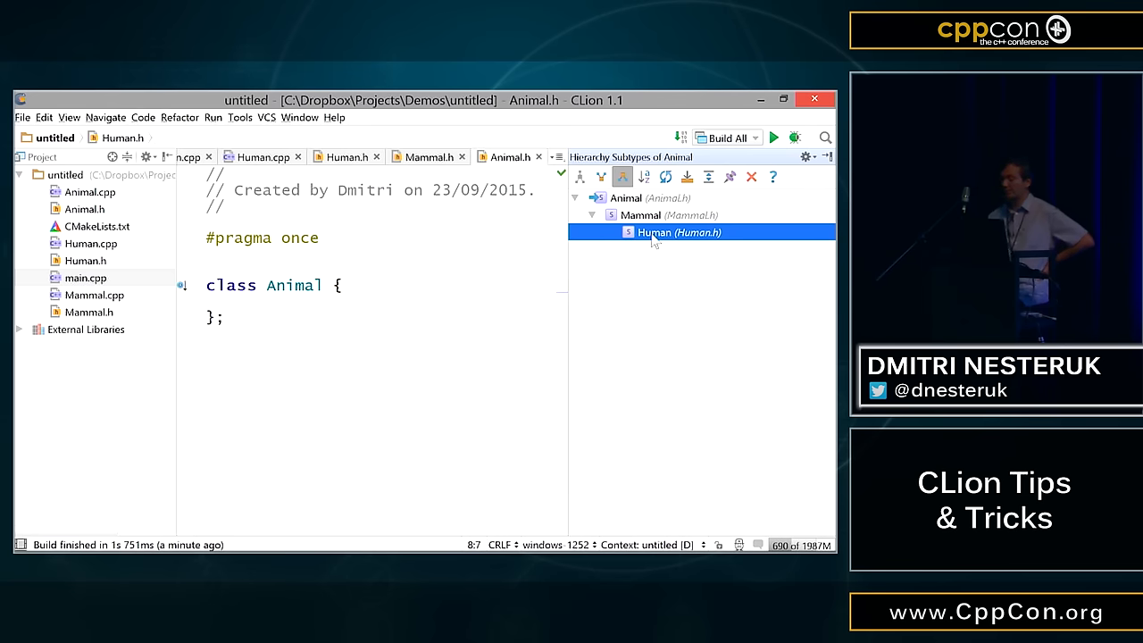
pyautogui.doubleClick(654, 232)
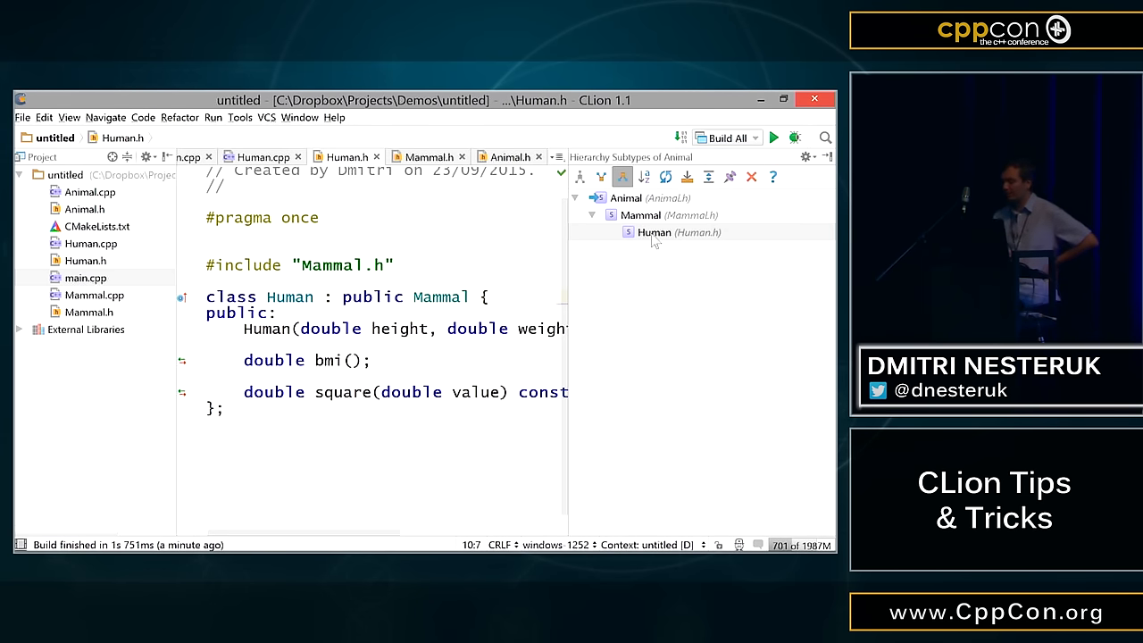
pyautogui.moveTo(608, 259)
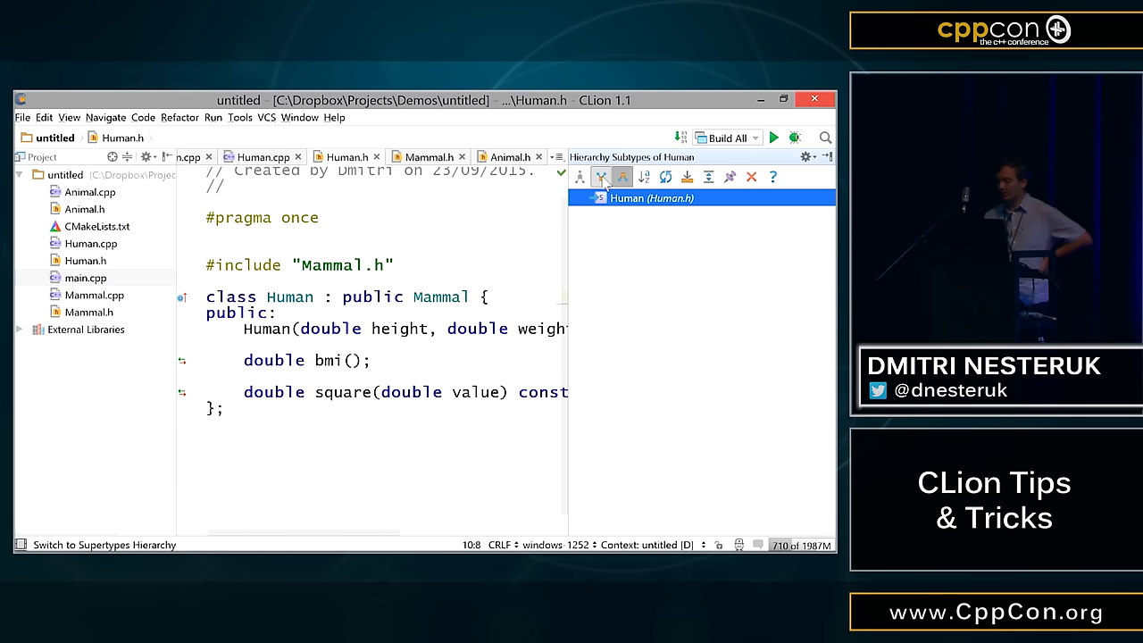
pyautogui.click(601, 176)
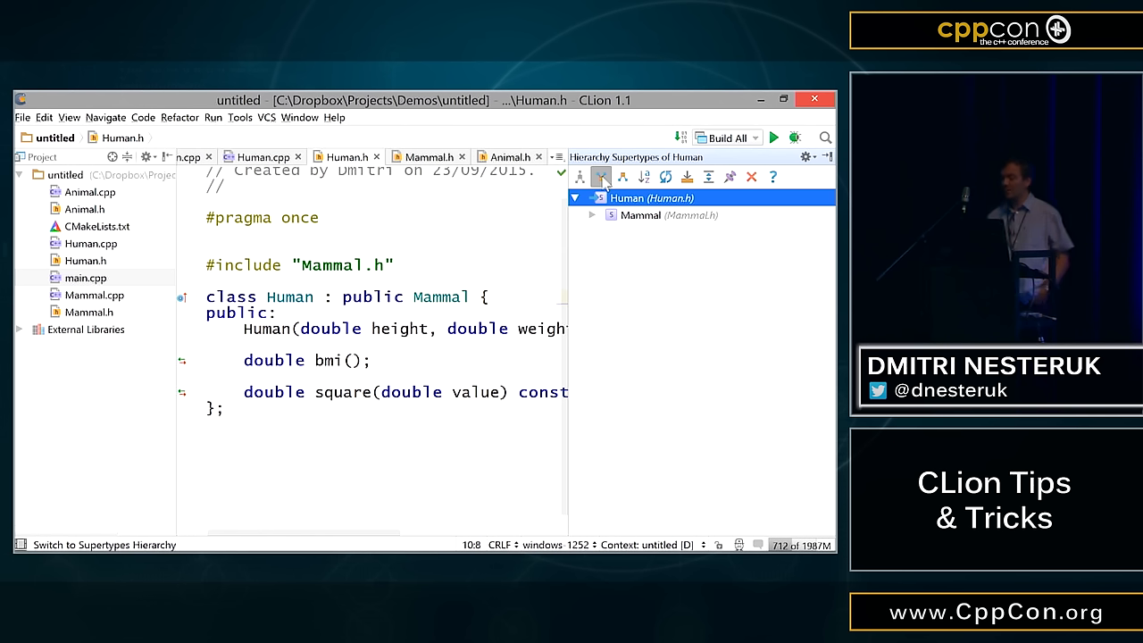
pyautogui.click(592, 215)
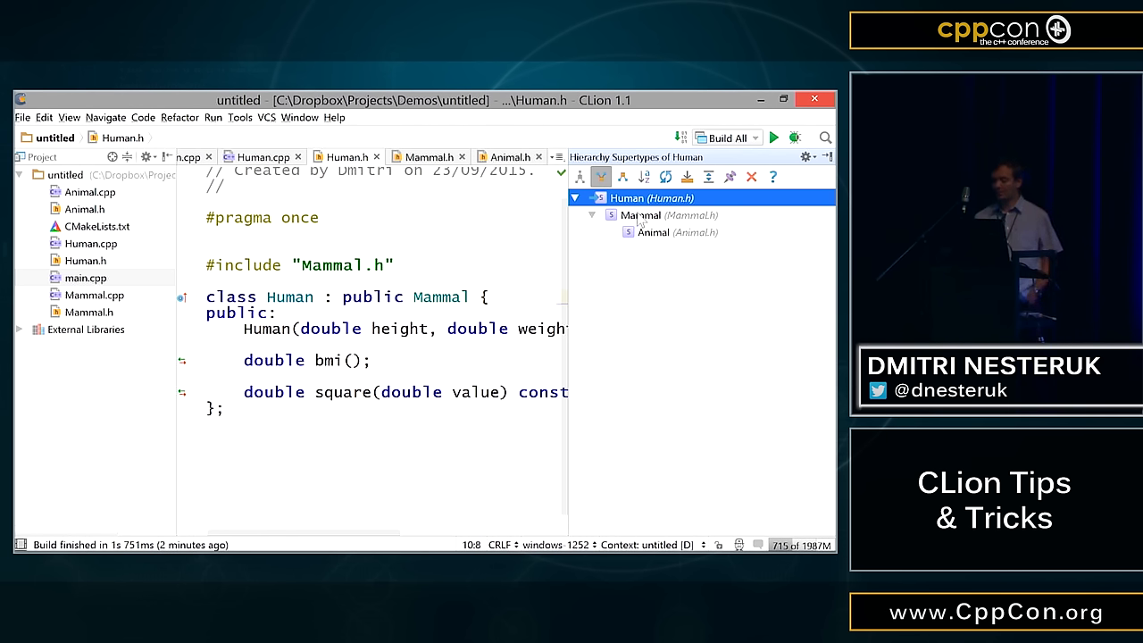
pyautogui.moveTo(683, 241)
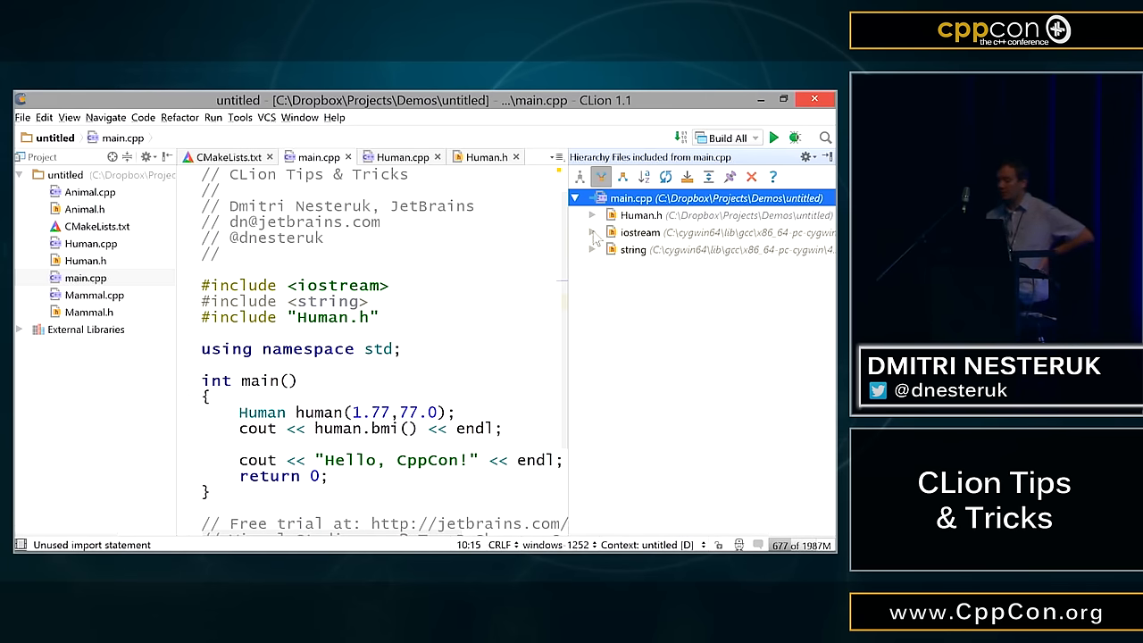
# - Expand iostream in main.cpp's include hierarchy, then return to Human.h
pyautogui.click(592, 232)
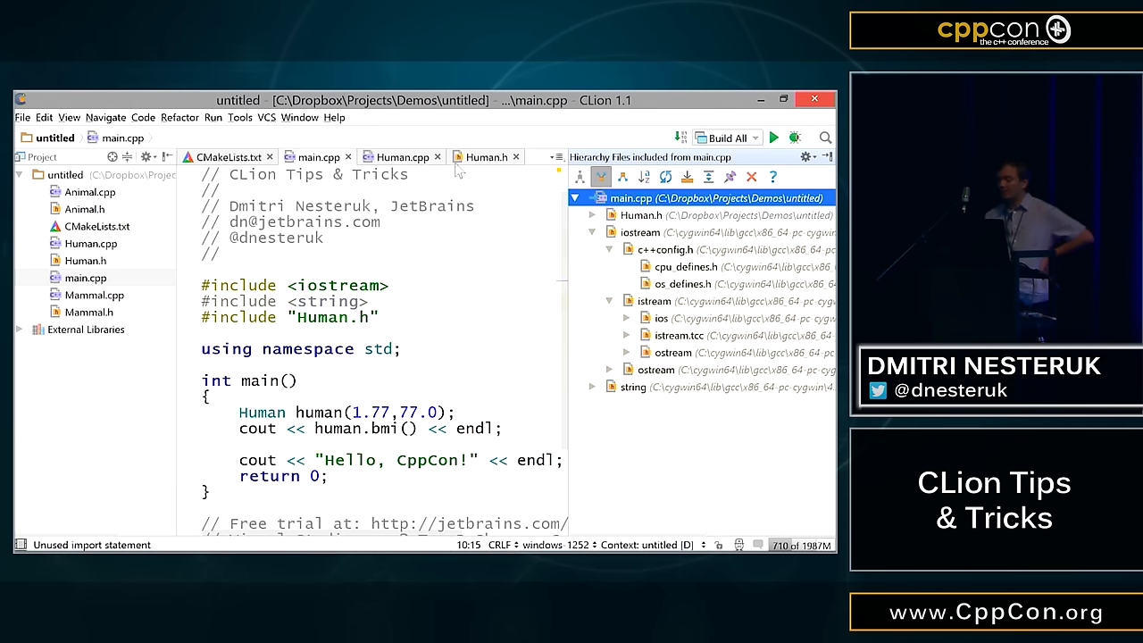
pyautogui.click(487, 156)
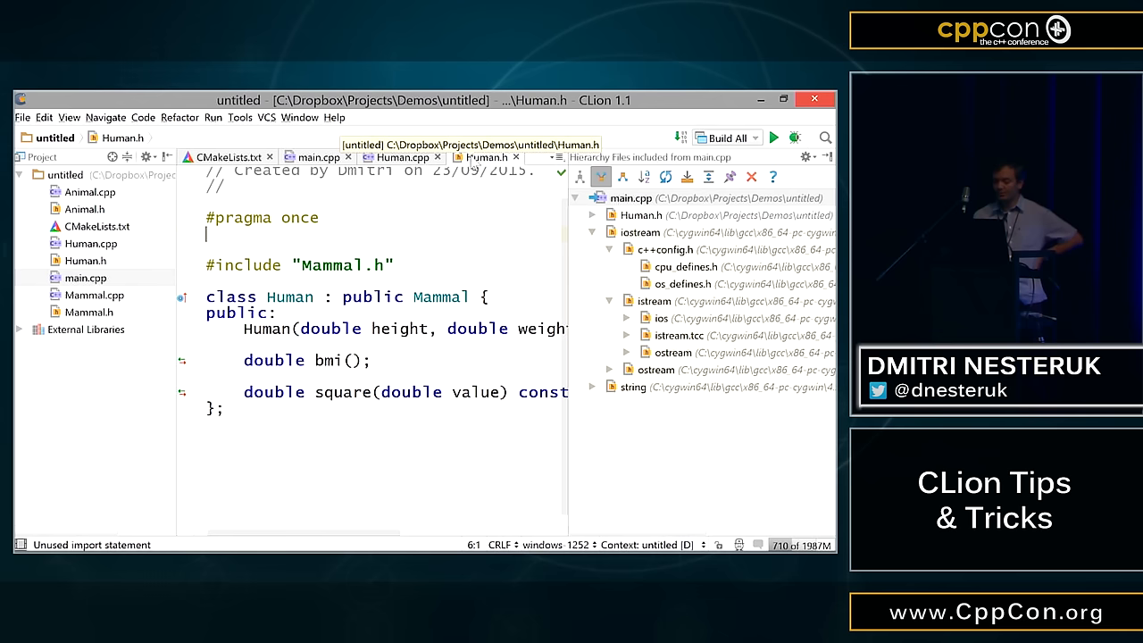
pyautogui.moveTo(276, 302)
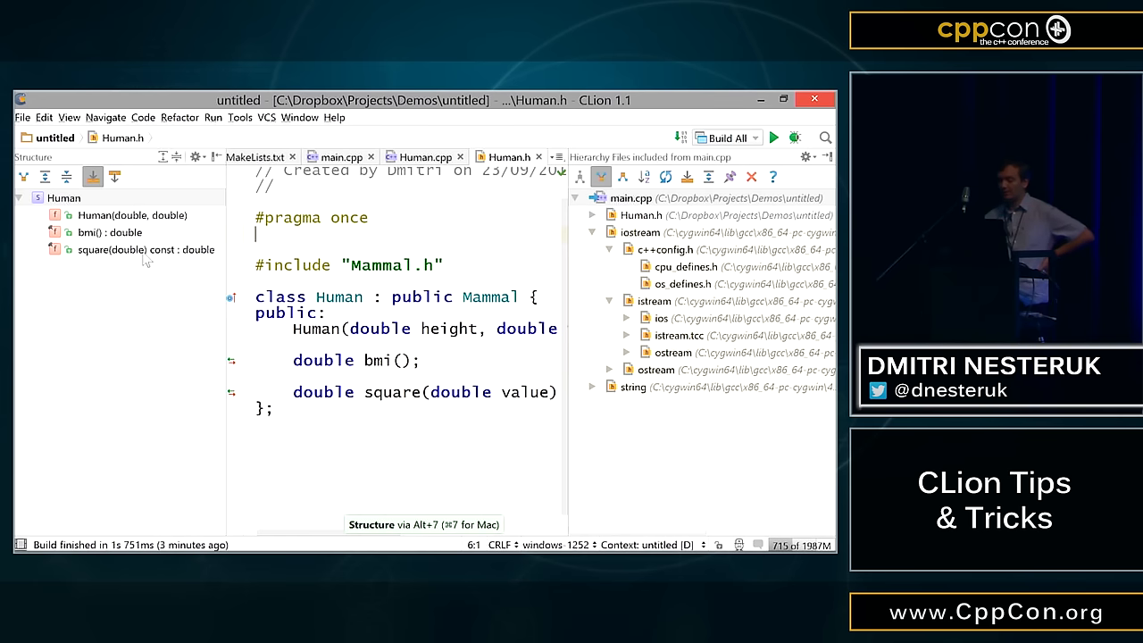
pyautogui.moveTo(195, 320)
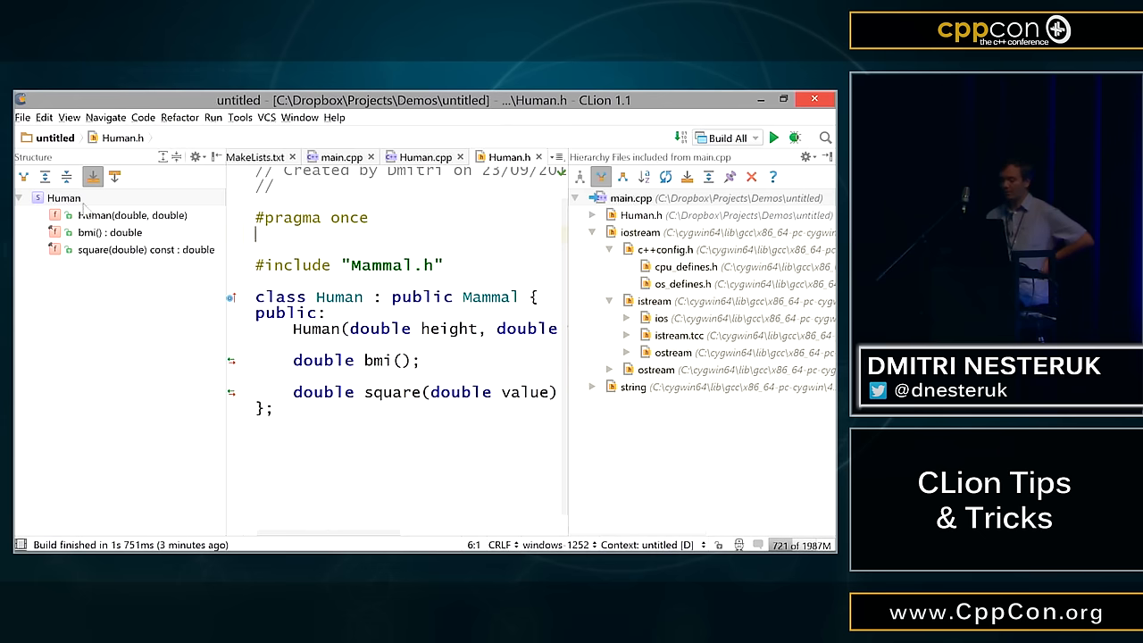
pyautogui.moveTo(106, 256)
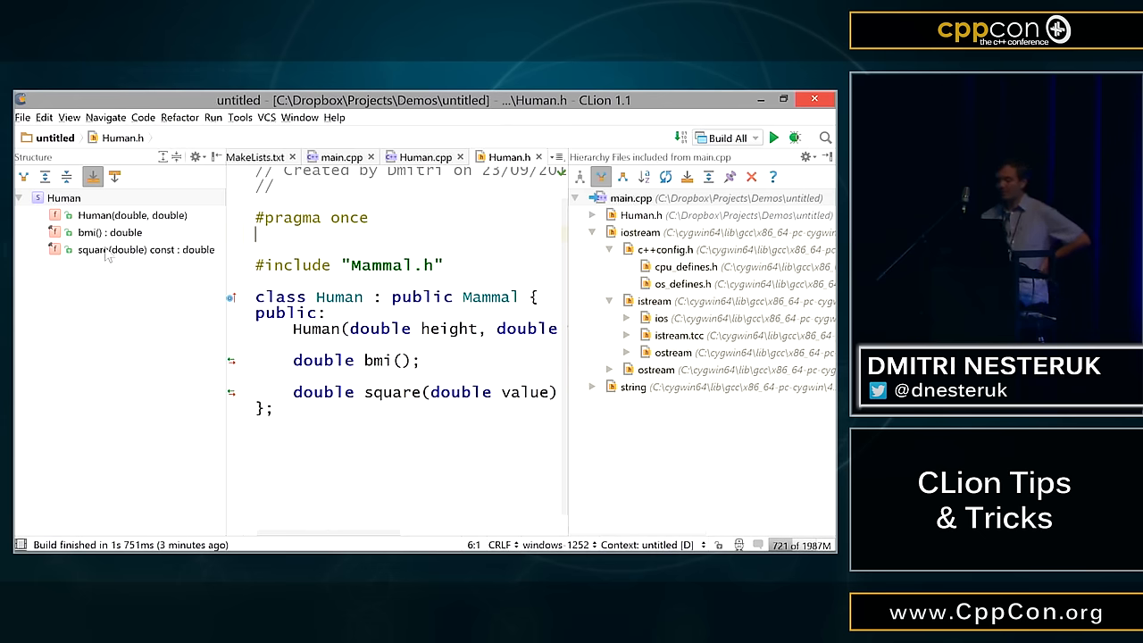
# - Visit Human's square and bmi members, open cpu_defines.h, then return to main.cpp
pyautogui.click(147, 249)
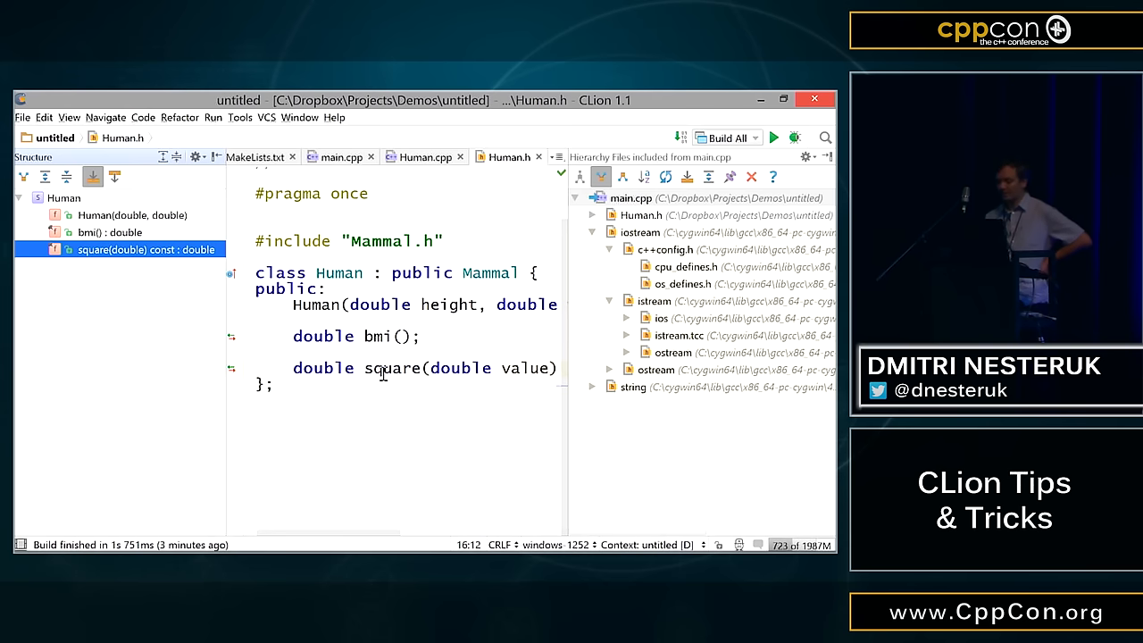
pyautogui.moveTo(146, 293)
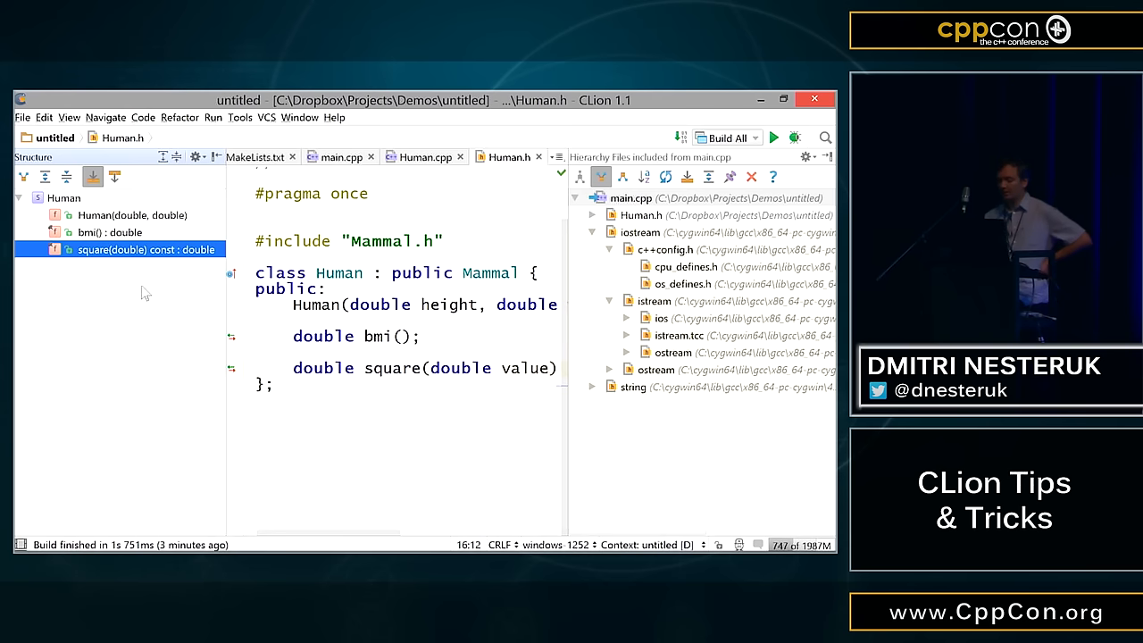
pyautogui.click(110, 232)
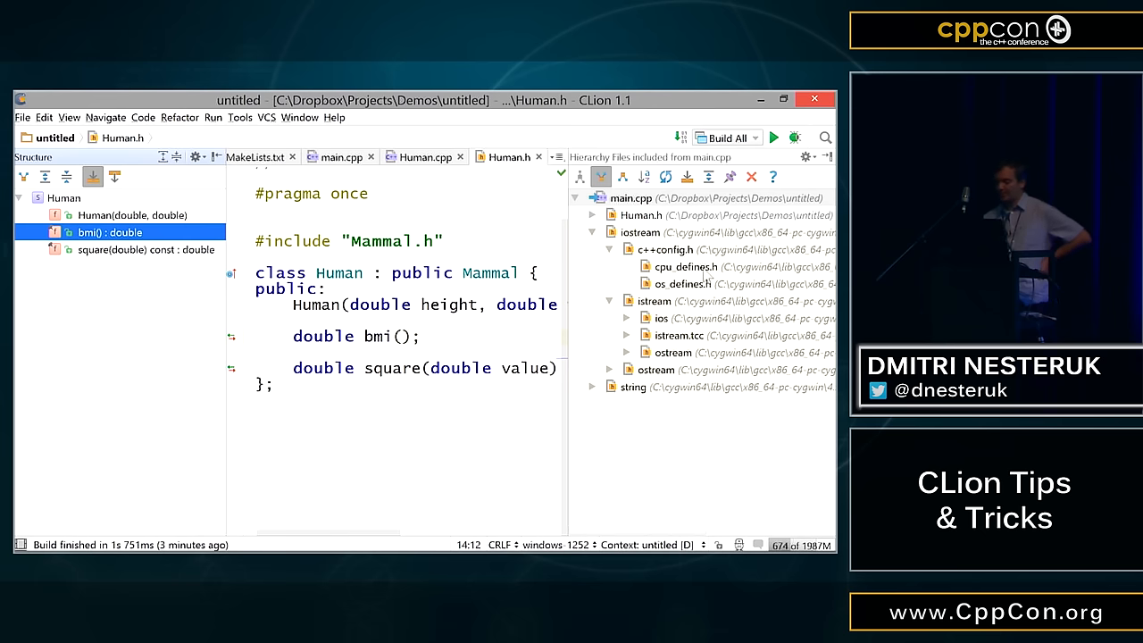
pyautogui.click(685, 266)
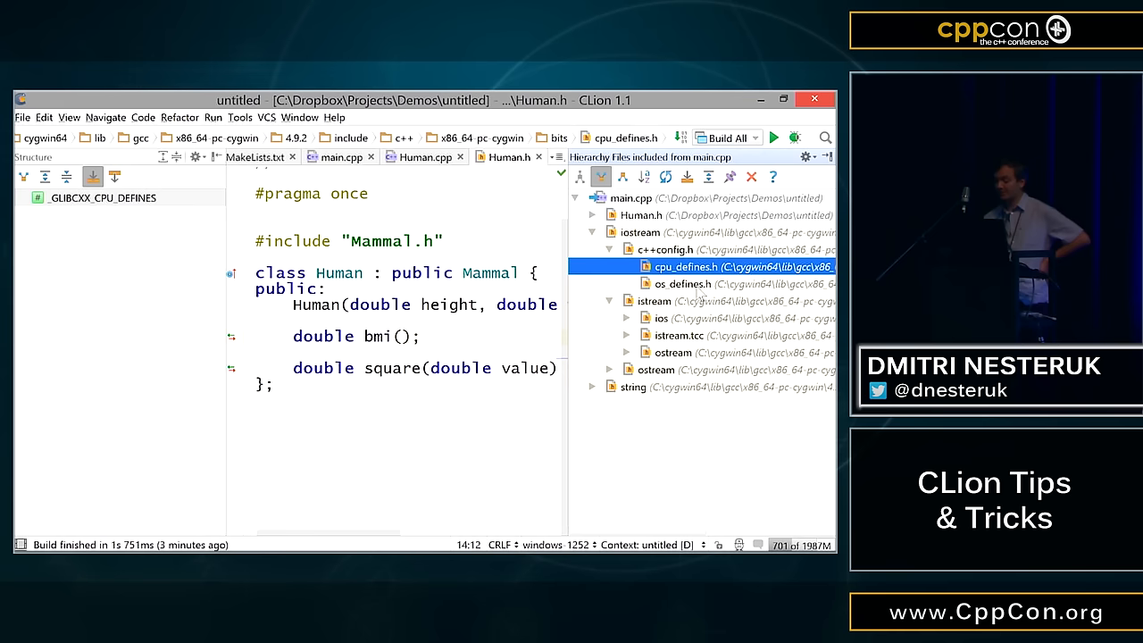
pyautogui.click(684, 283)
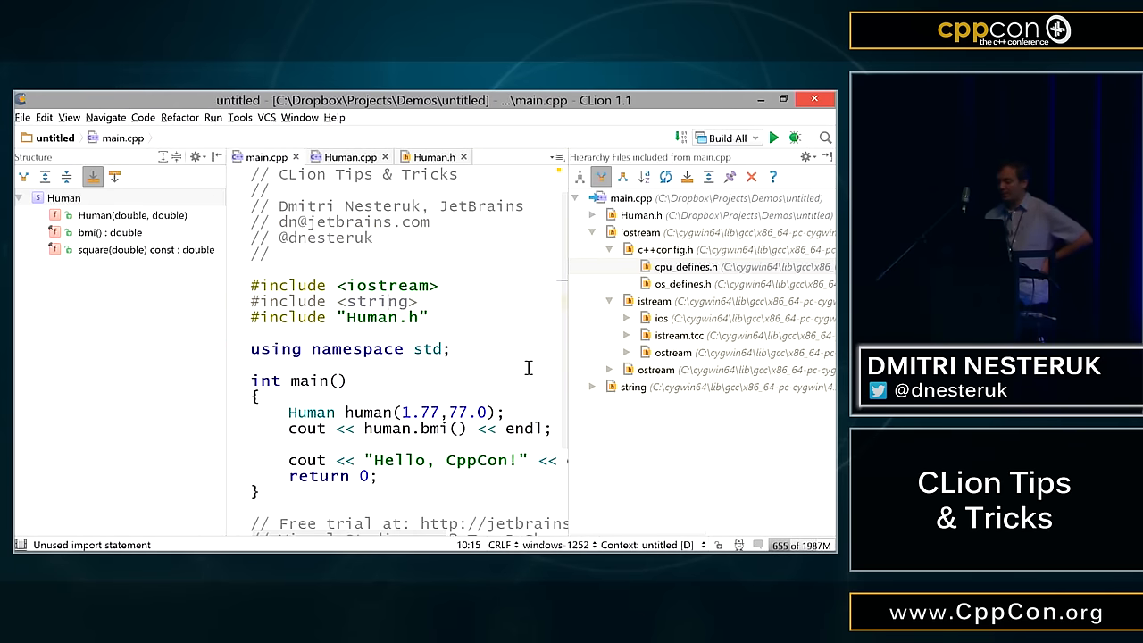
# - Close the include tree and place the caret in main.cpp below using namespace std
pyautogui.scroll(-3)
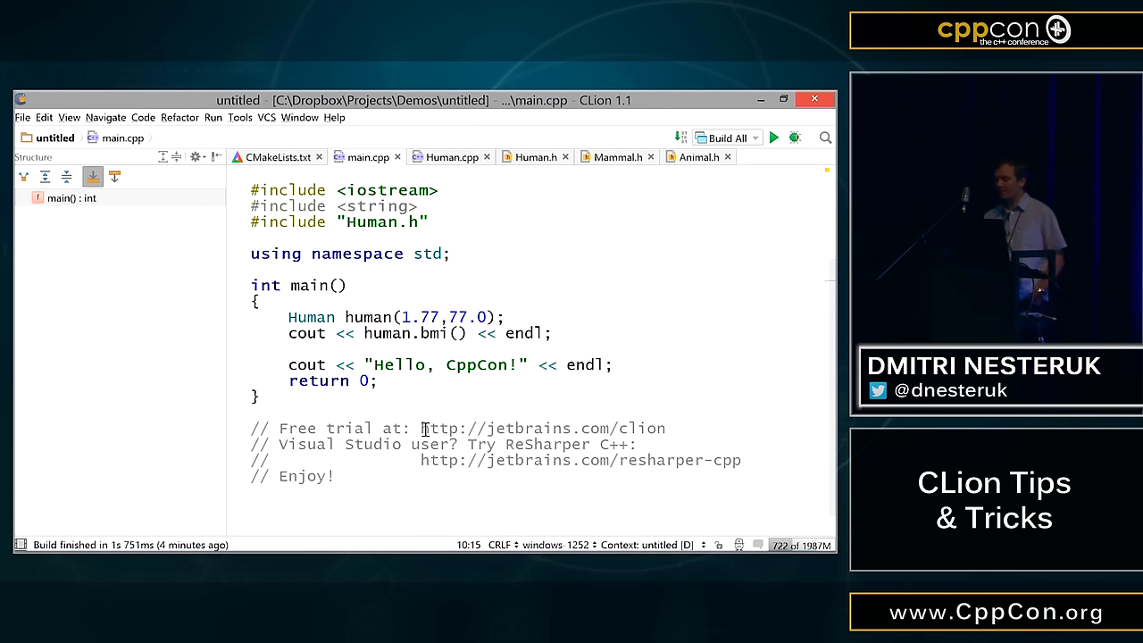
pyautogui.moveTo(636, 429)
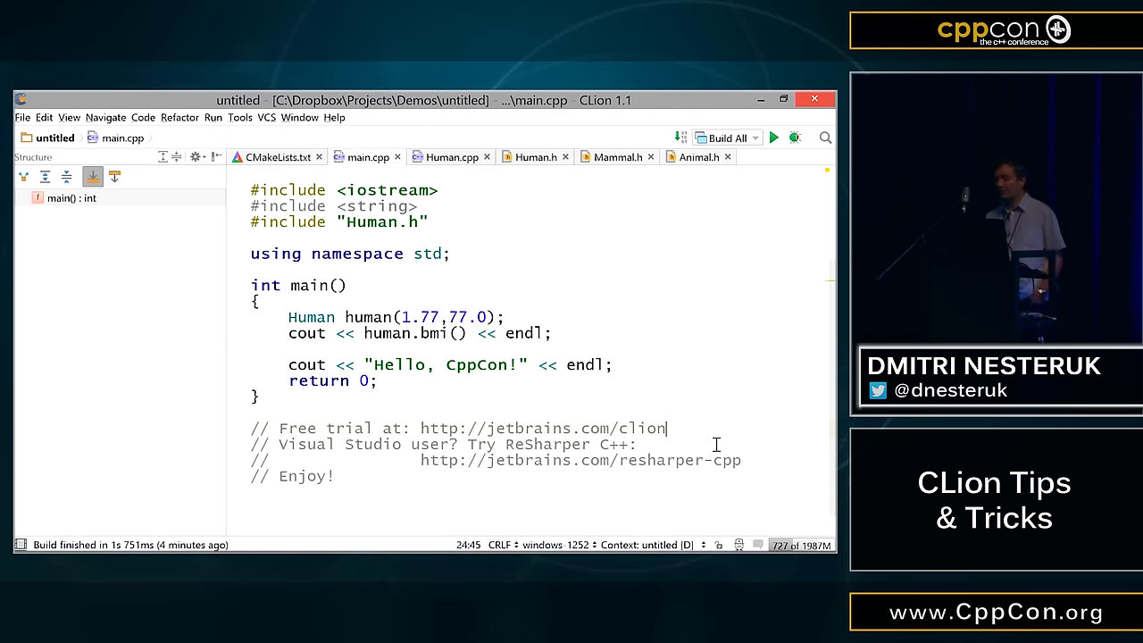
pyautogui.click(380, 381)
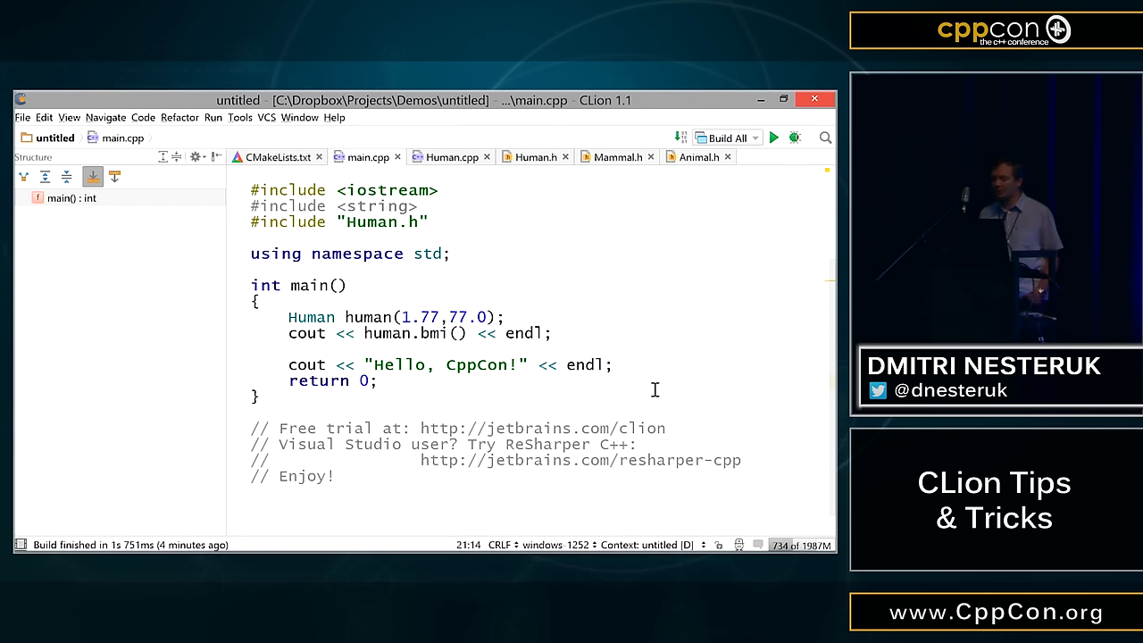
pyautogui.click(378, 381)
pyautogui.write('#define ADD(')
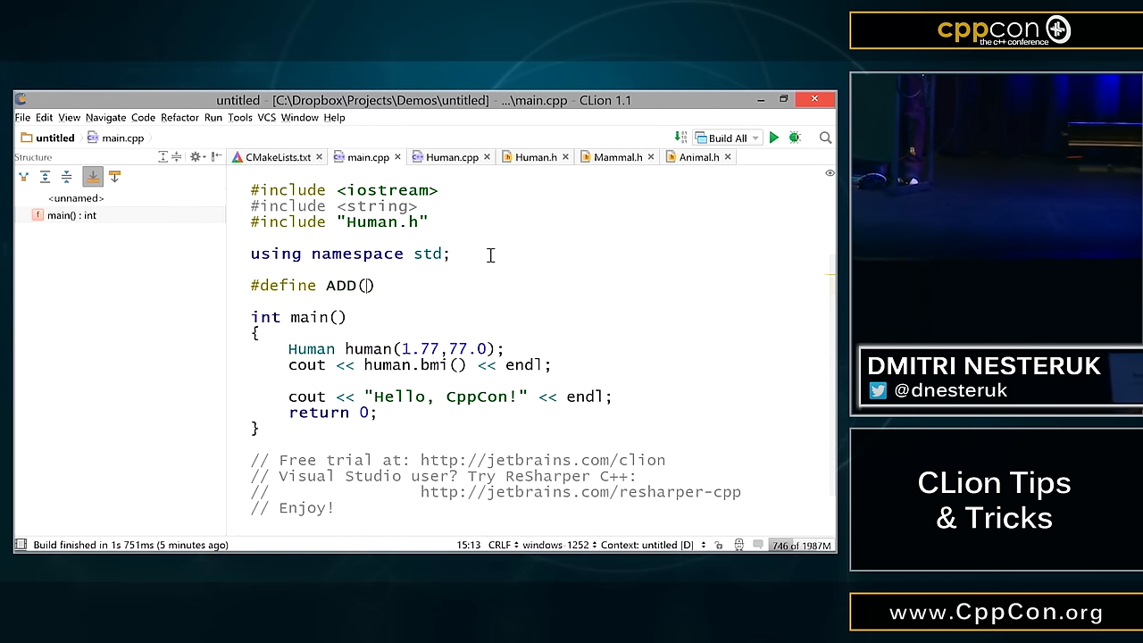
# - Define macro ADD(a,b) as a+b, try ADD(2,3); in main, then remove that statement
pyautogui.write('a,b) a')
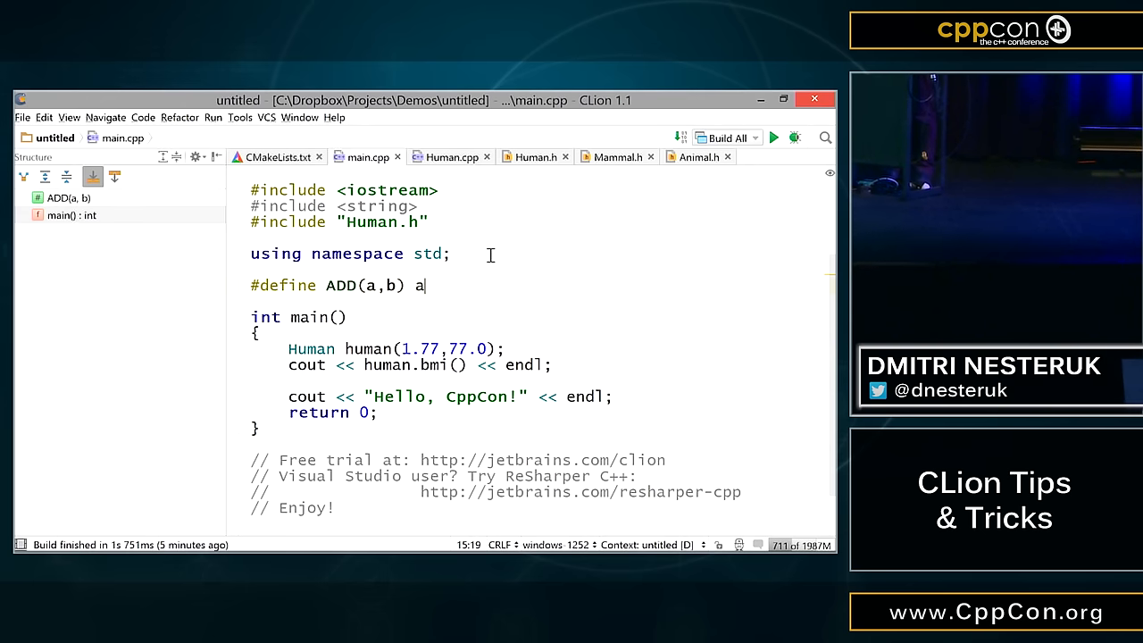
pyautogui.write('+b')
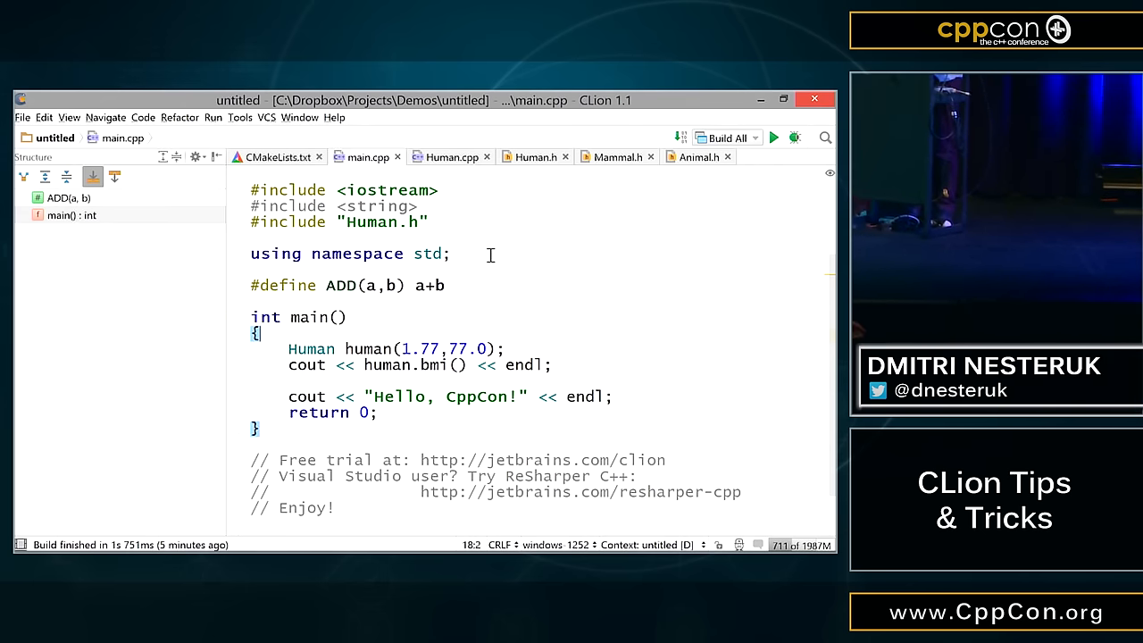
pyautogui.write('ADD')
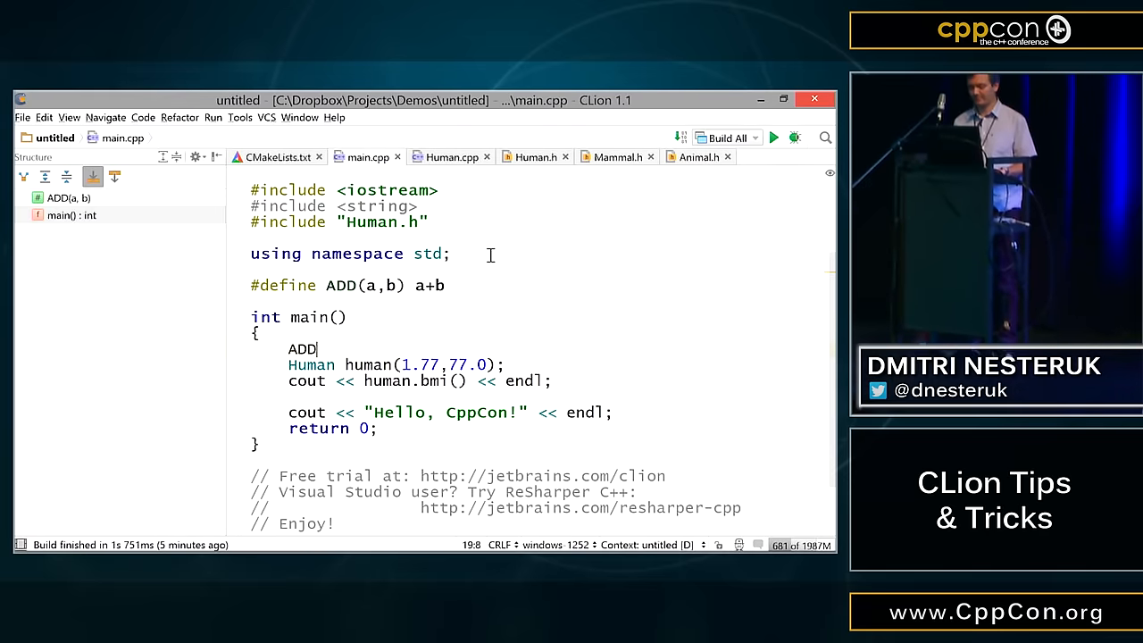
pyautogui.write('(2,3)')
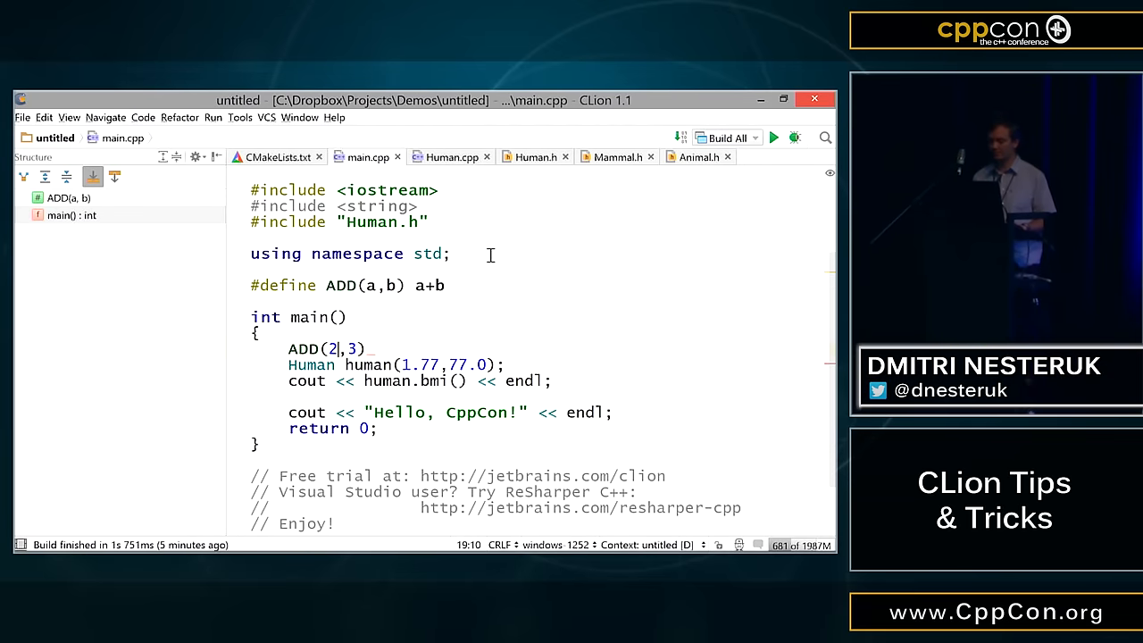
pyautogui.write(';')
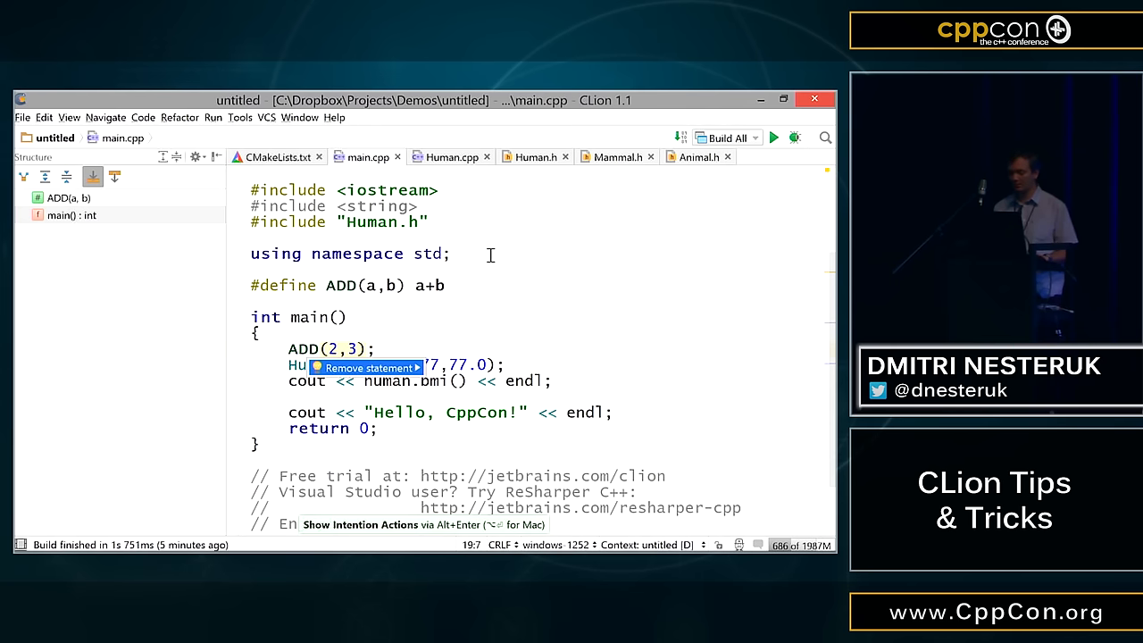
pyautogui.click(369, 367)
pyautogui.write('std')
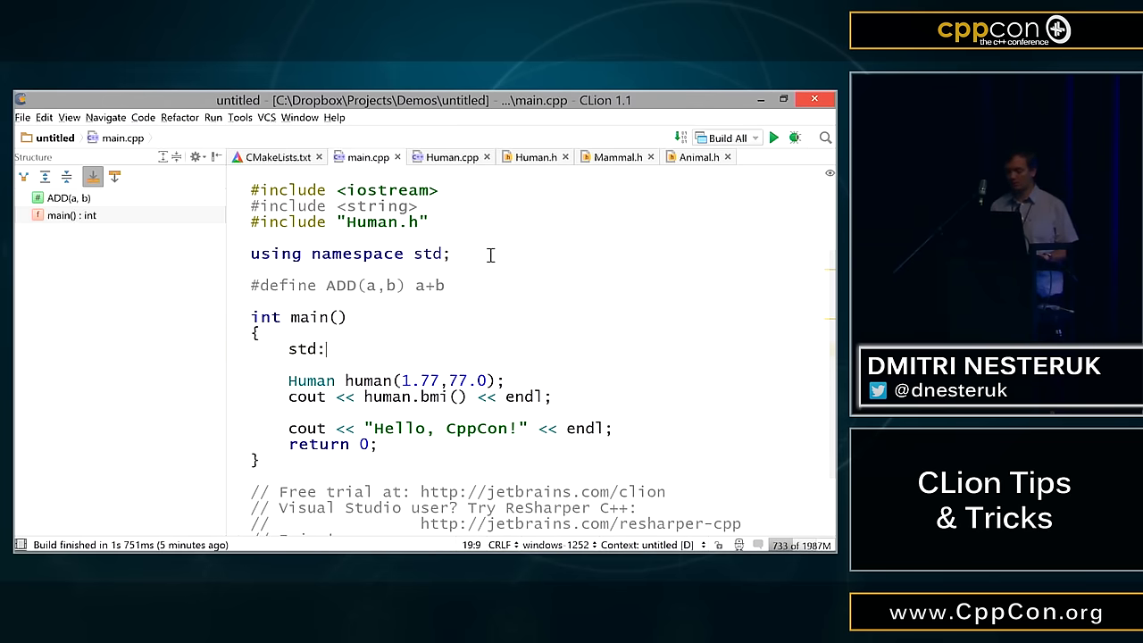
# - Type std::end at the top of main and dismiss the completion suggestions
pyautogui.write(':')
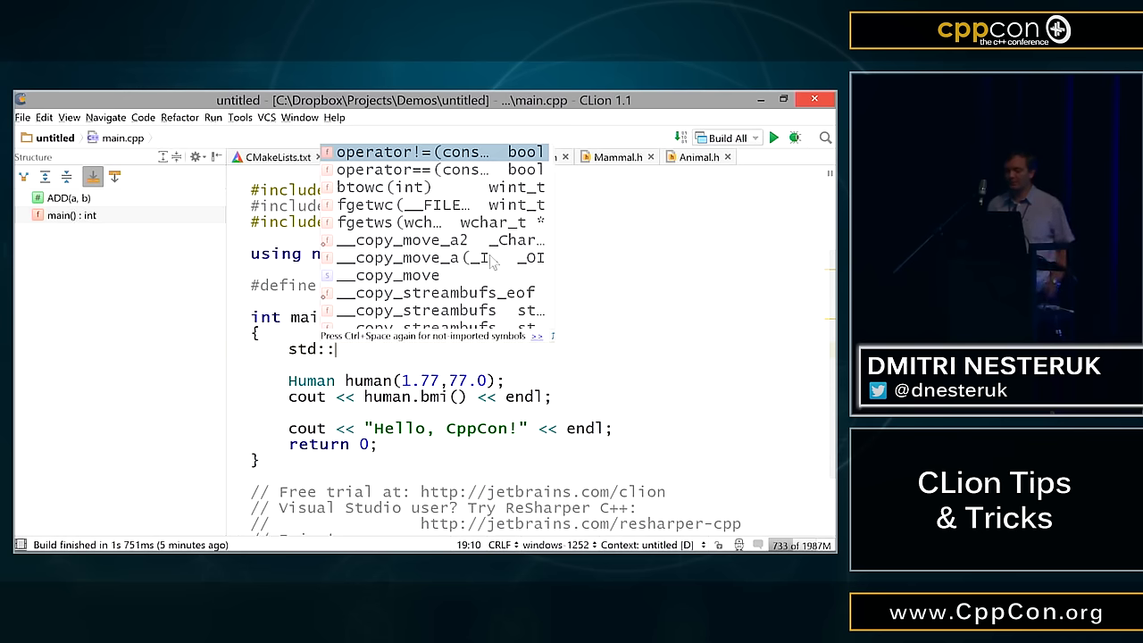
pyautogui.write('en')
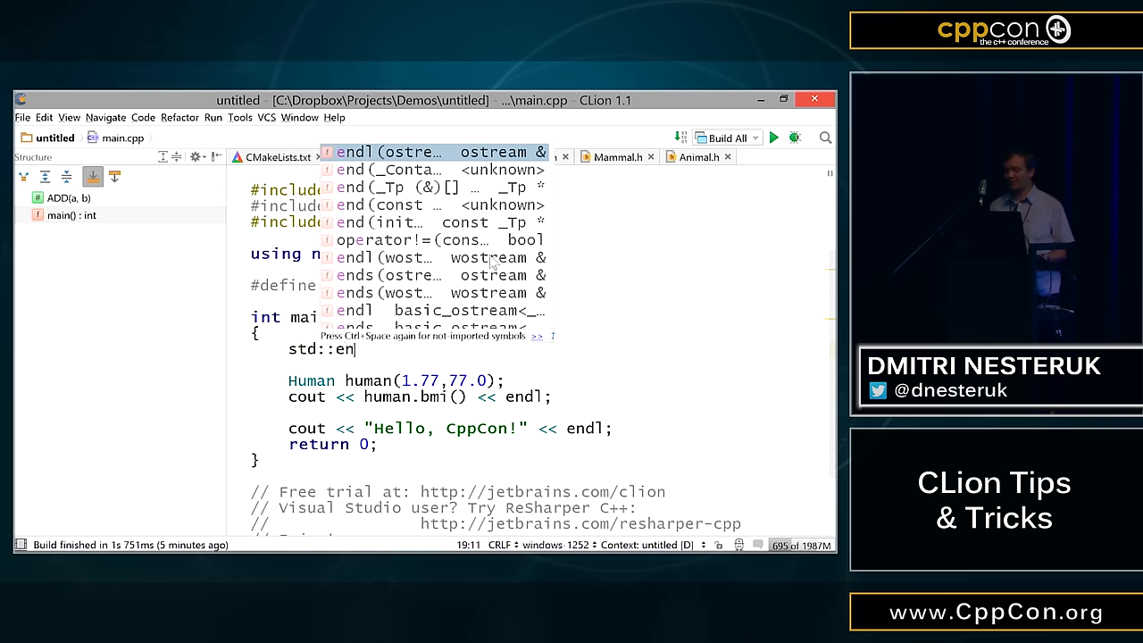
pyautogui.write('d')
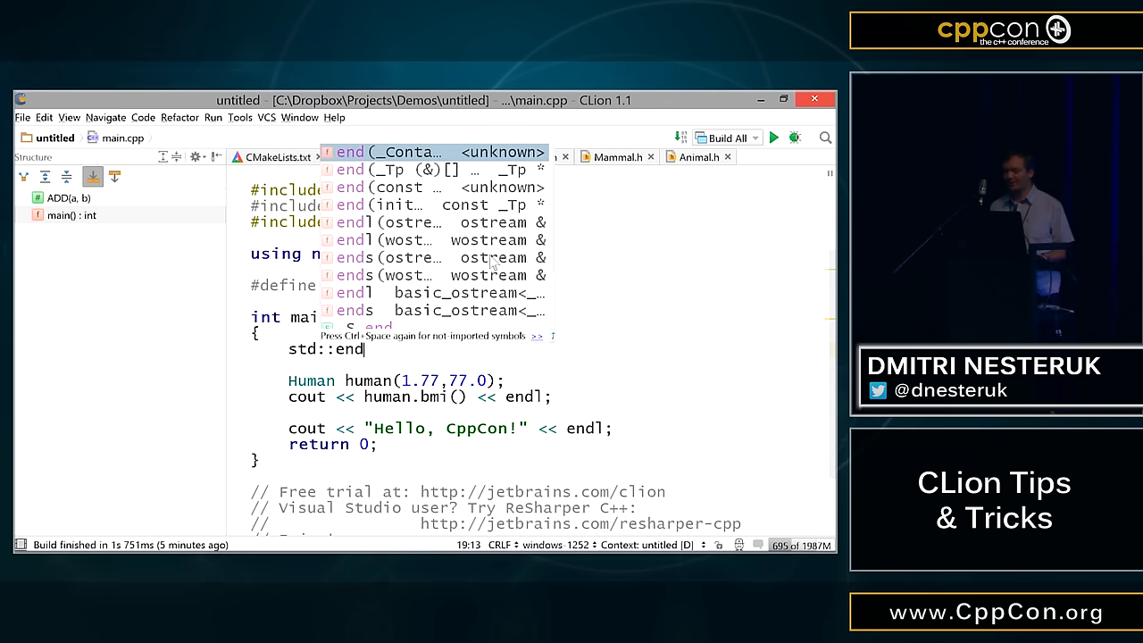
pyautogui.press('Escape')
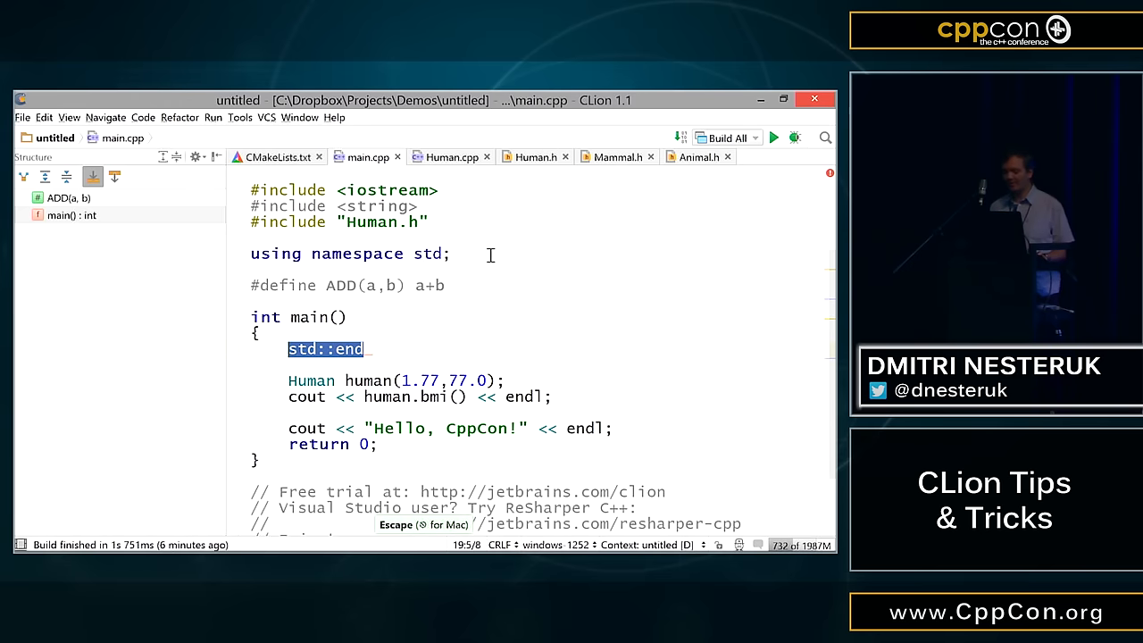